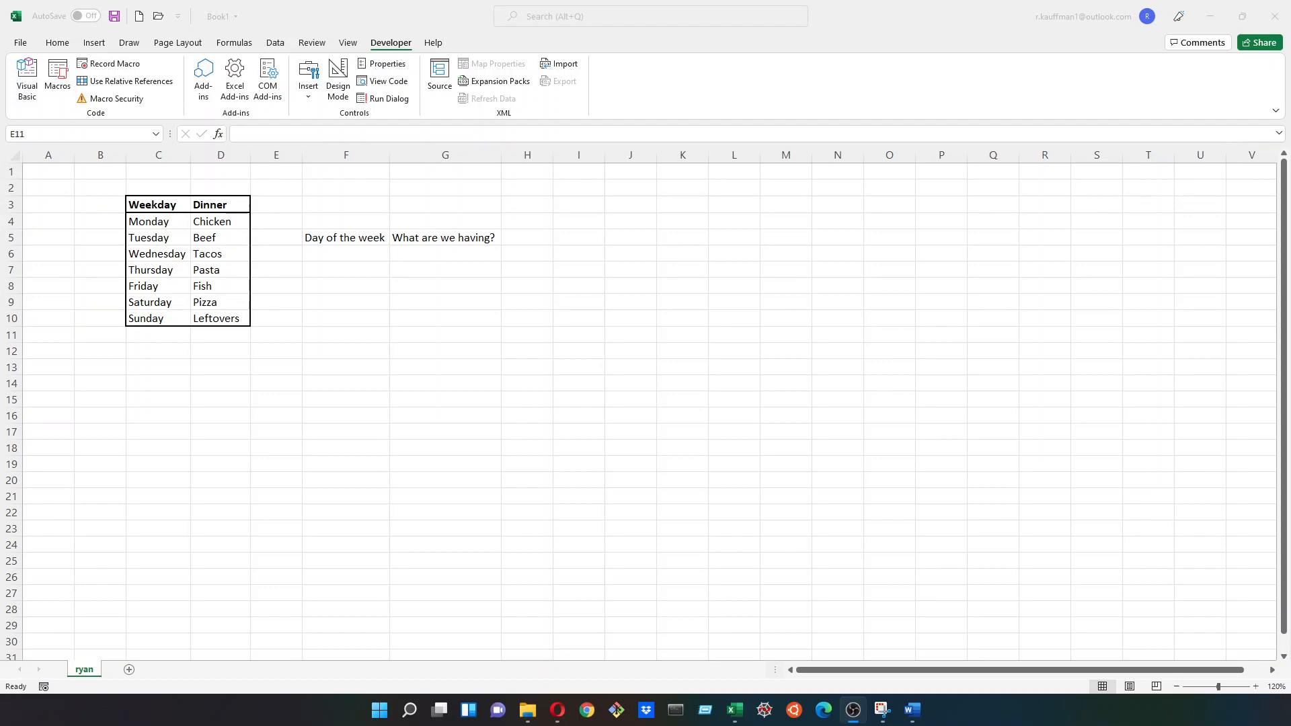
Step: Review the weekday-to-dinner table and launch the Visual Basic editor from the Developer tab
left_click(276, 334)
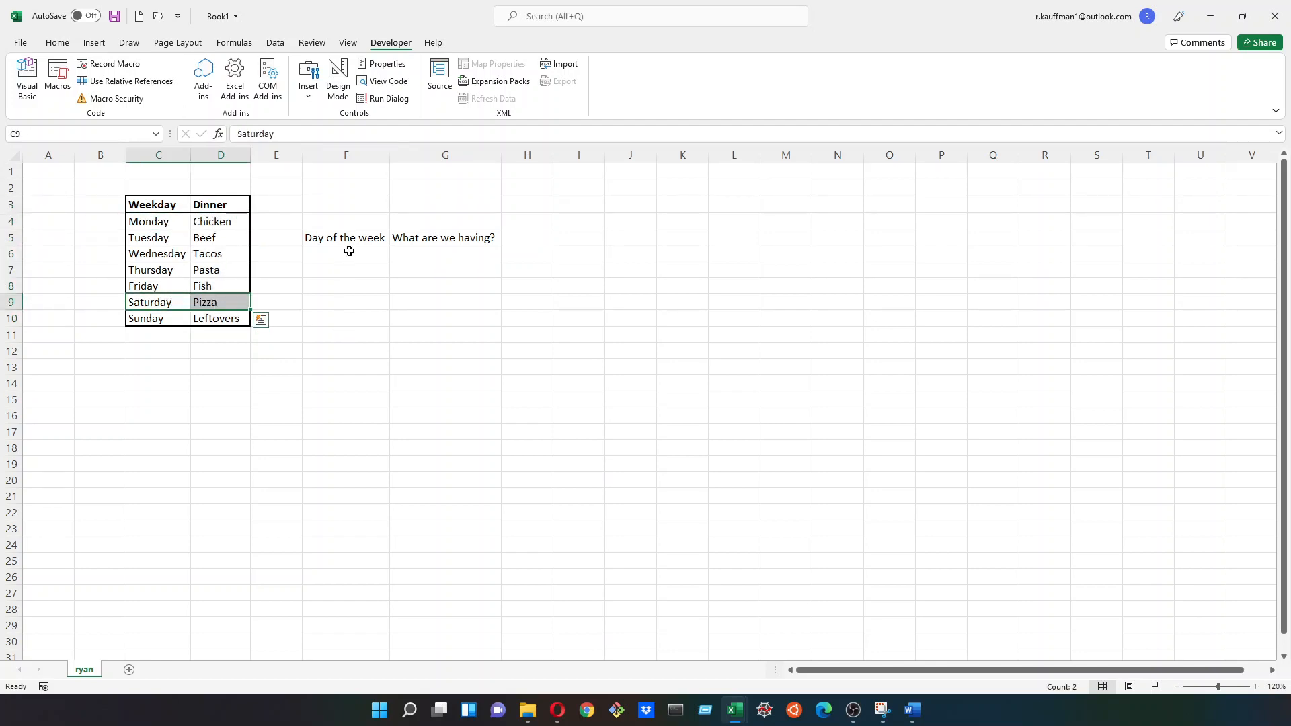
left_click(345, 253)
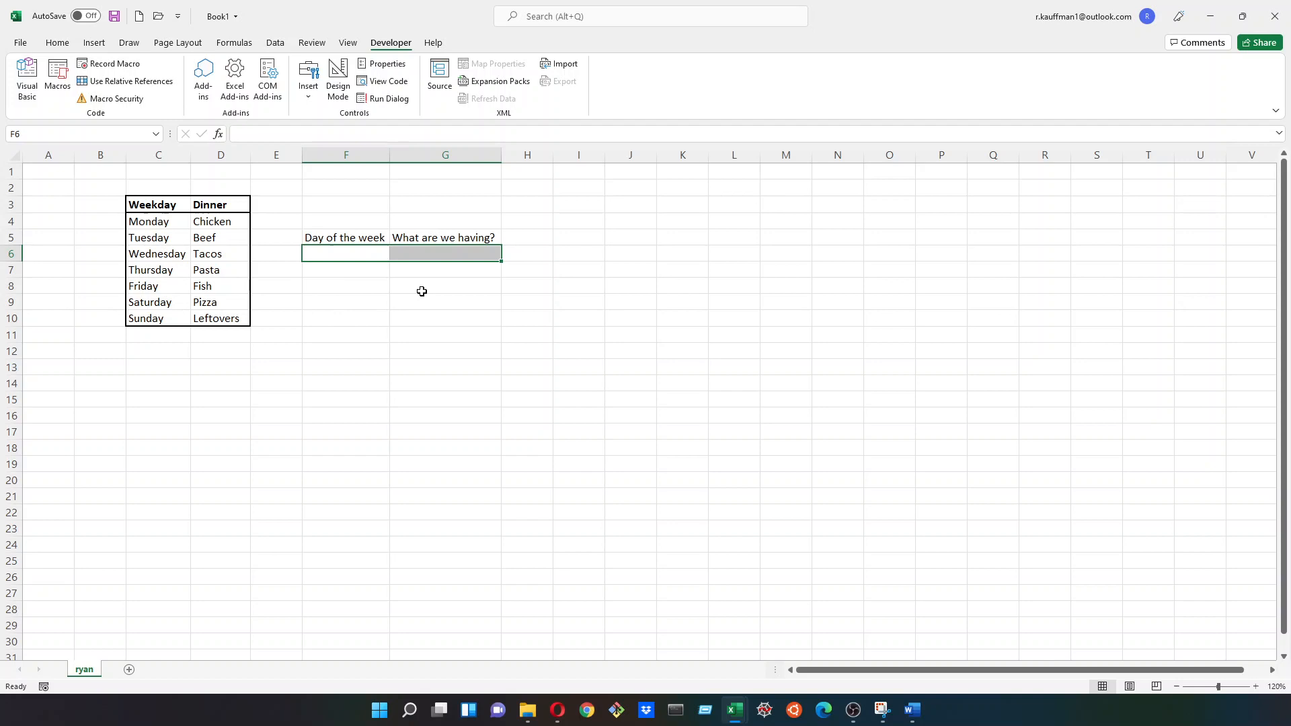
left_click(445, 286)
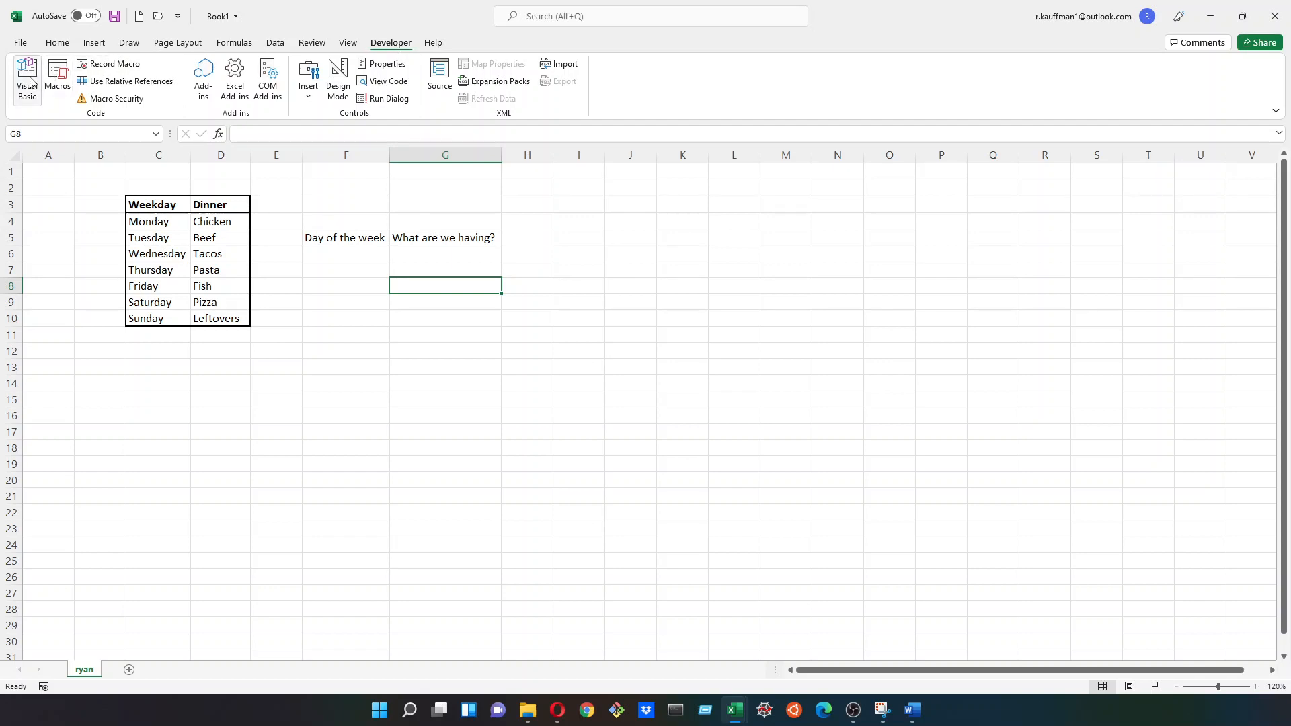
left_click(26, 77)
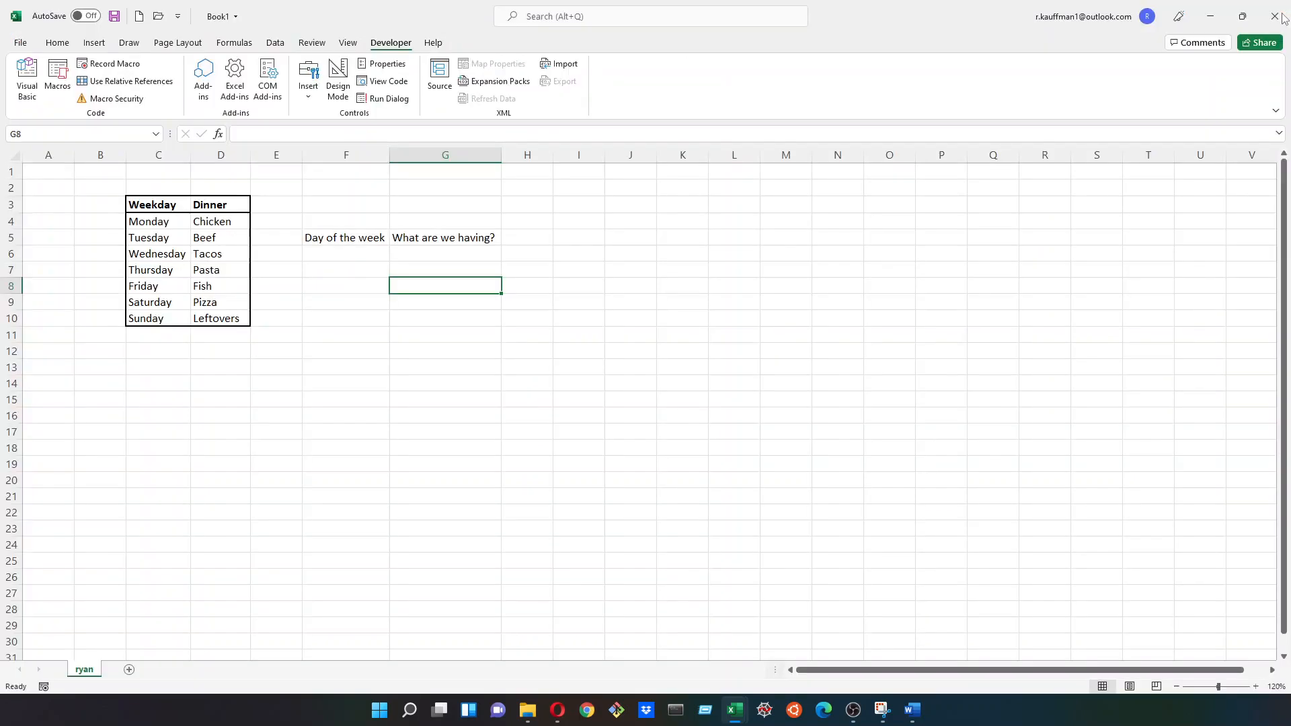
mouse_move(532, 256)
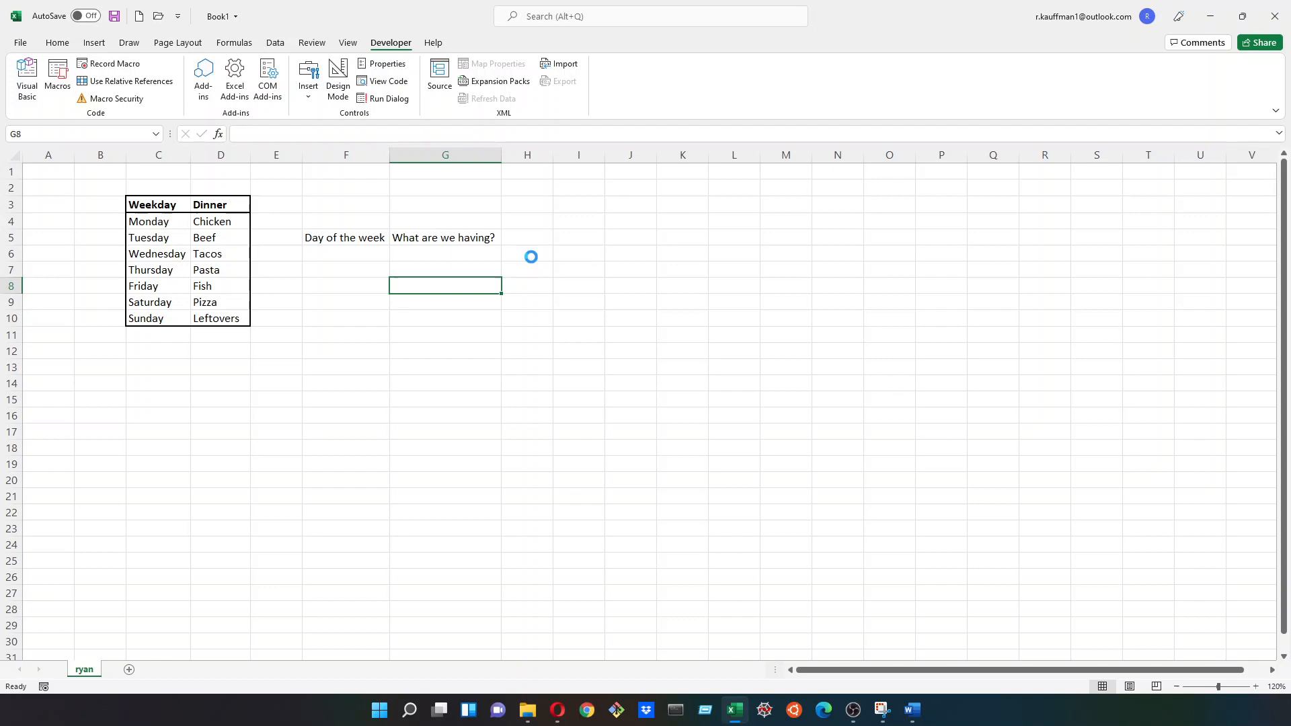
Step: Write 'Option Explicit' on the first line of Module1 and move below it
left_click(26, 78)
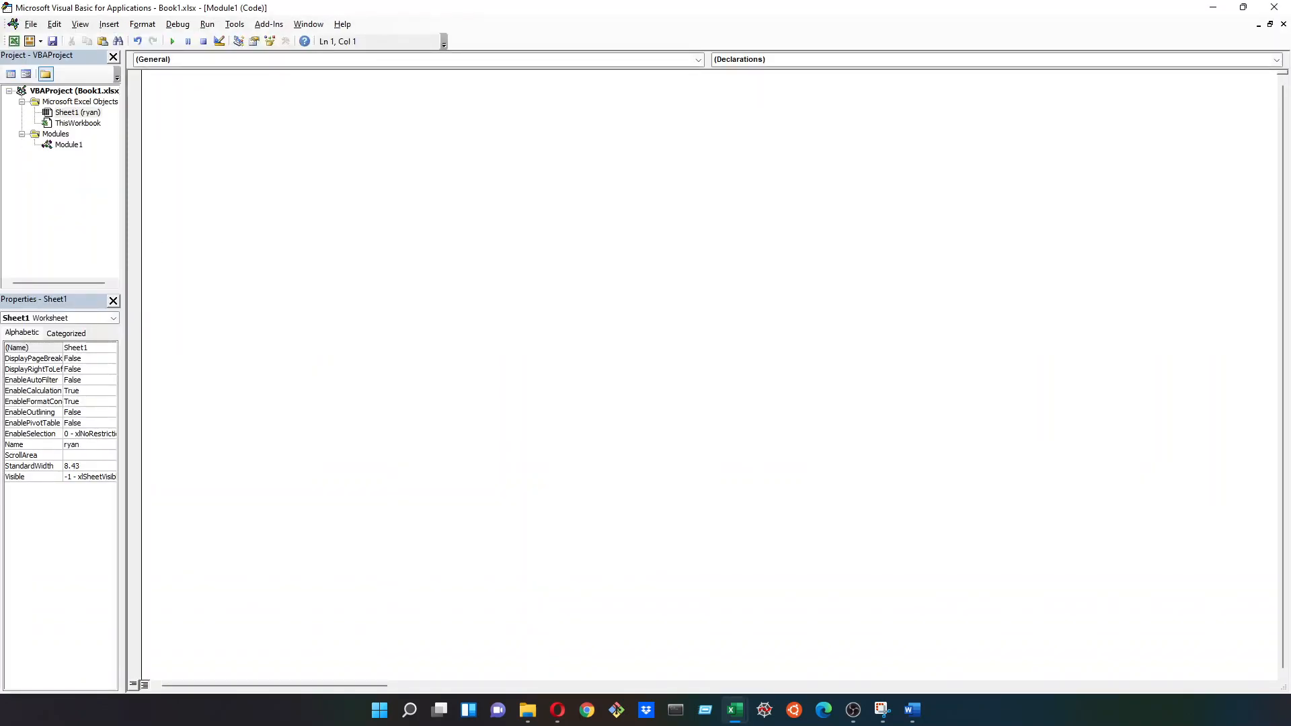
left_click(68, 144)
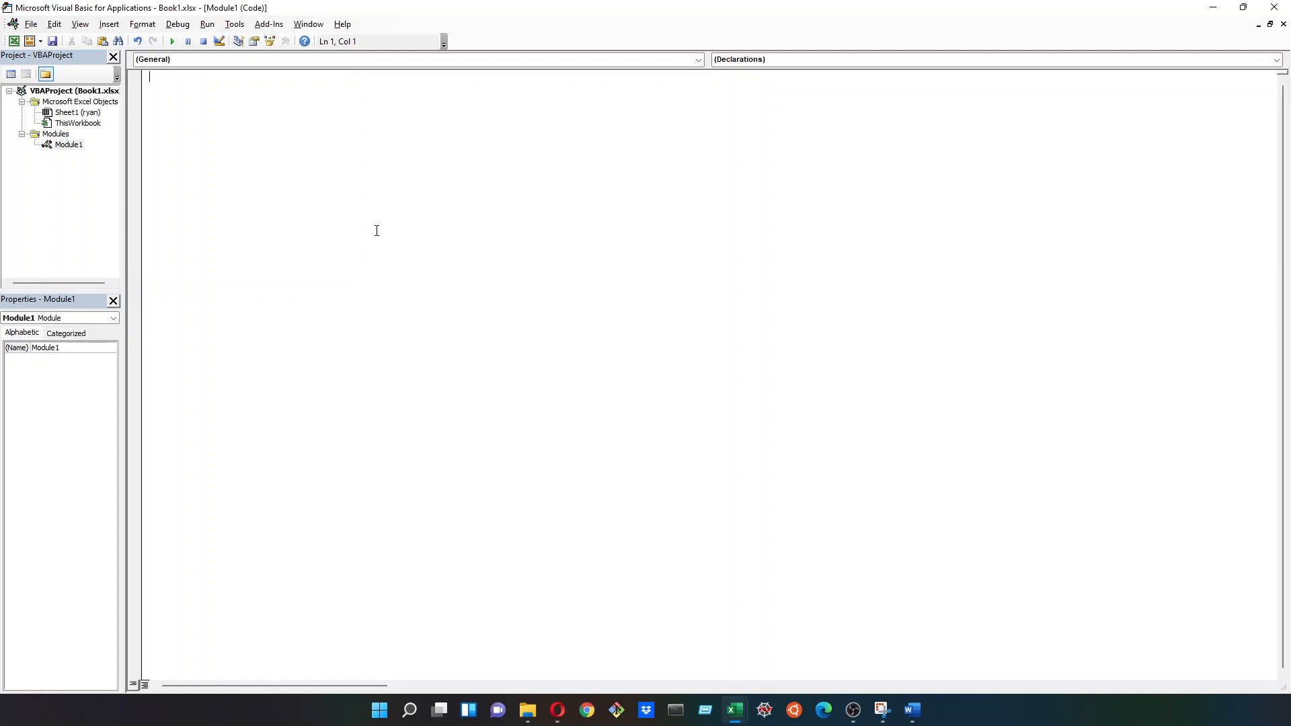
type("o")
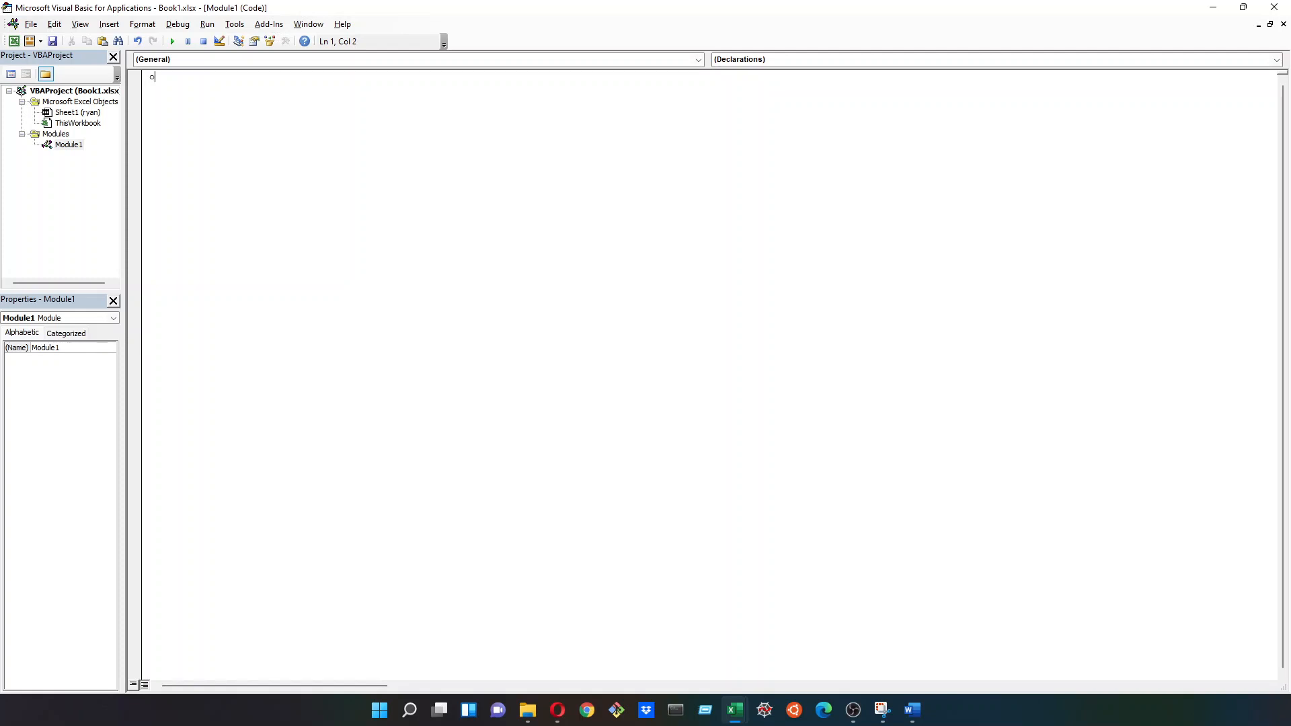
type("ption ec")
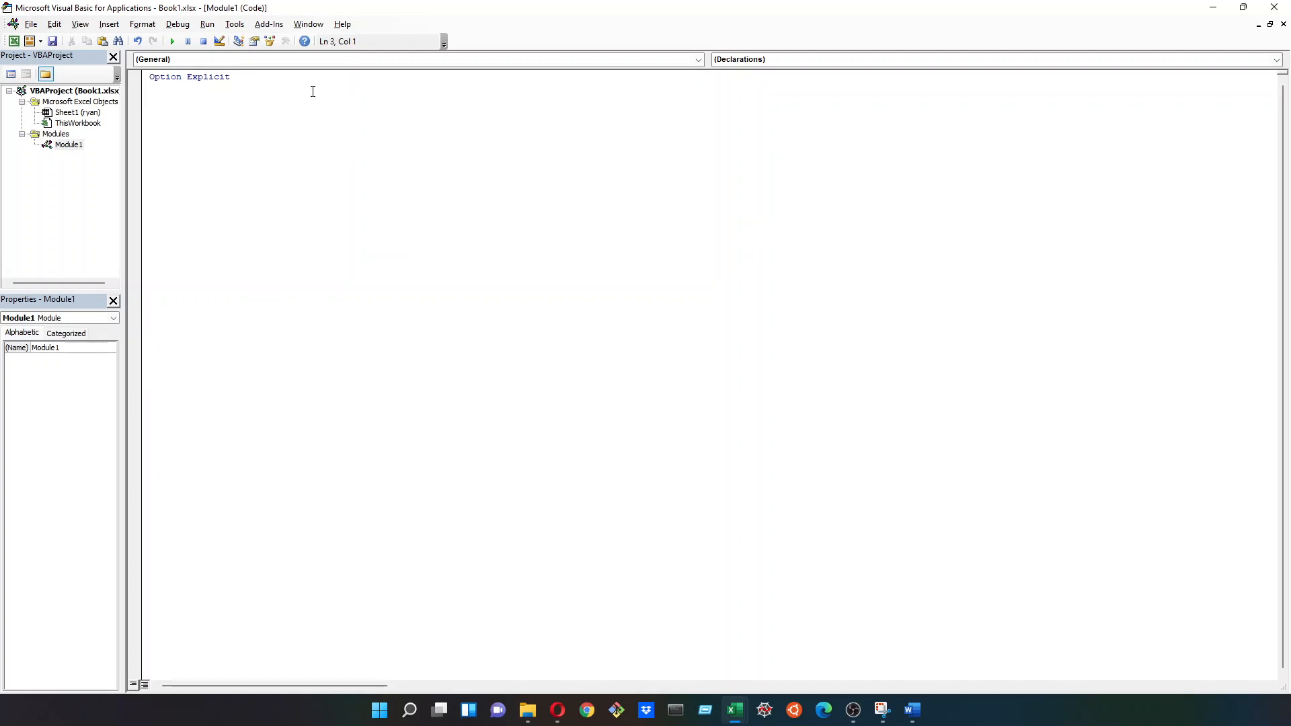
triple_click(190, 77)
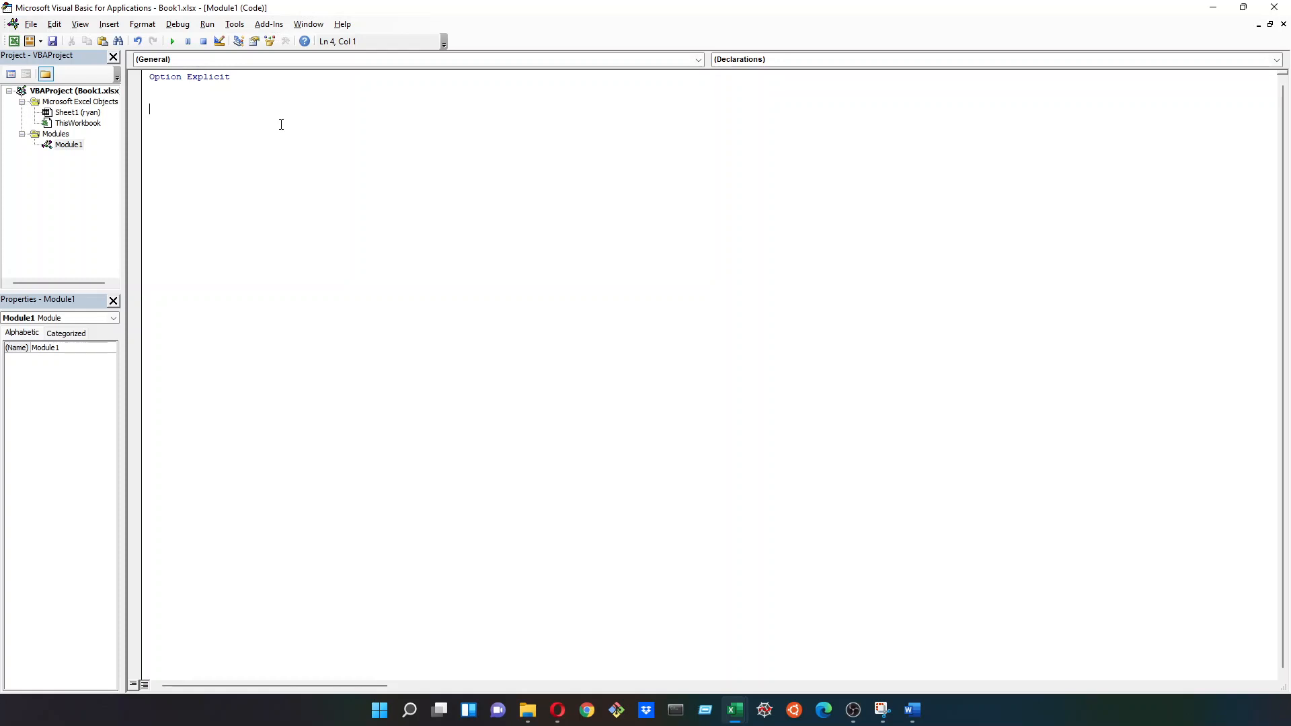
Step: Create an empty 'Sub vlookup()' procedure with its End Sub and place the cursor inside it
type("sub")
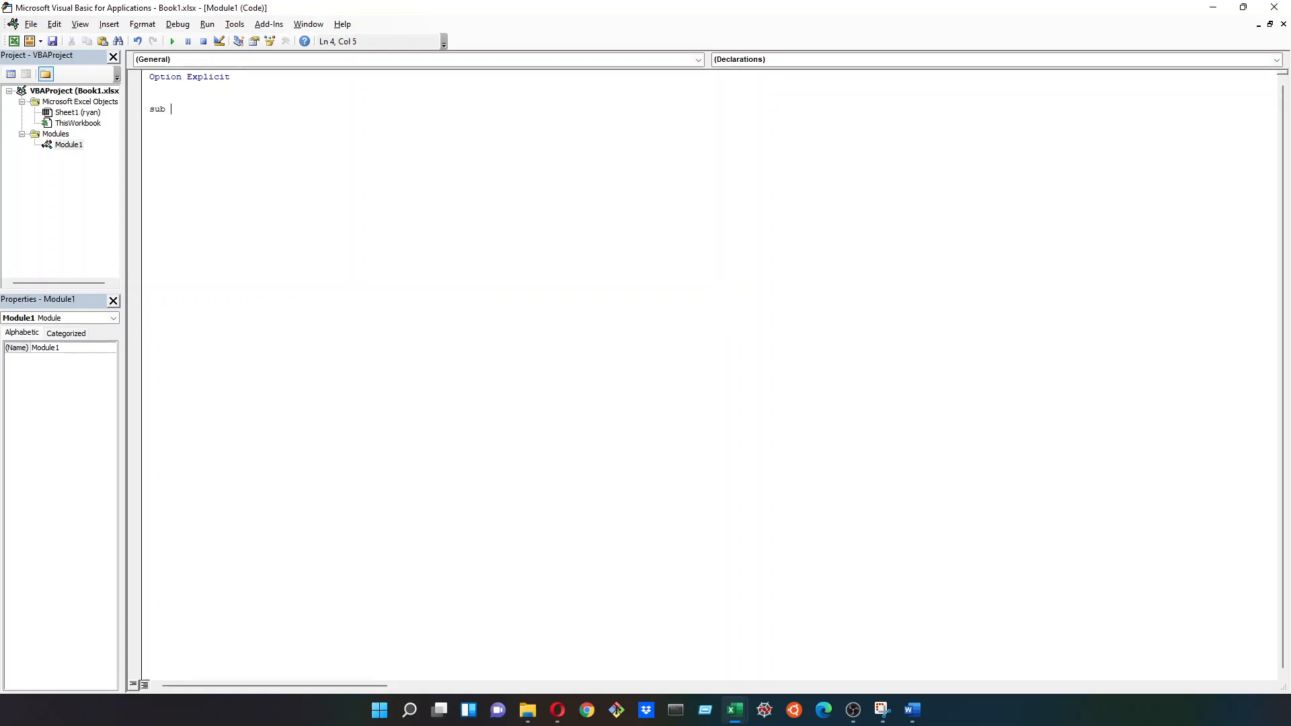
type("vlookup")
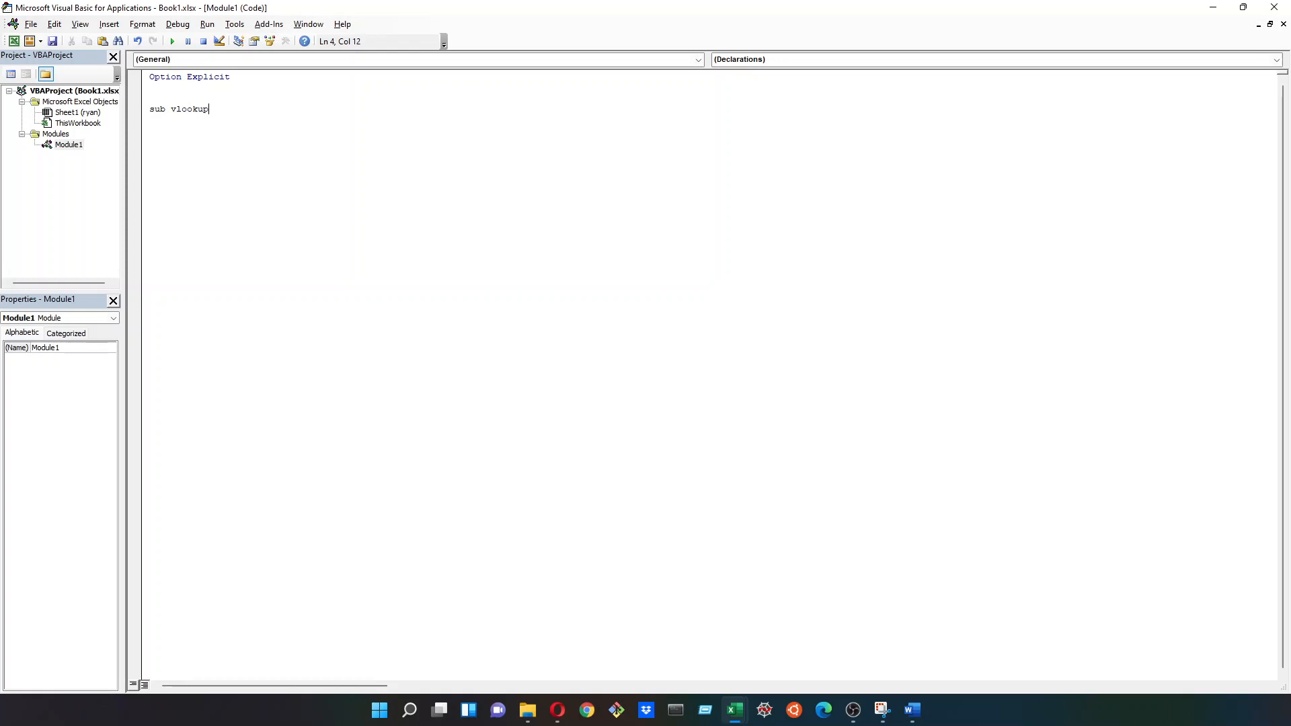
key("enter")
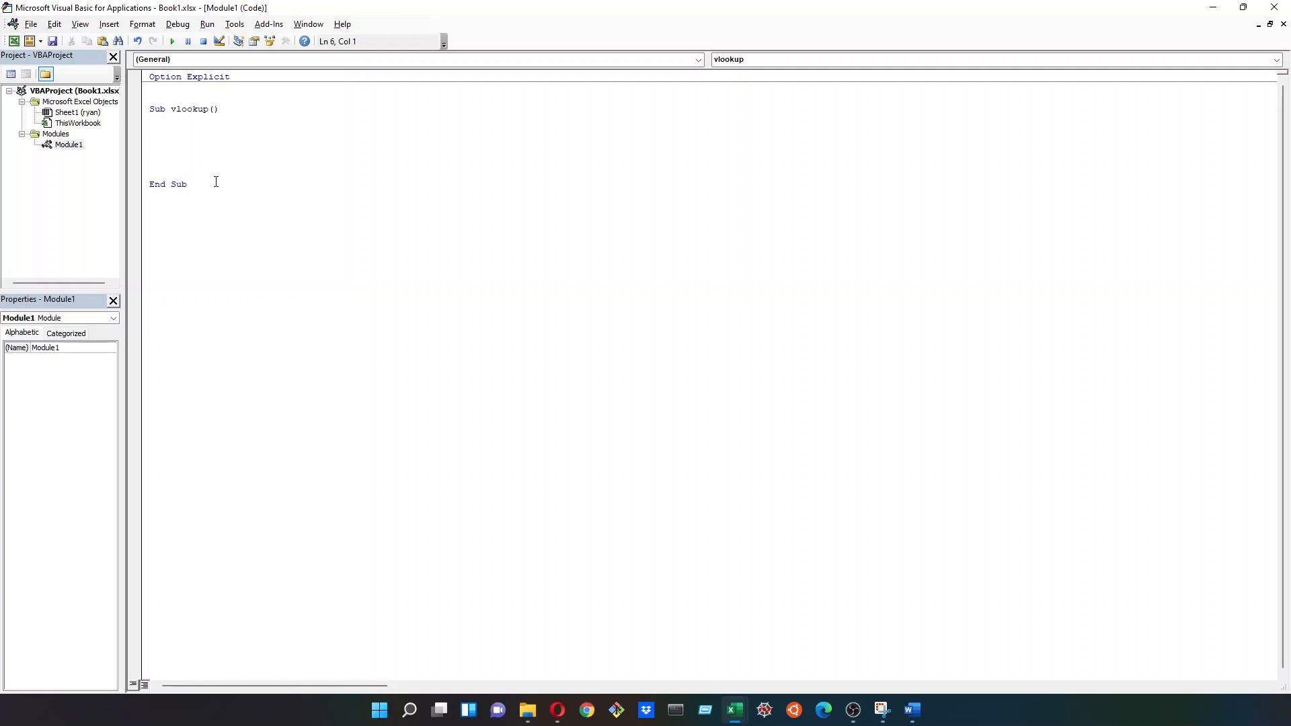
left_click(207, 193)
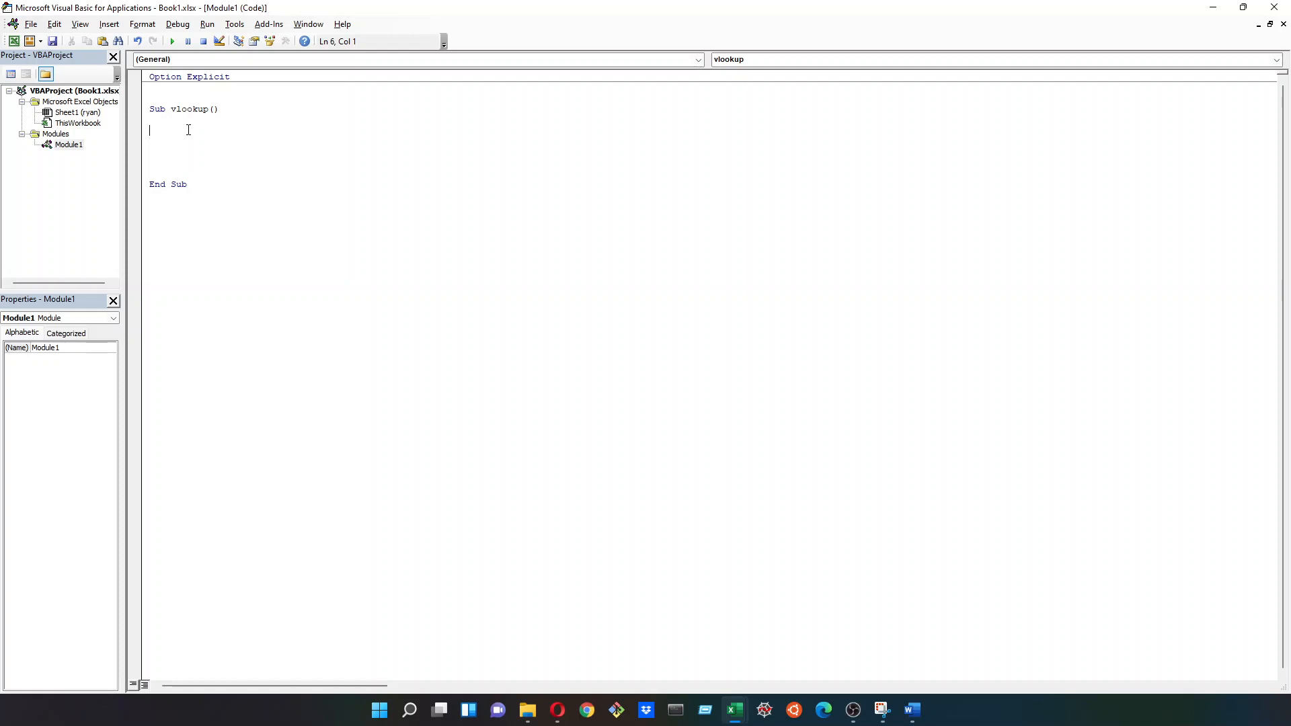
Step: Declare wb As Workbook and ws As Worksheet at the top of the procedure
type("dim")
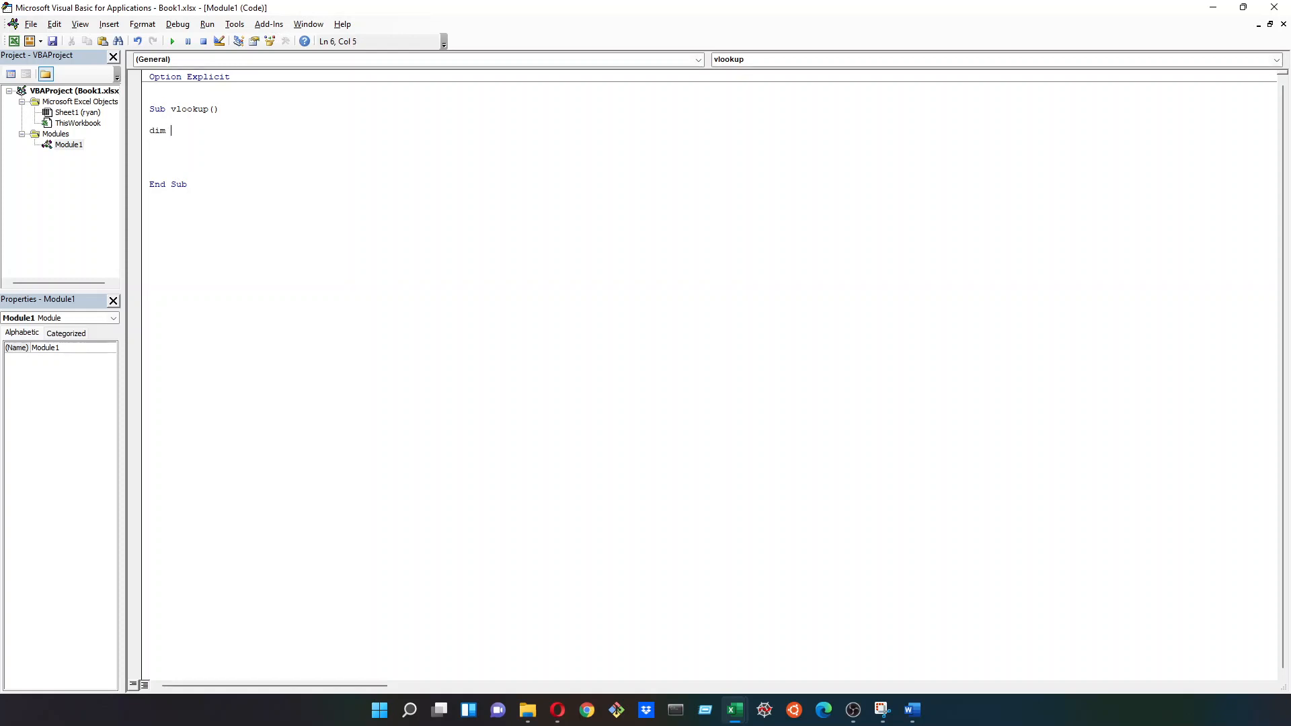
type("wb")
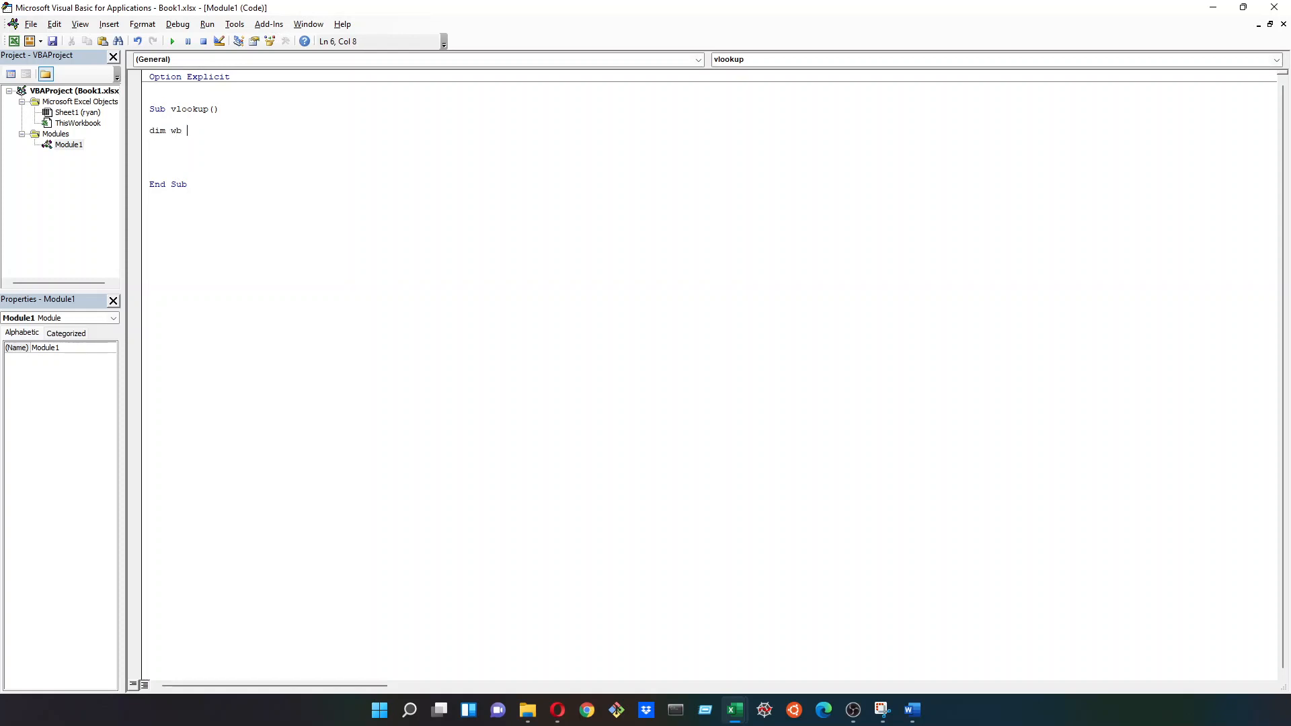
type("As Workbook")
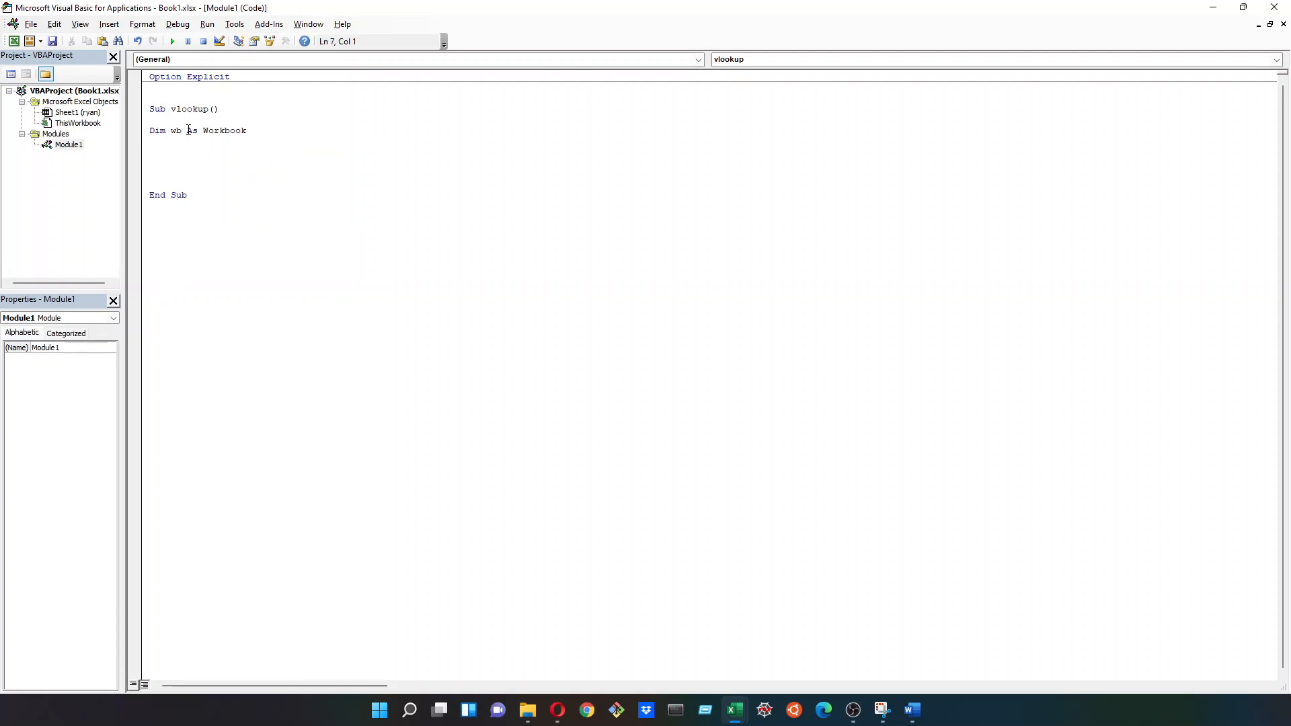
key("enter")
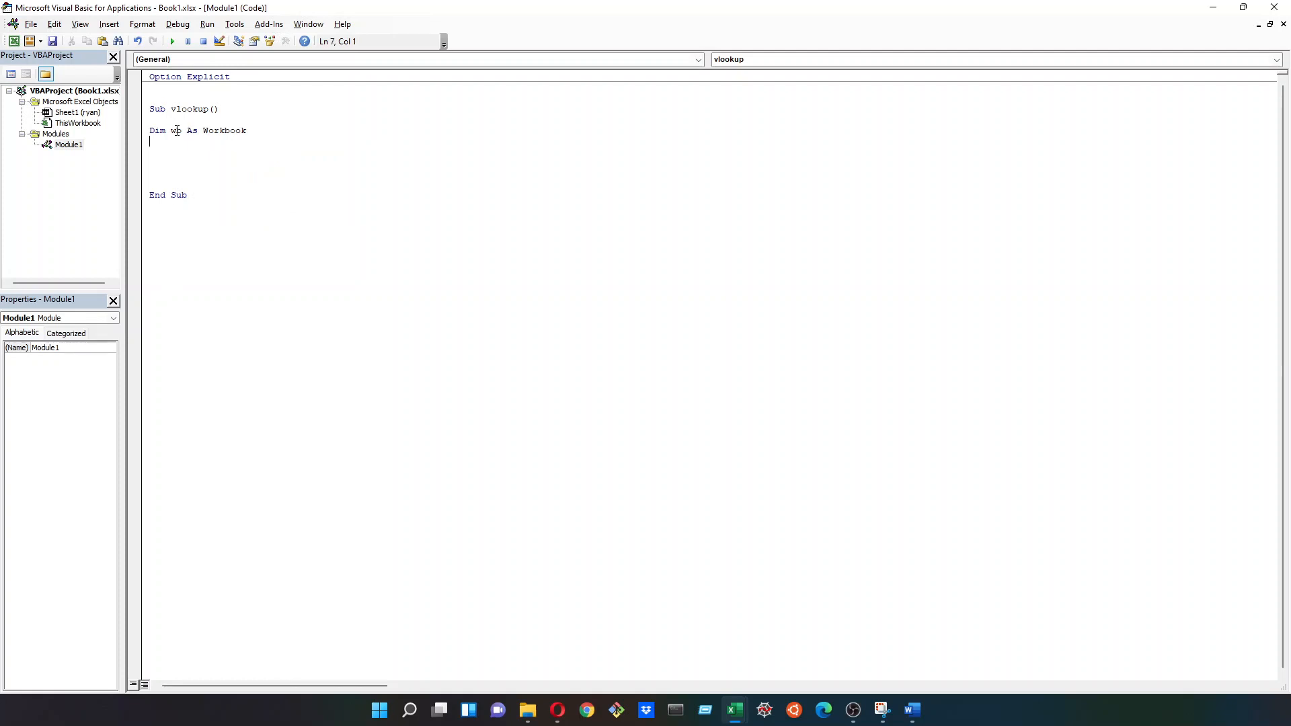
double_click(175, 130)
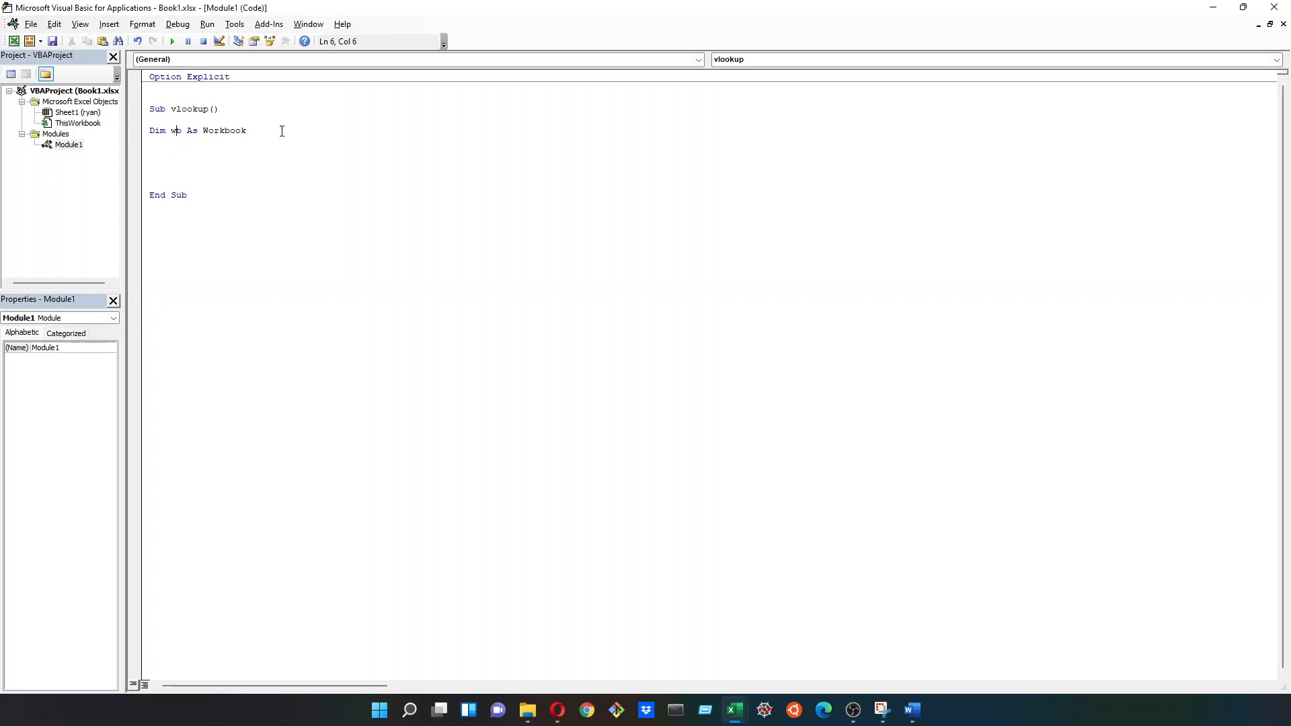
double_click(223, 130)
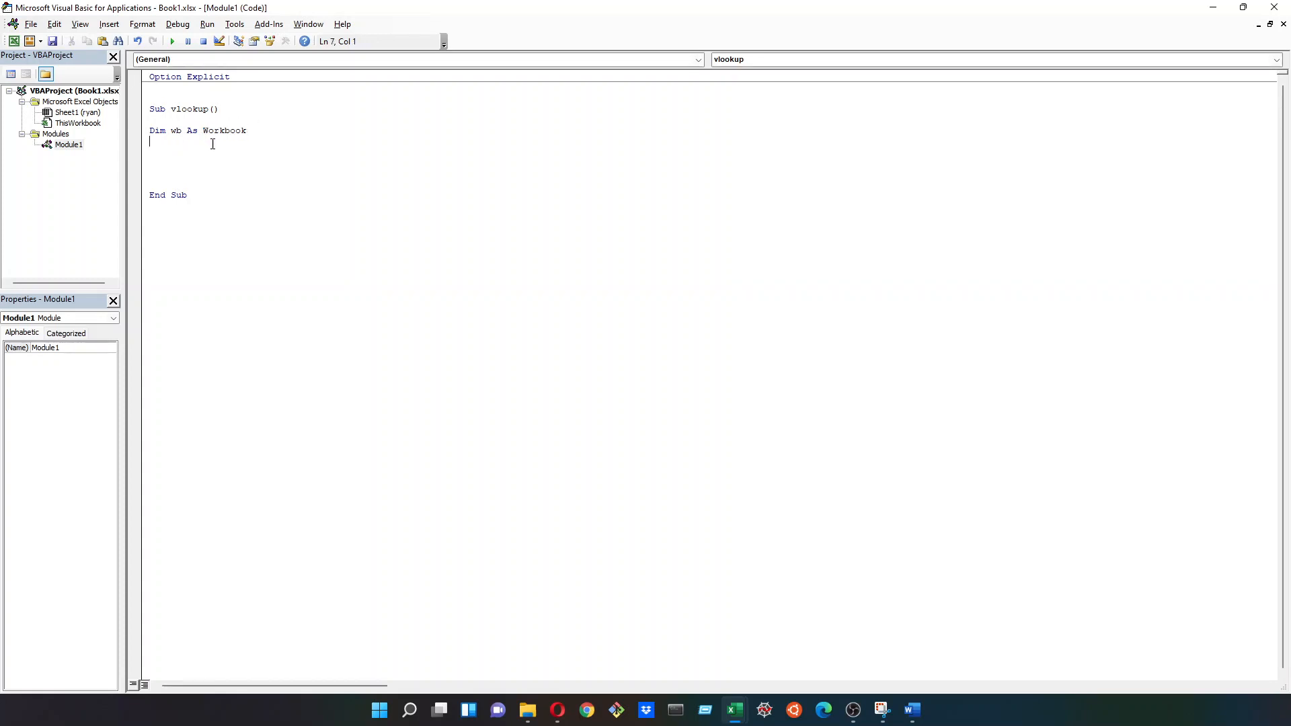
type("set")
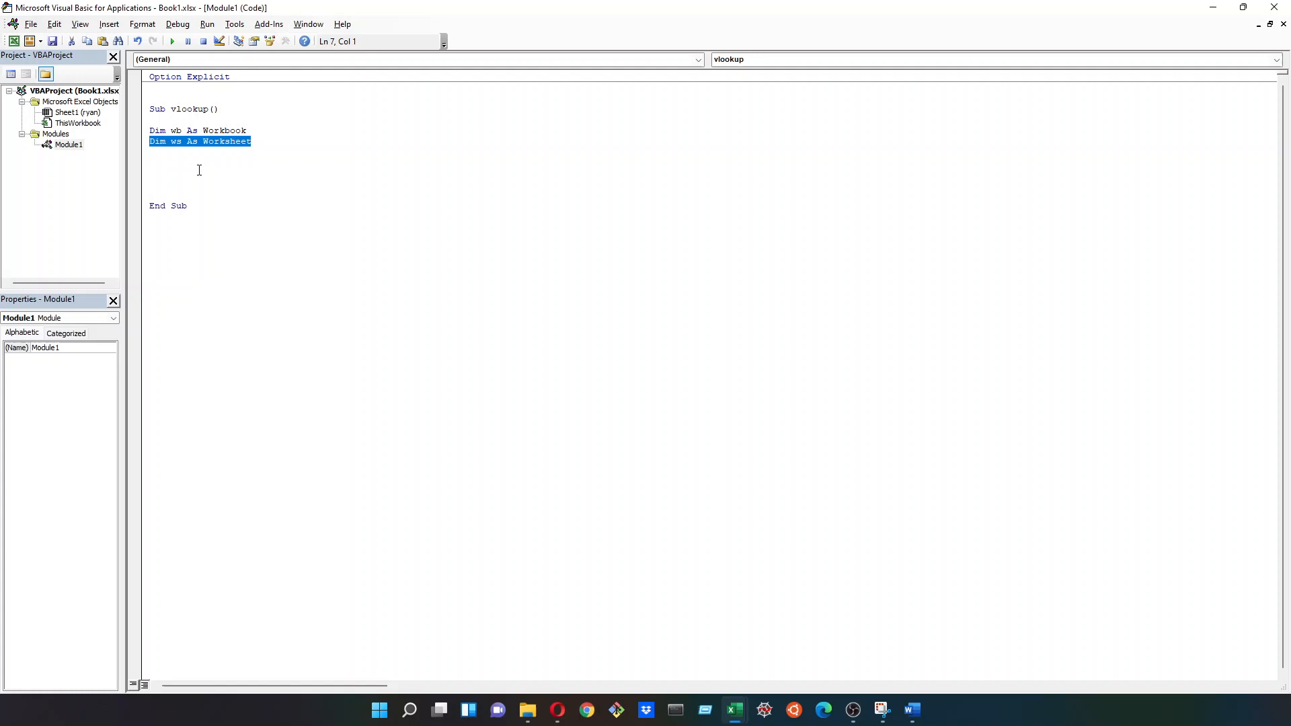
mouse_move(181, 148)
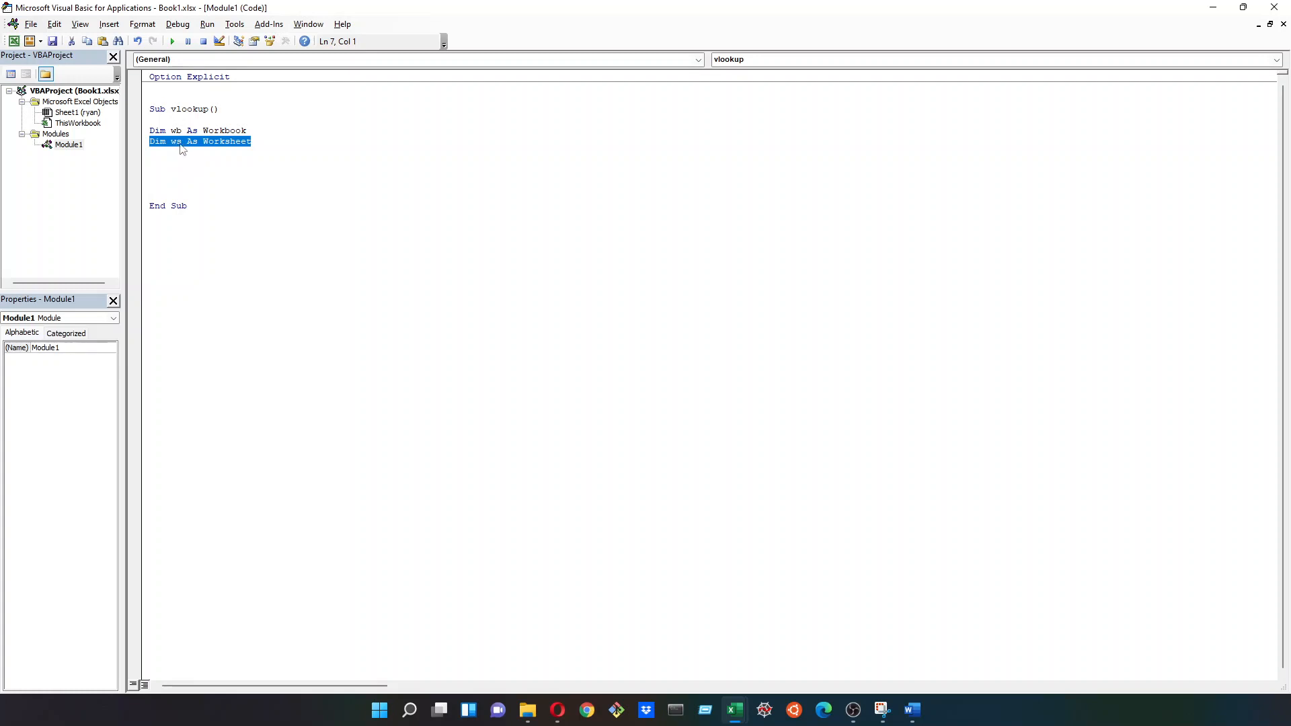
double_click(175, 141)
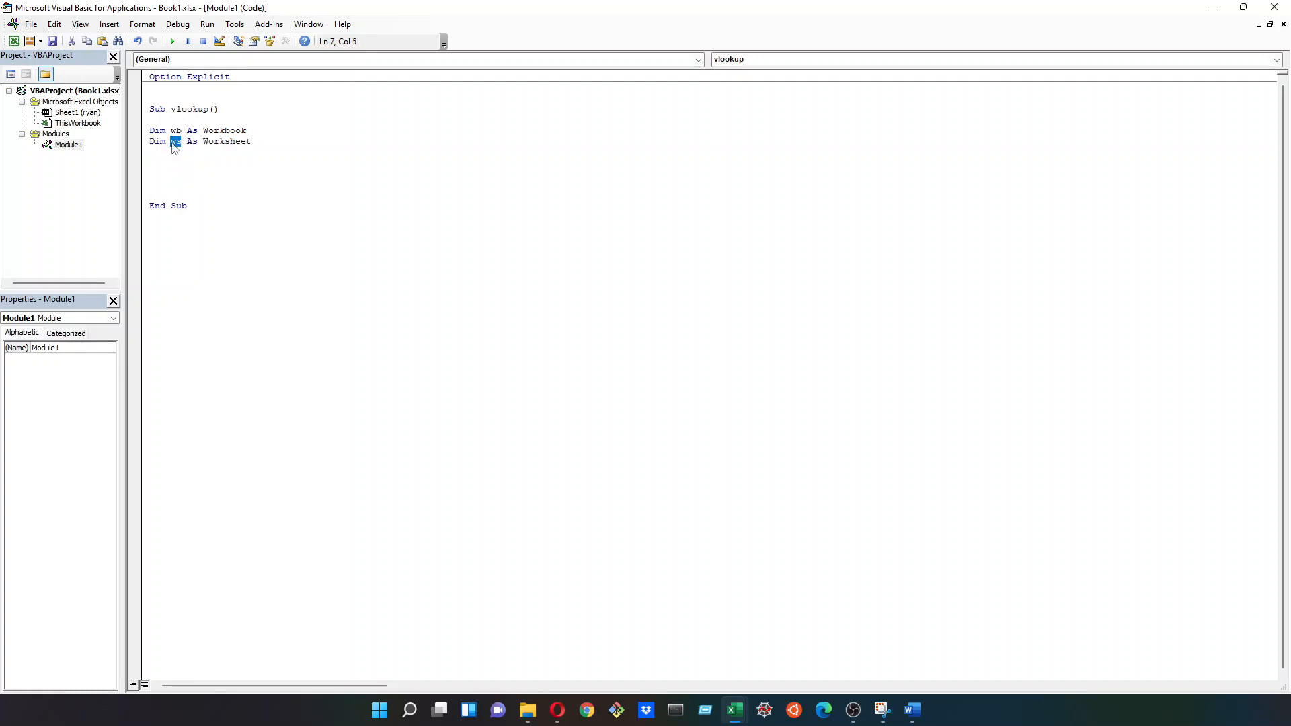
double_click(227, 140)
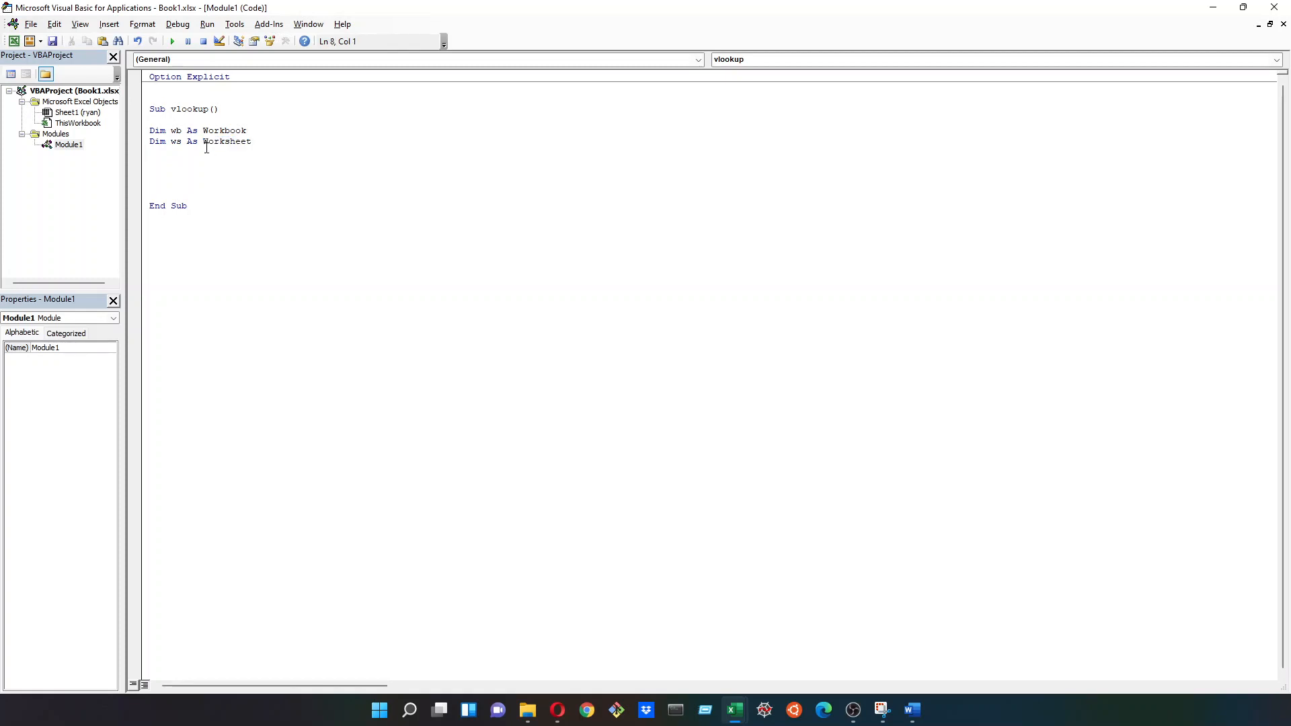
Step: Declare table_array As Range, then lookup_value and vba_lookup As String
type("dim table_array")
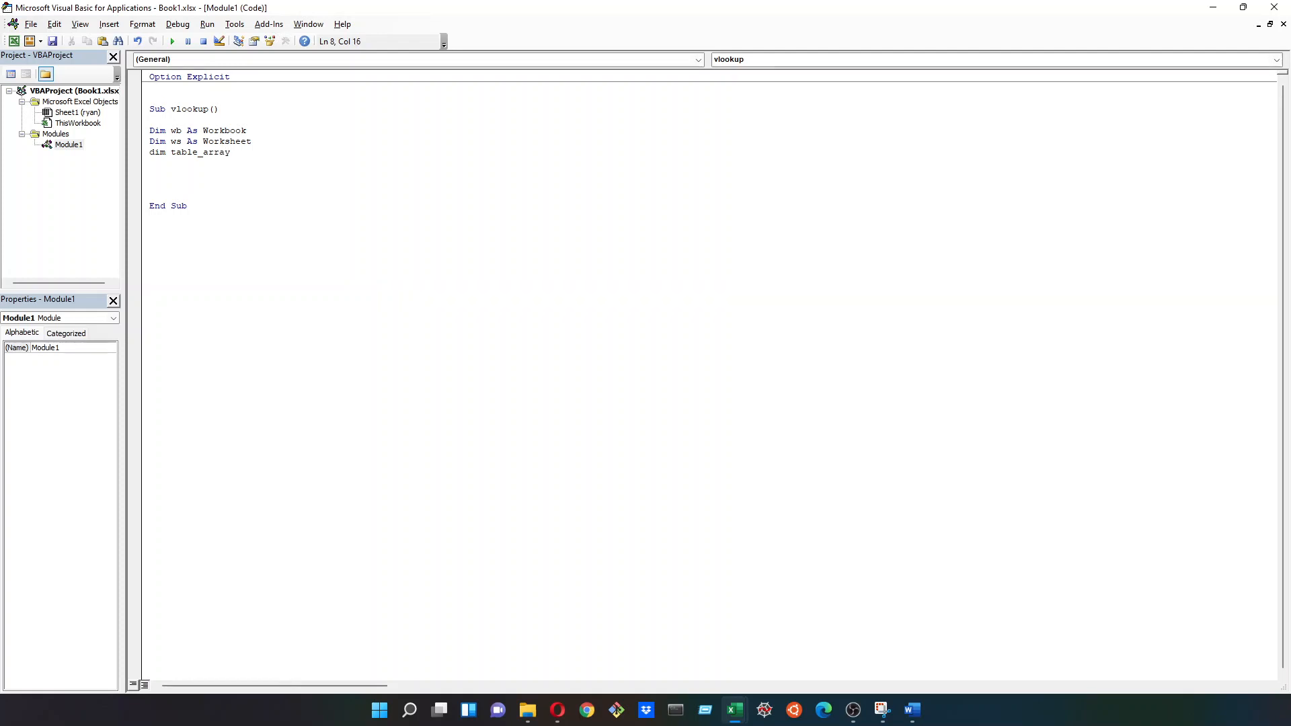
type("as range")
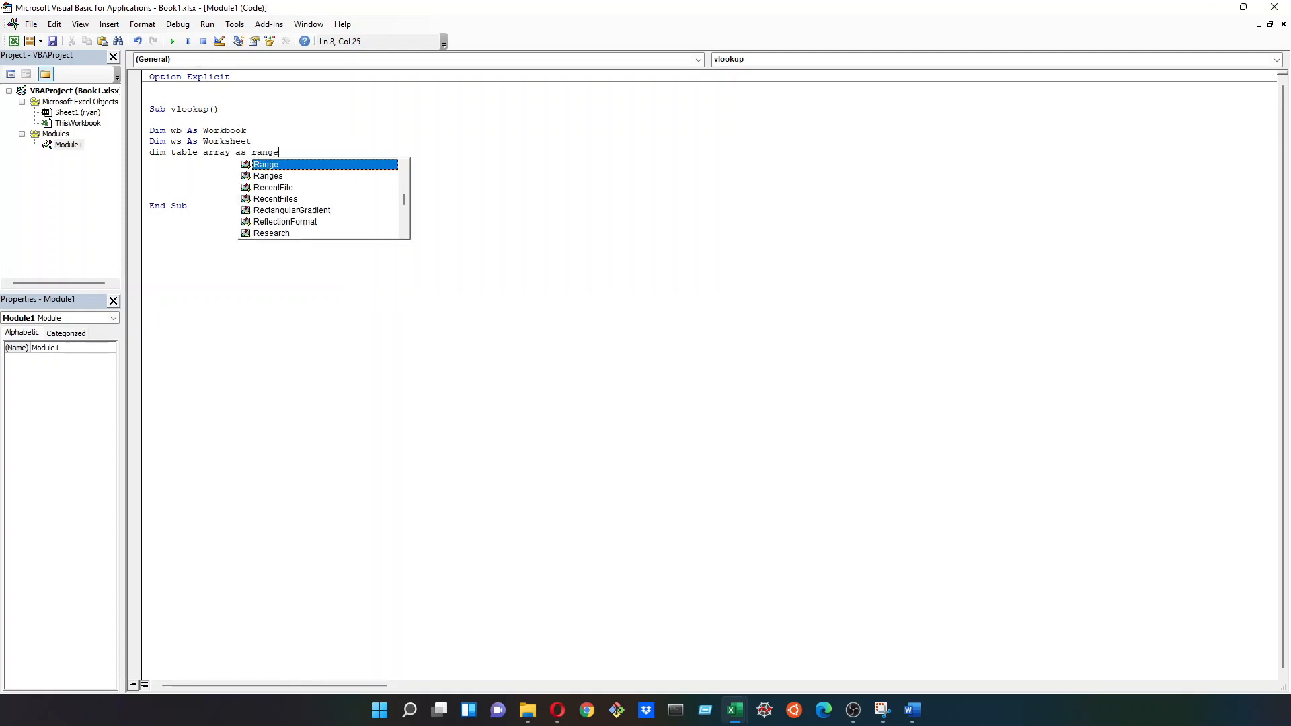
key("Enter")
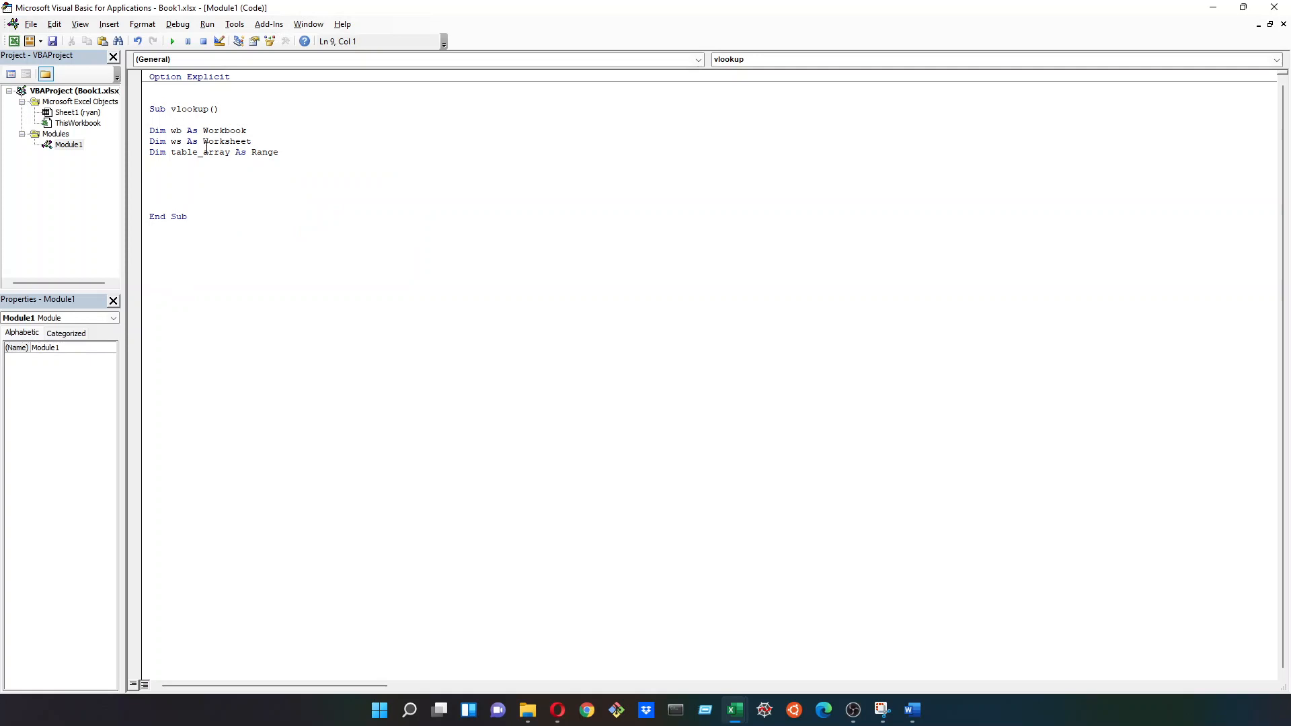
type("dim")
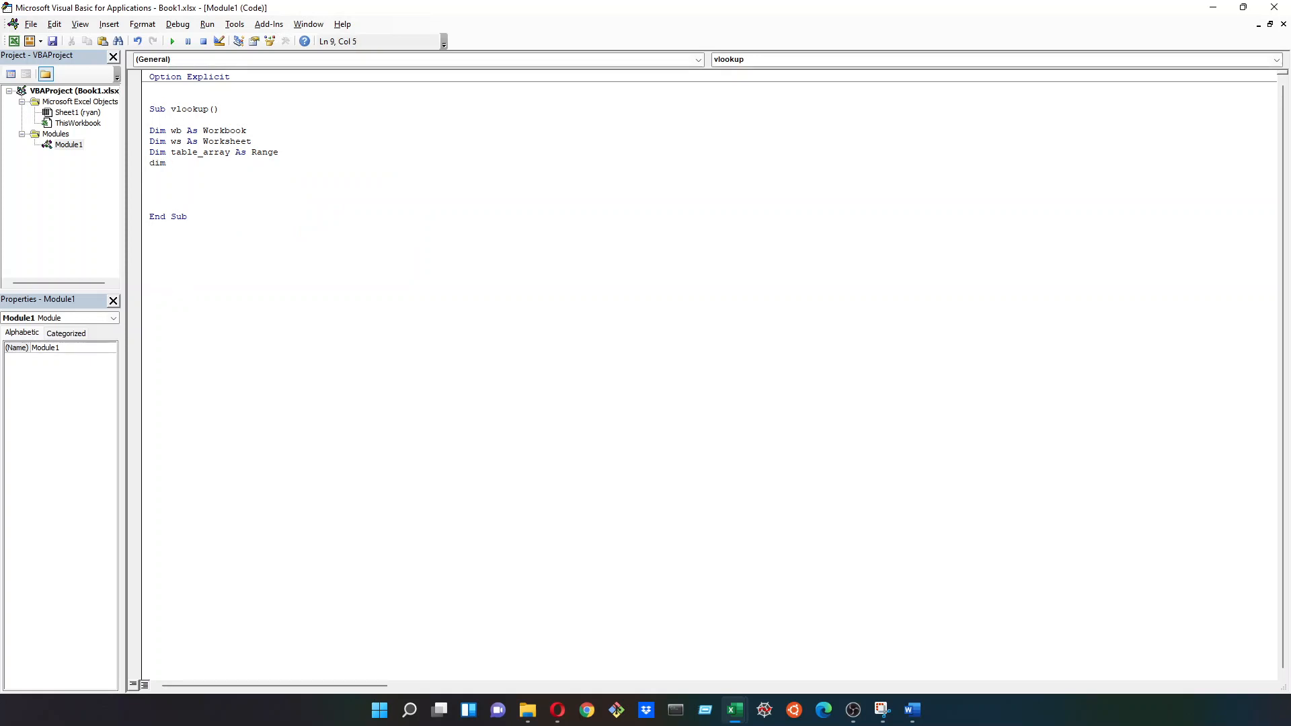
type("lookup")
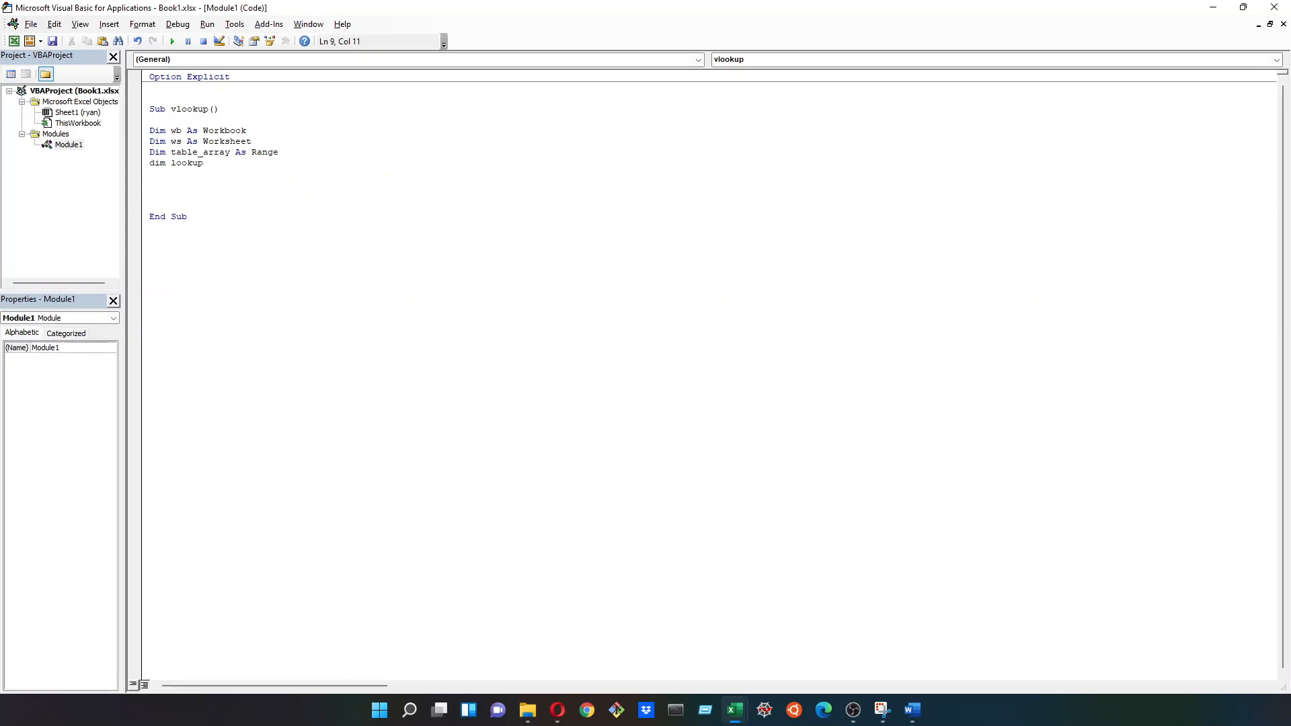
type("_value,")
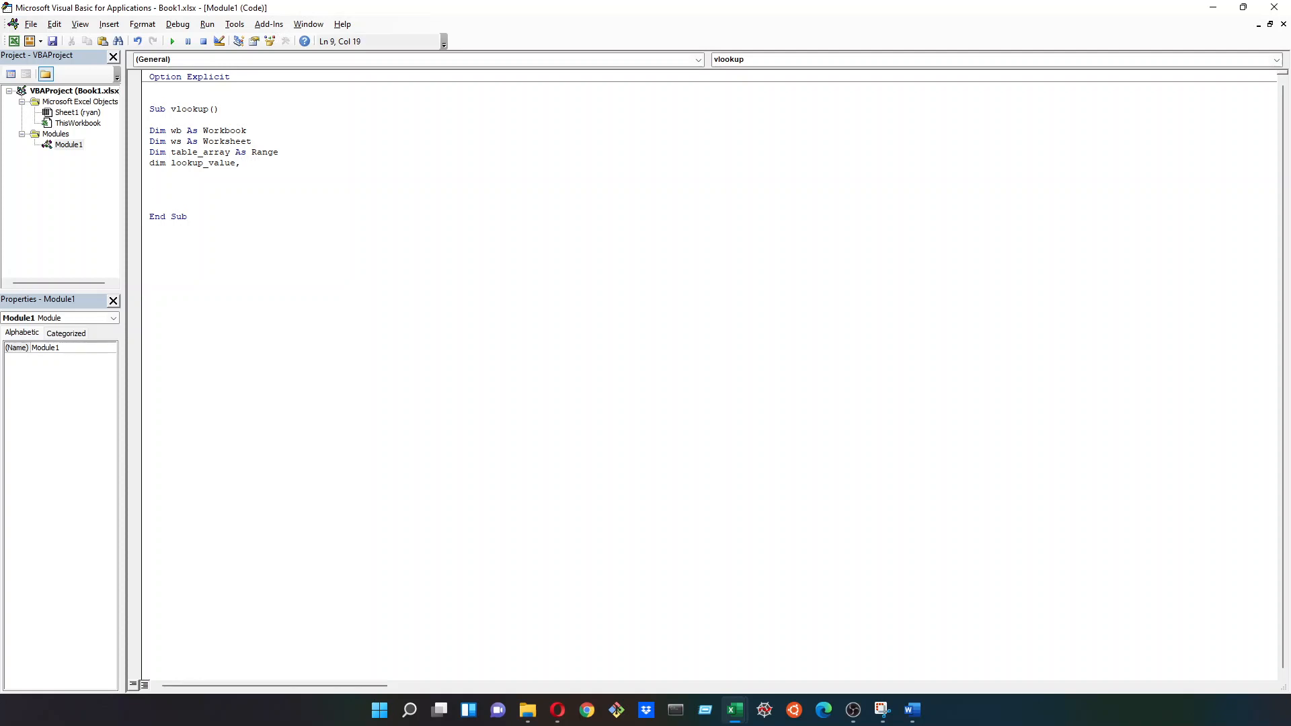
type("vba_lookup as t")
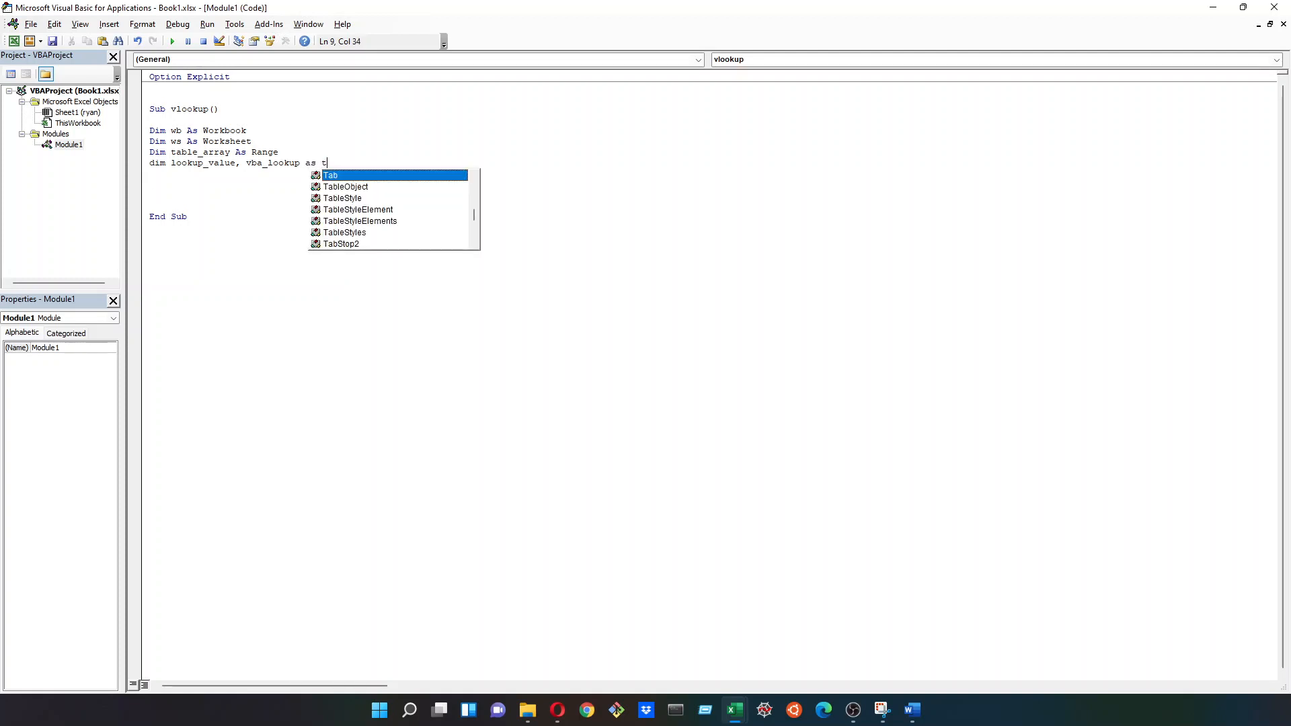
type("rgi")
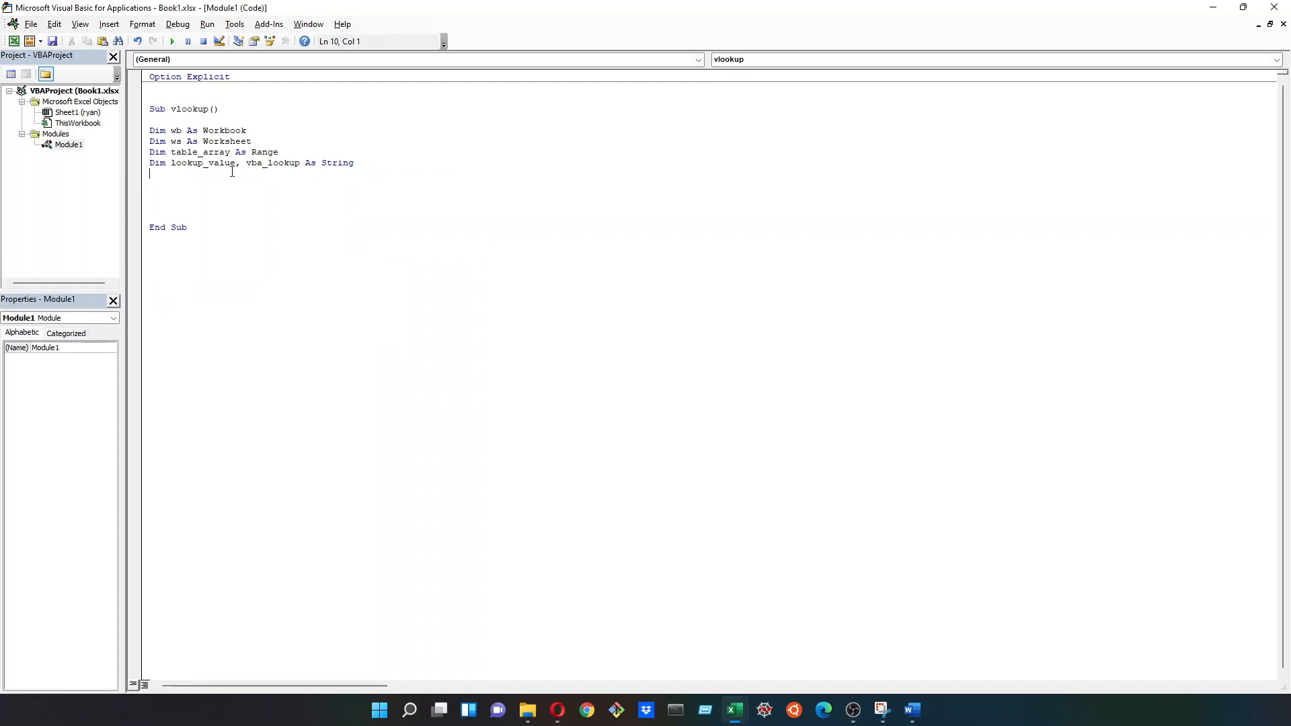
double_click(202, 163)
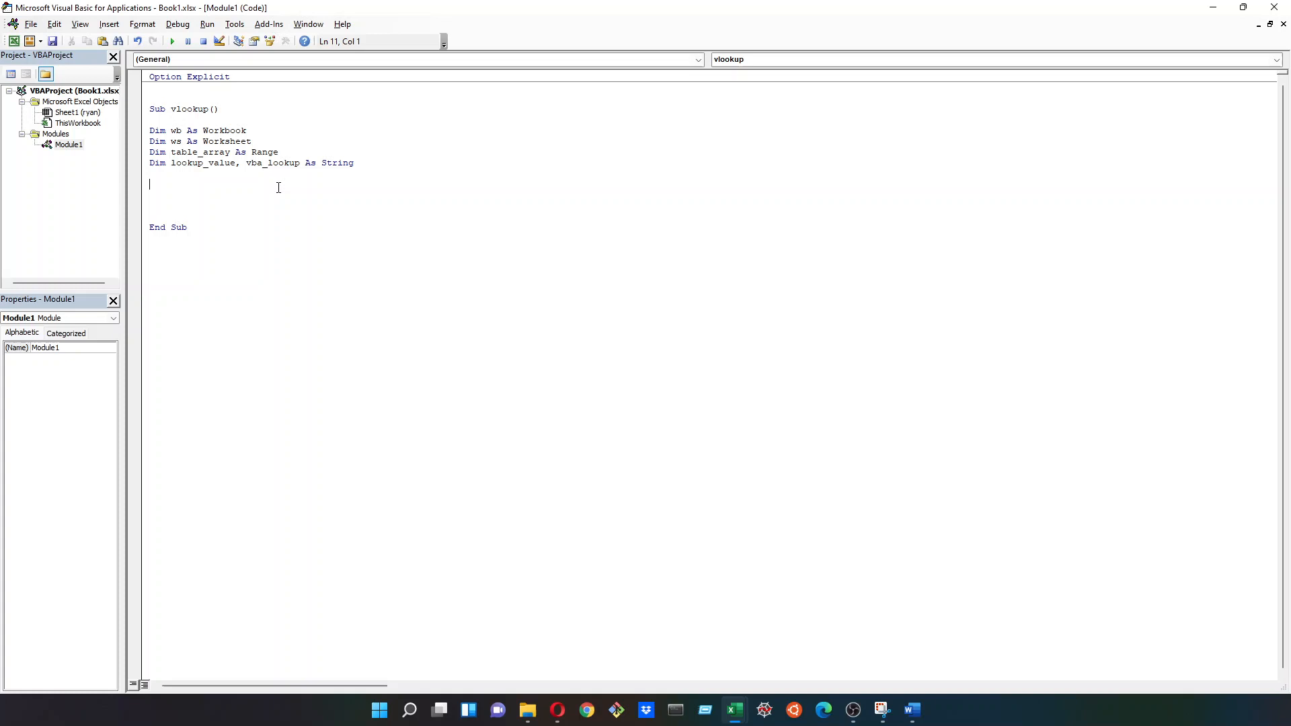
mouse_move(316, 183)
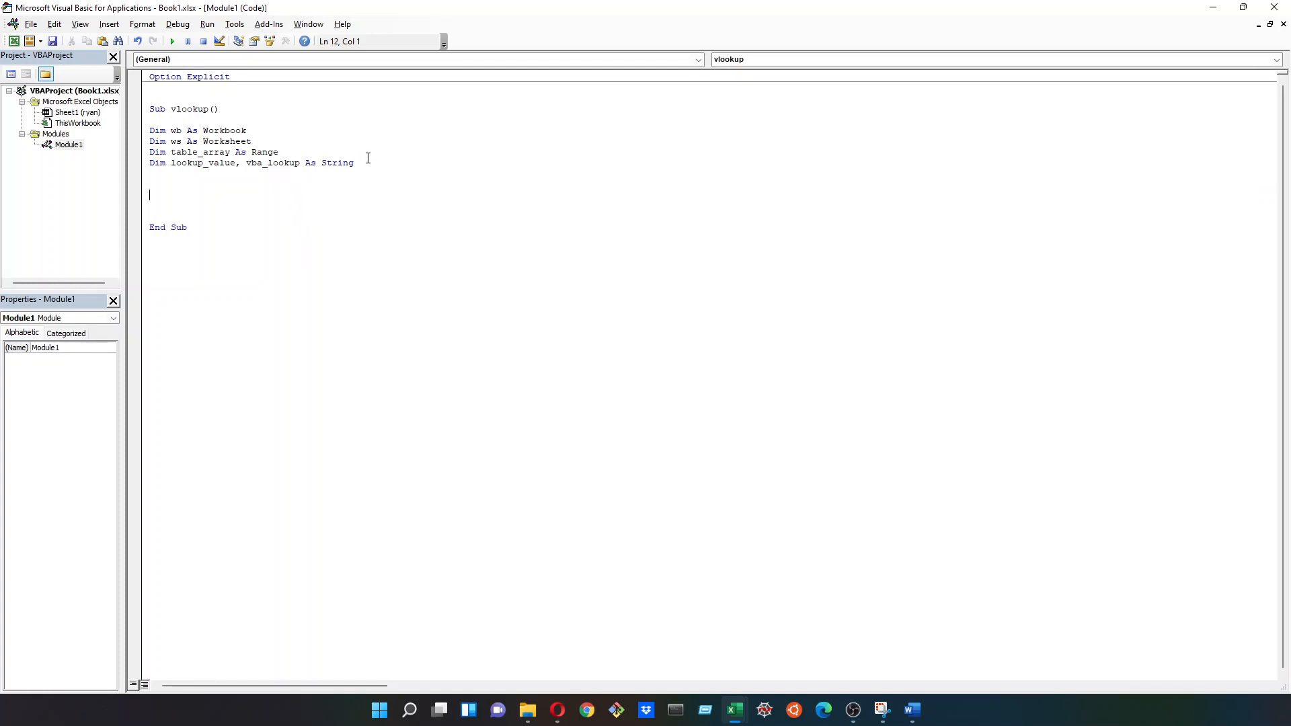
Step: Below the Dim lines, set wb = ThisWorkbook
left_click_drag(149, 129, 354, 165)
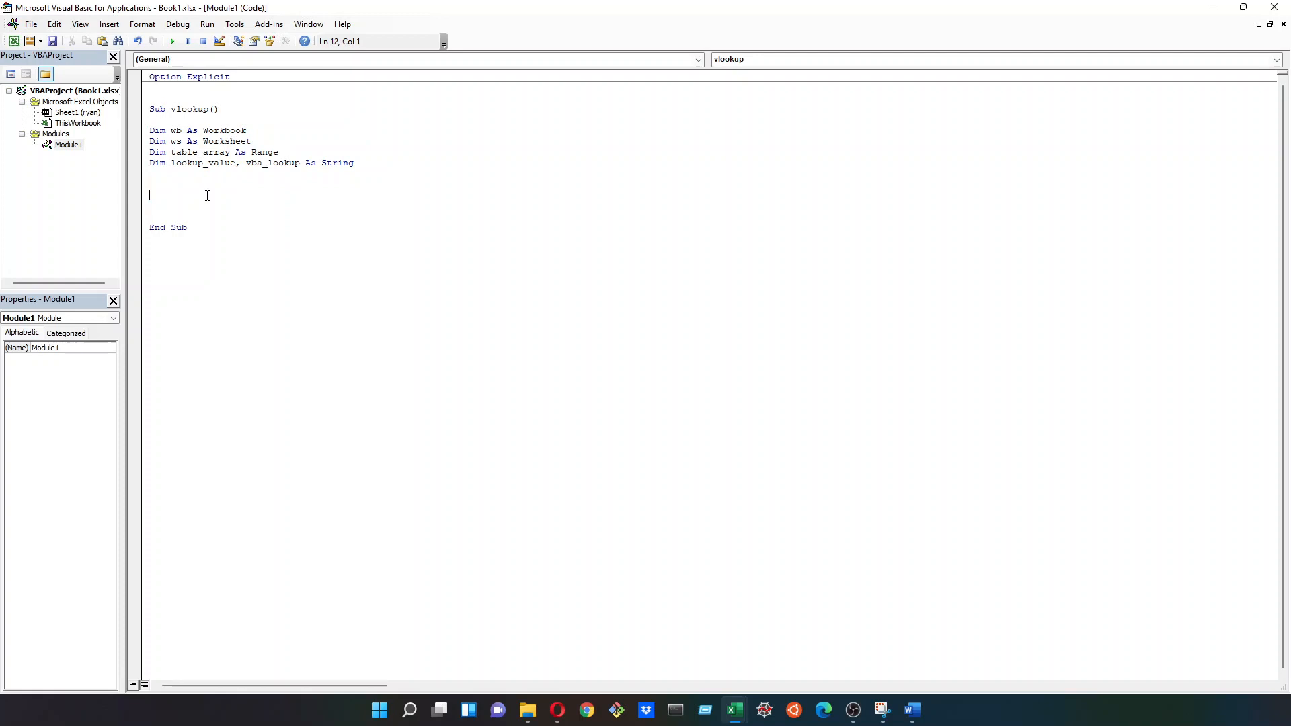
left_click_drag(149, 130, 355, 166)
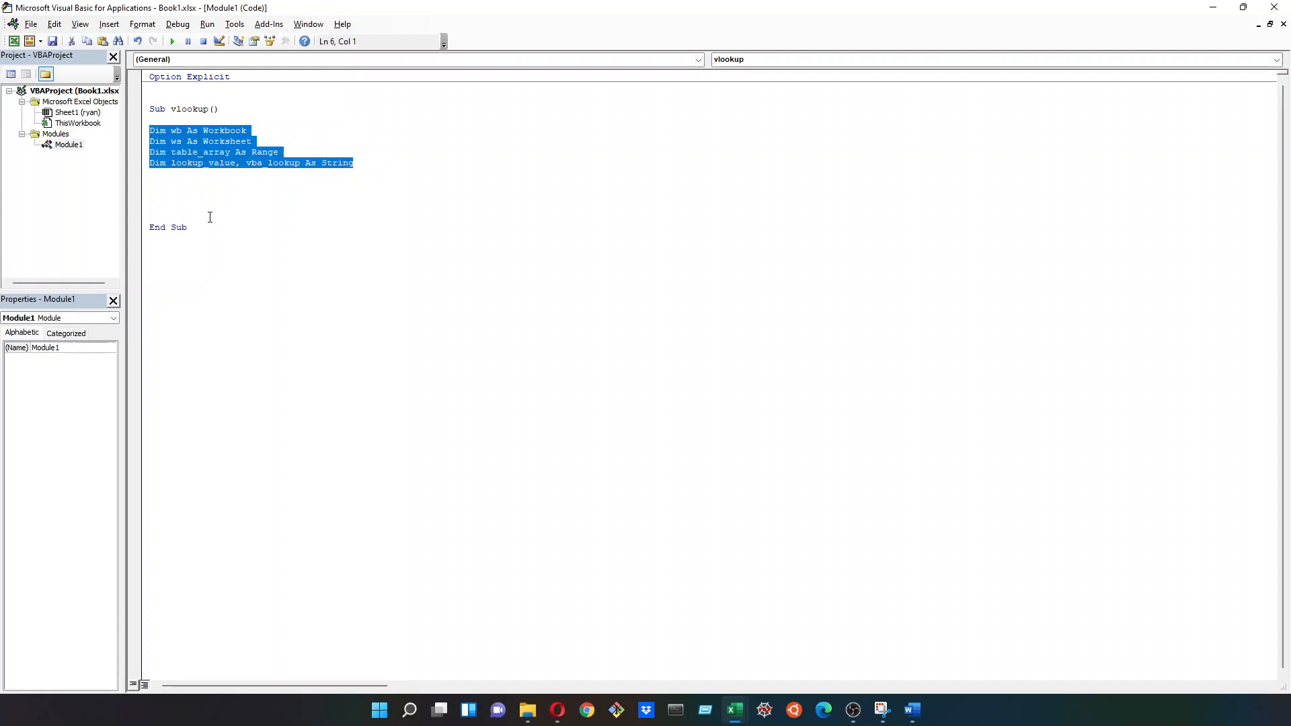
left_click(229, 192)
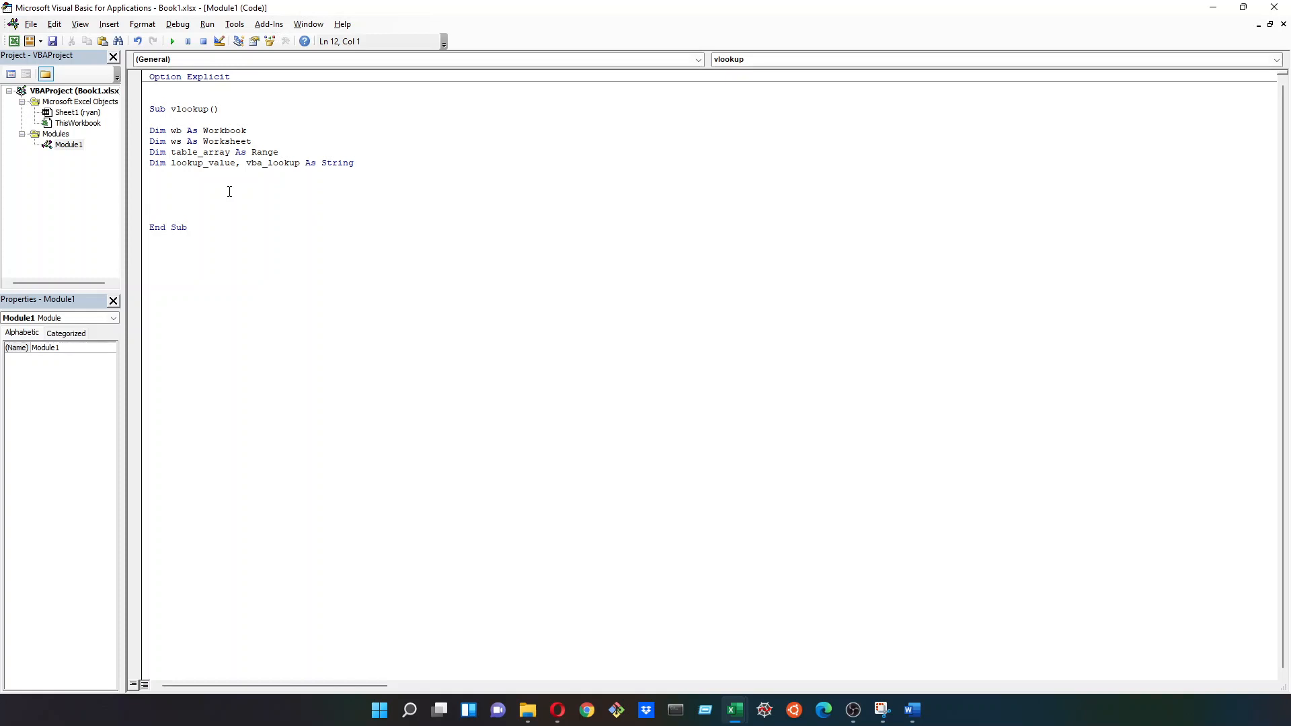
type("s")
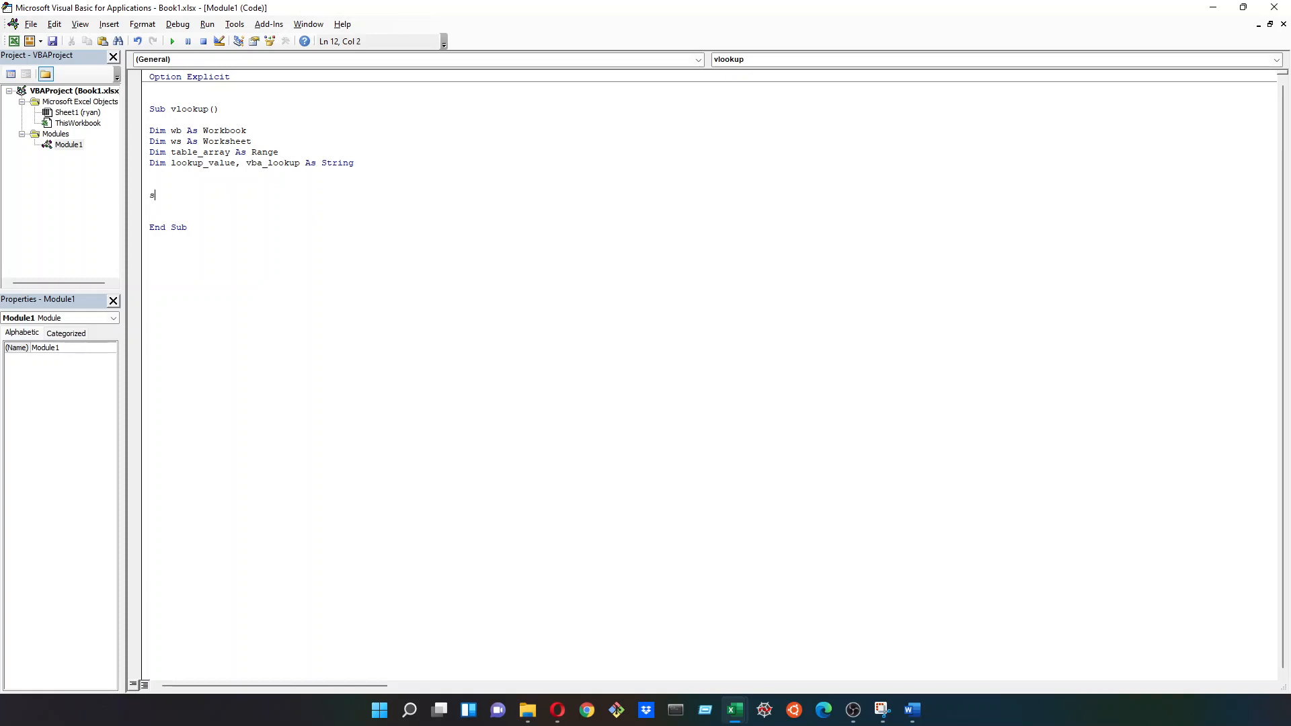
type("et wb")
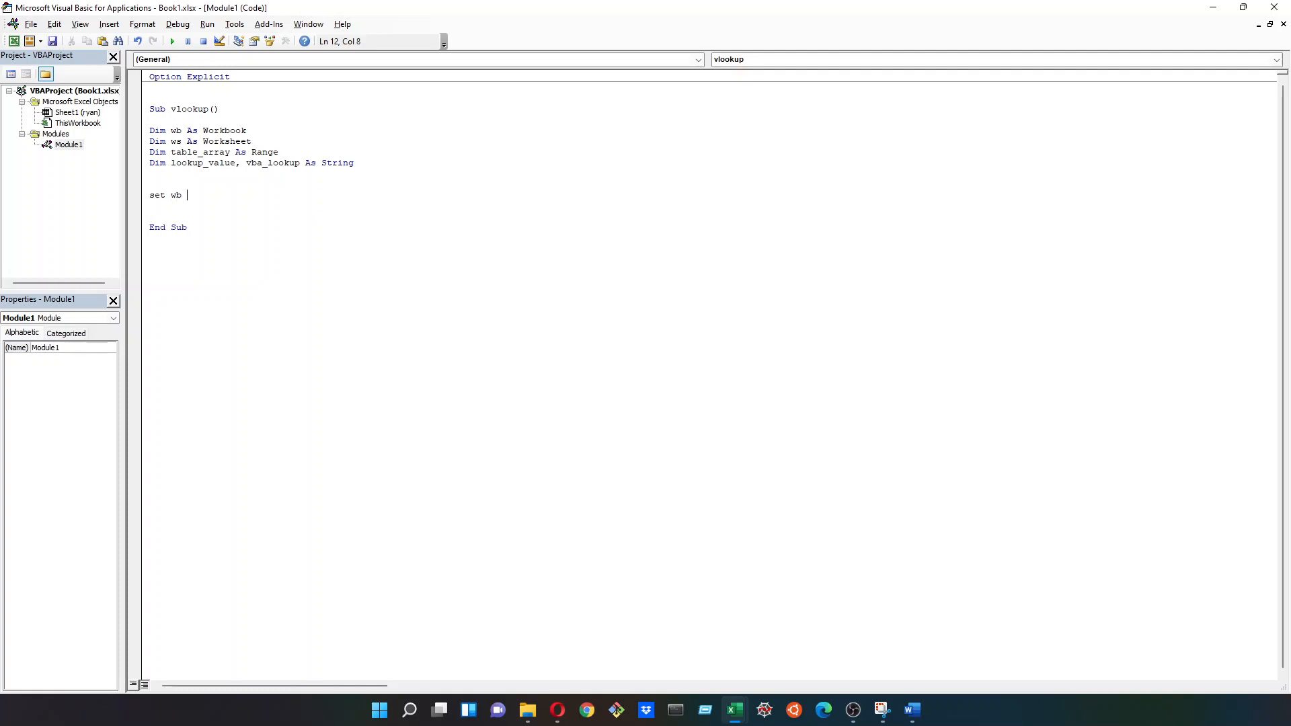
type("= thisWorkbook")
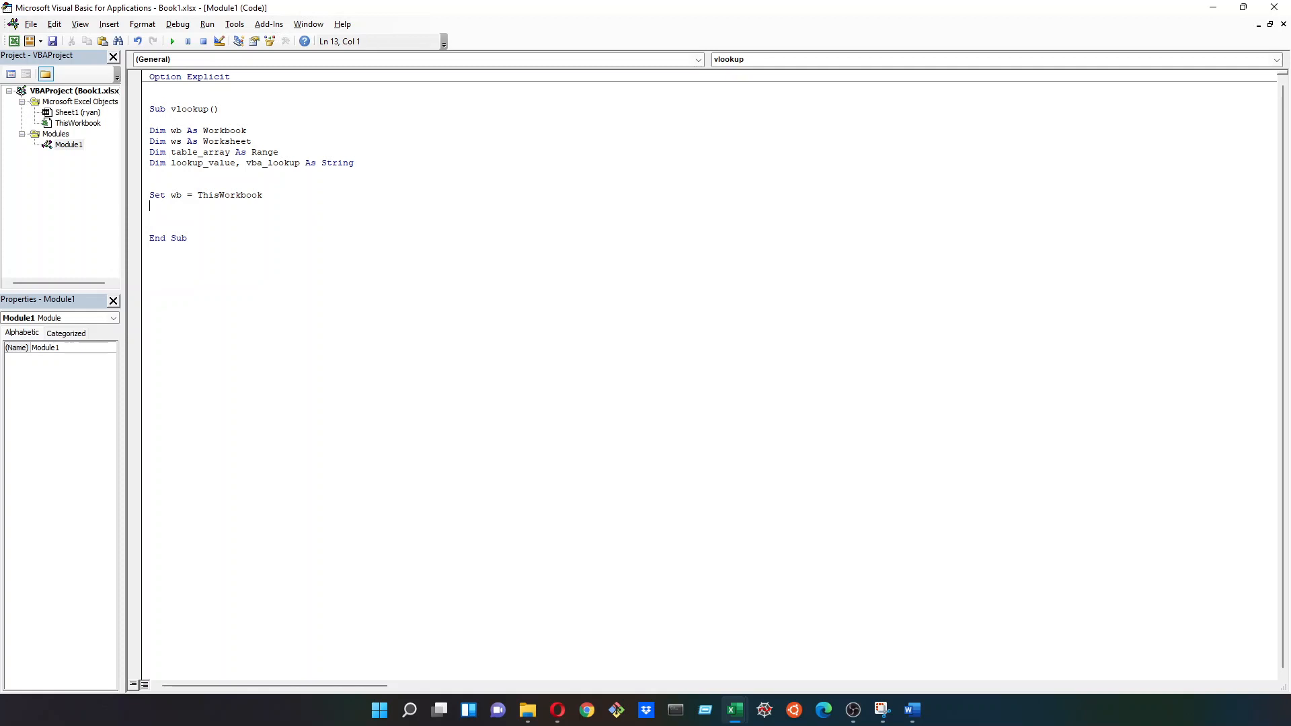
Step: Set ws = wb.Worksheets("Sheet1") and table_array = ws.Range("C:D")
type("set ws")
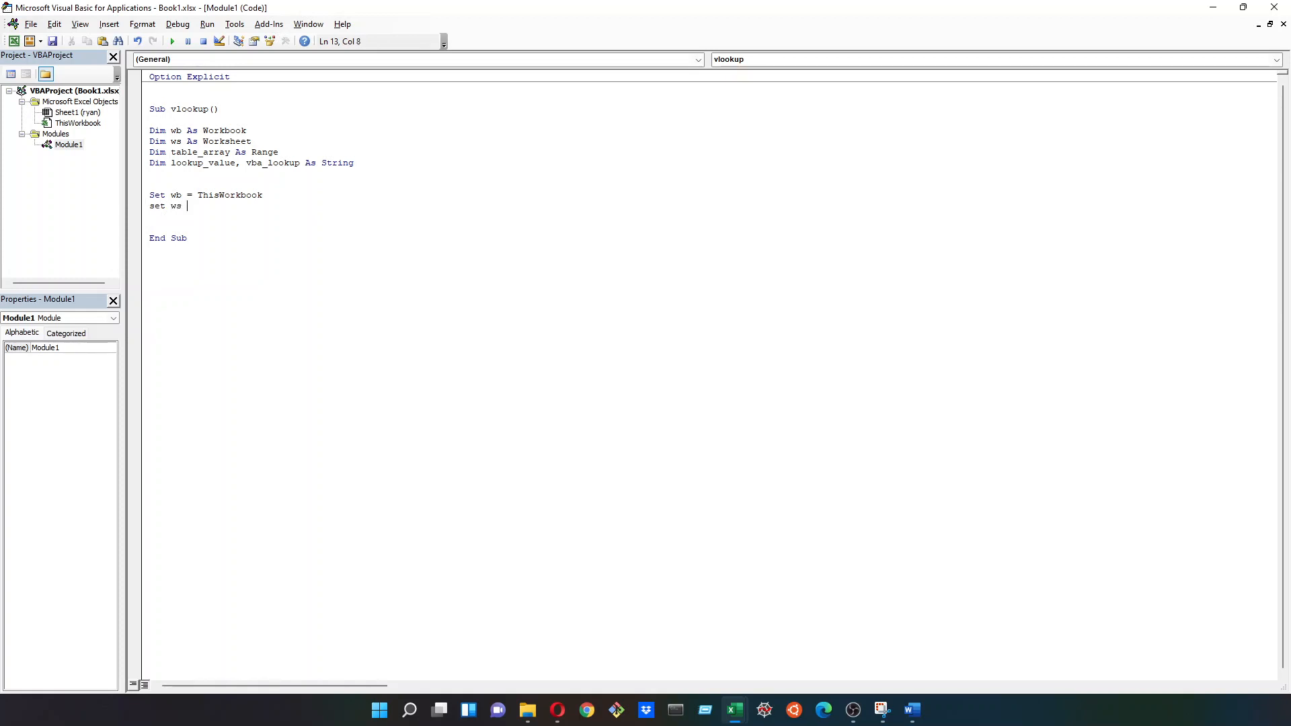
type("wb.")
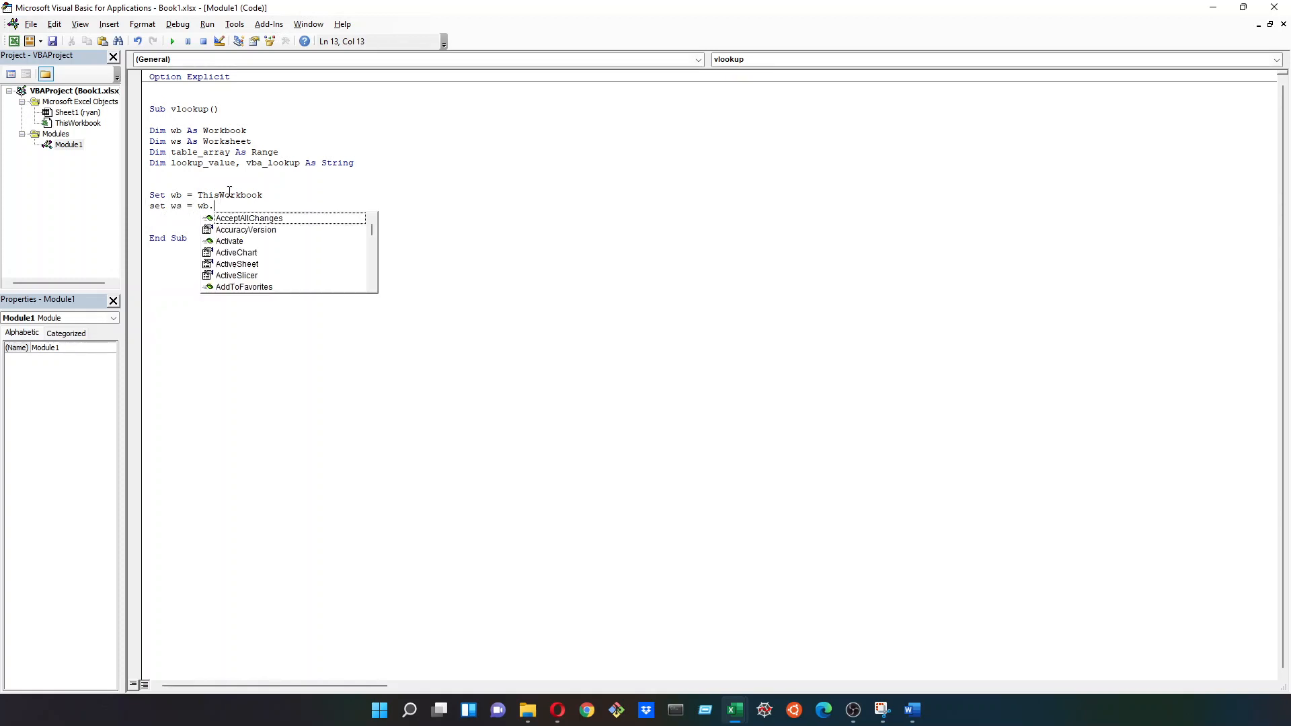
type("worksheet")
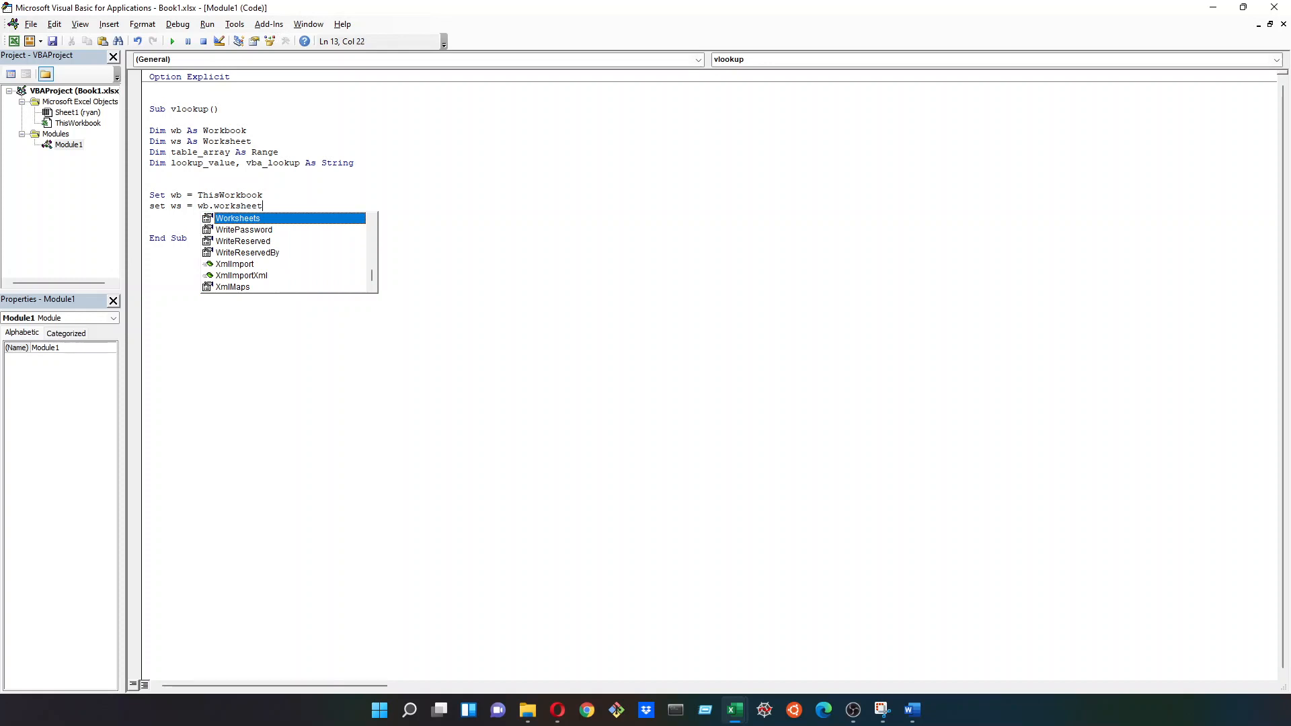
type("(\"5")
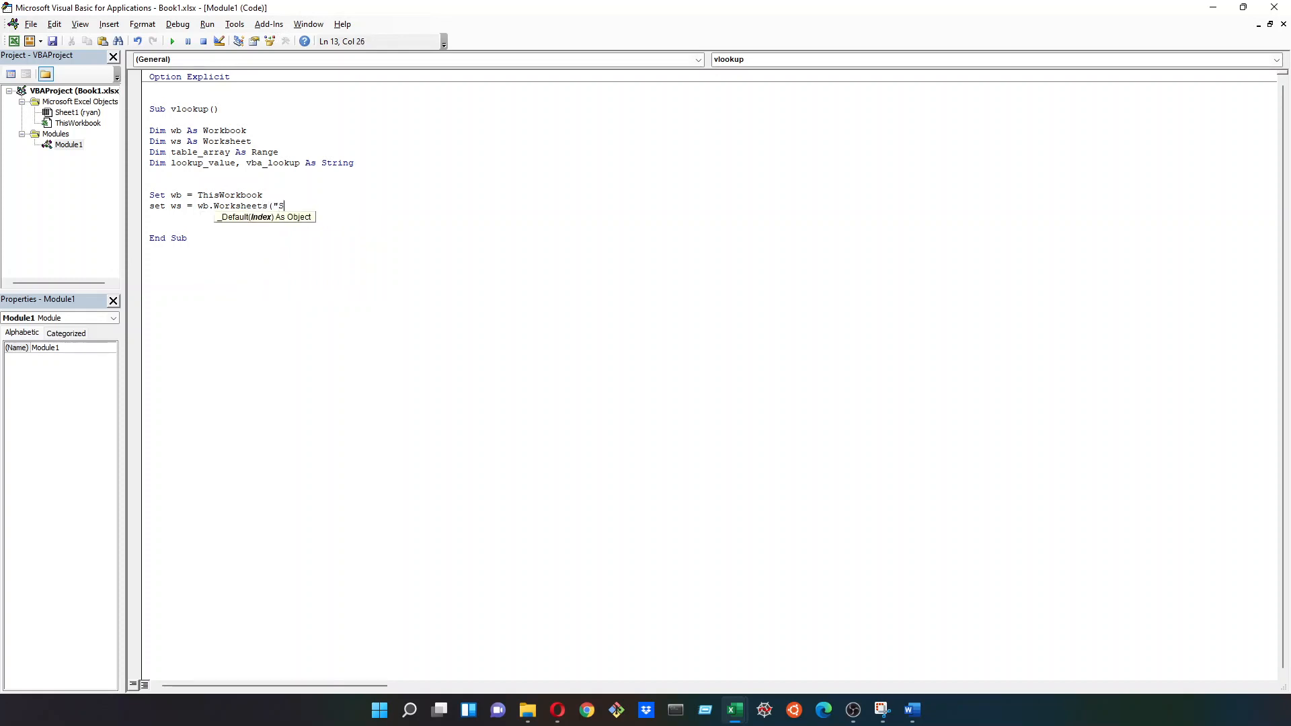
type("heet1\")")
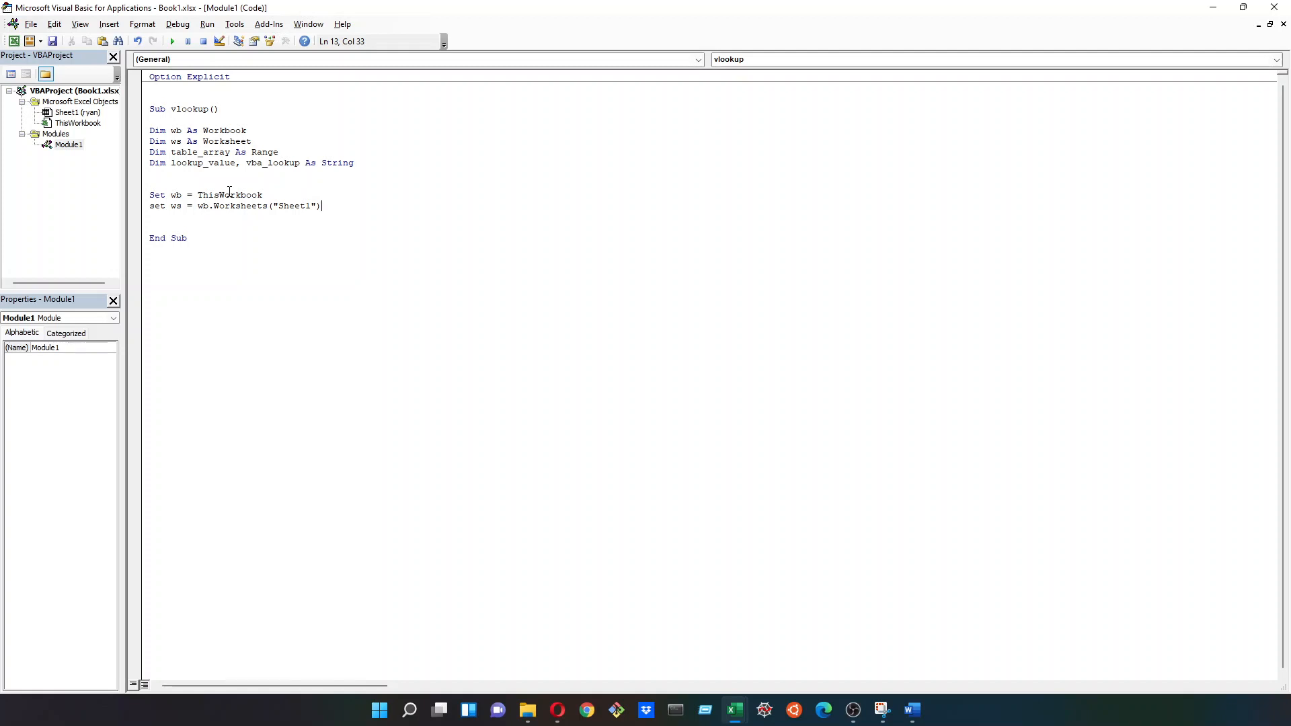
type("set")
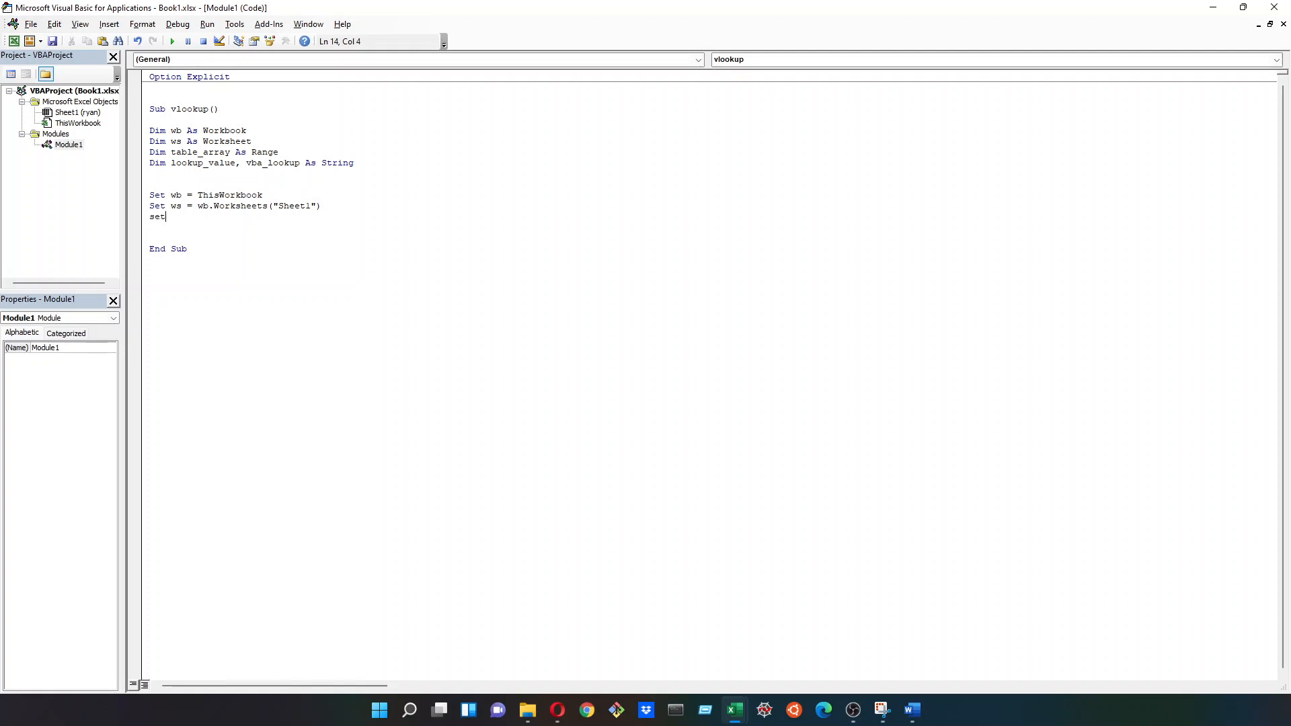
type("table_arr")
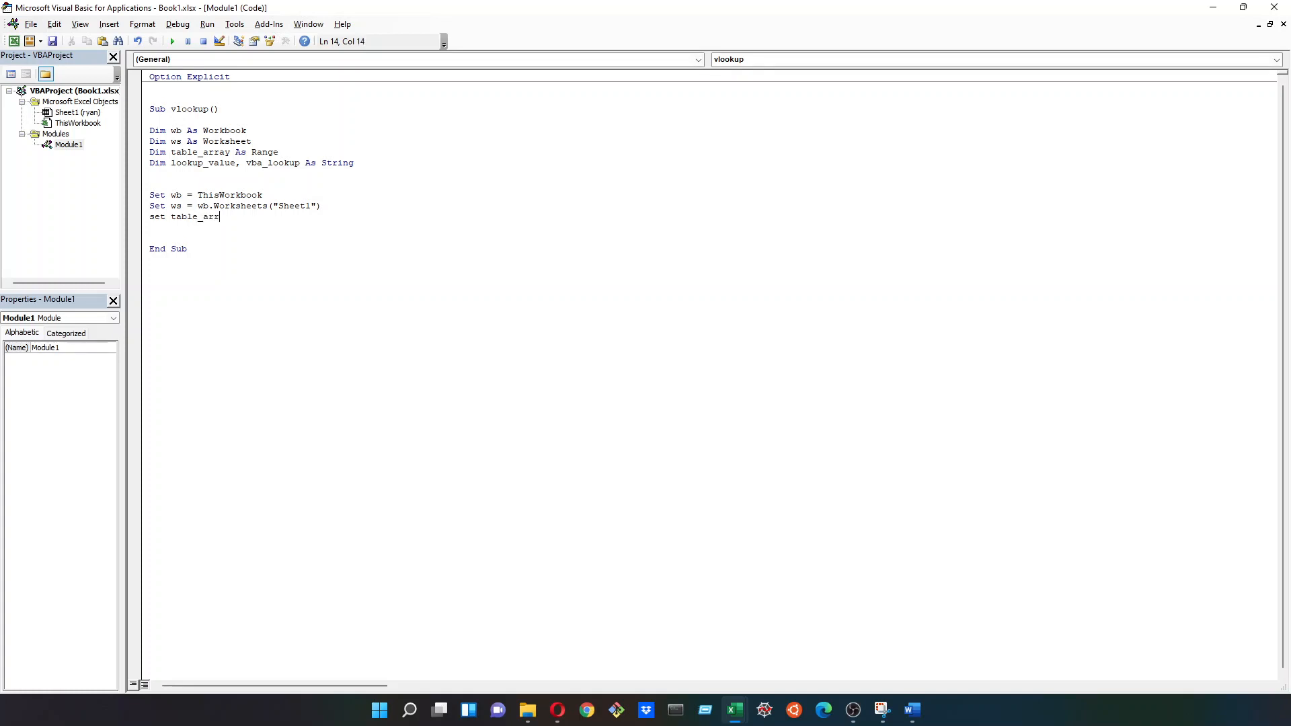
type("ay = w")
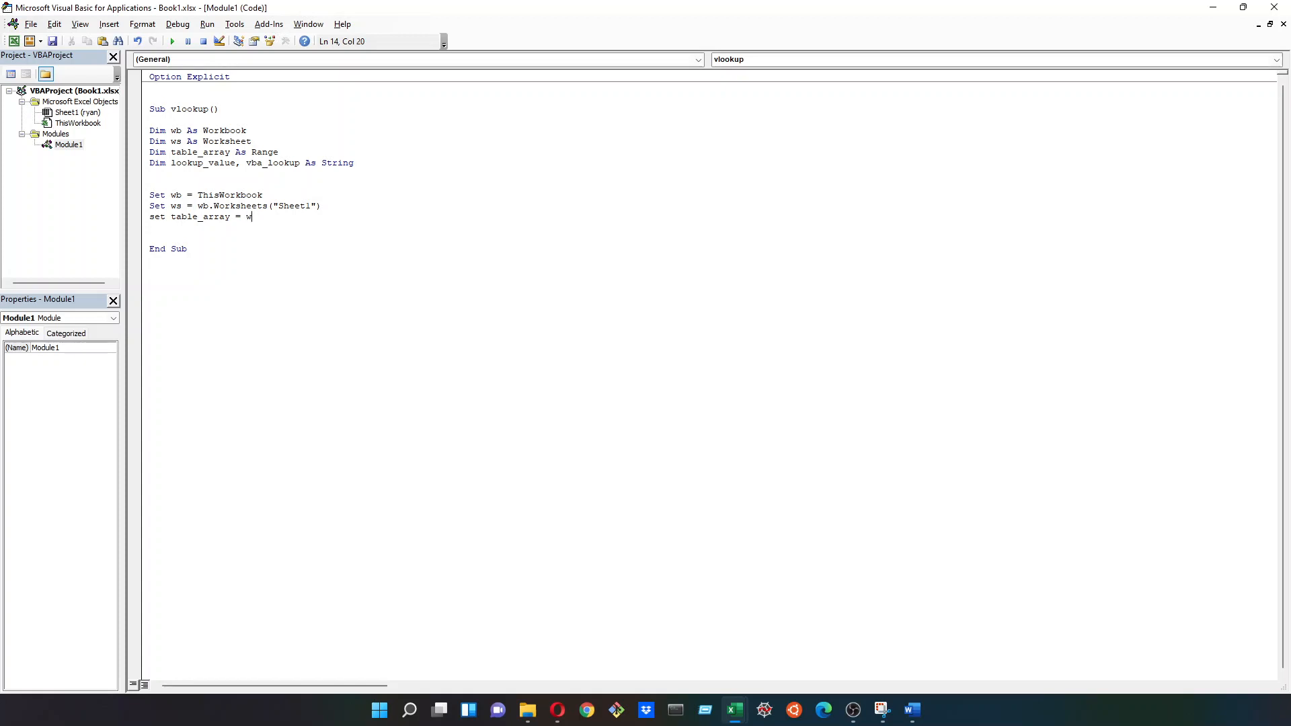
type("s.range(\"D")
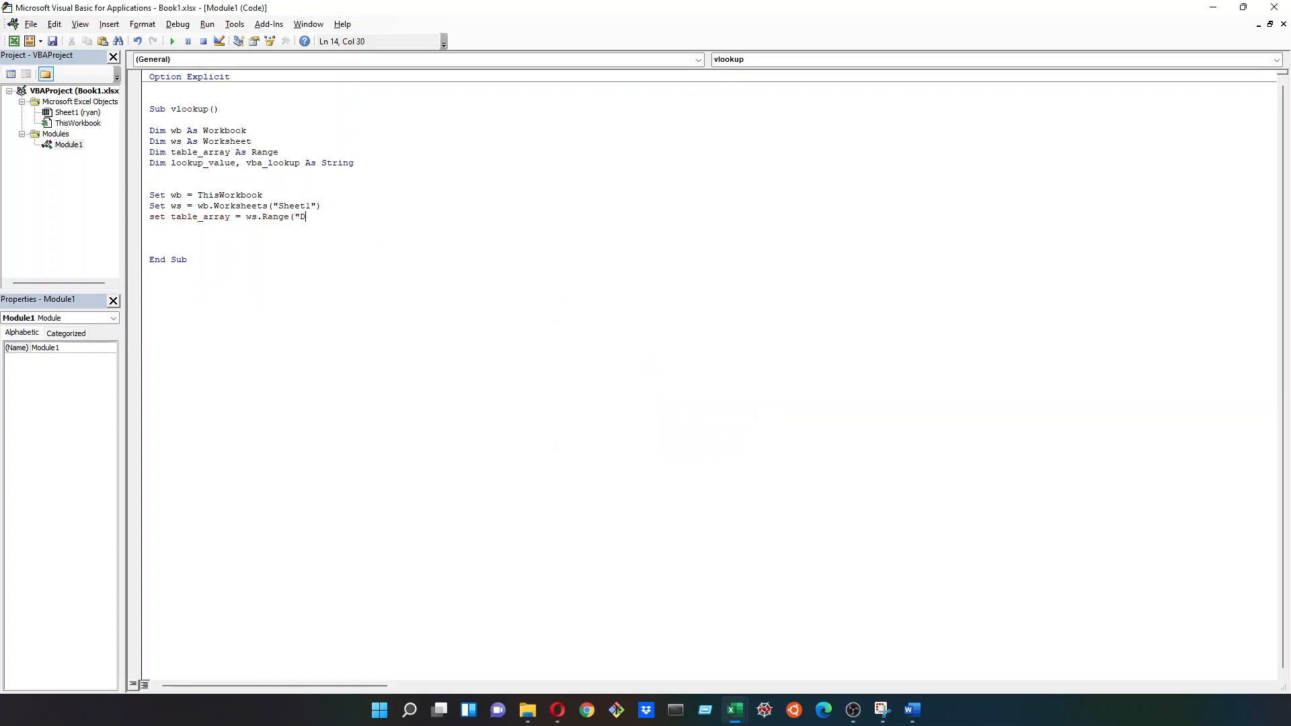
type(":D\")")
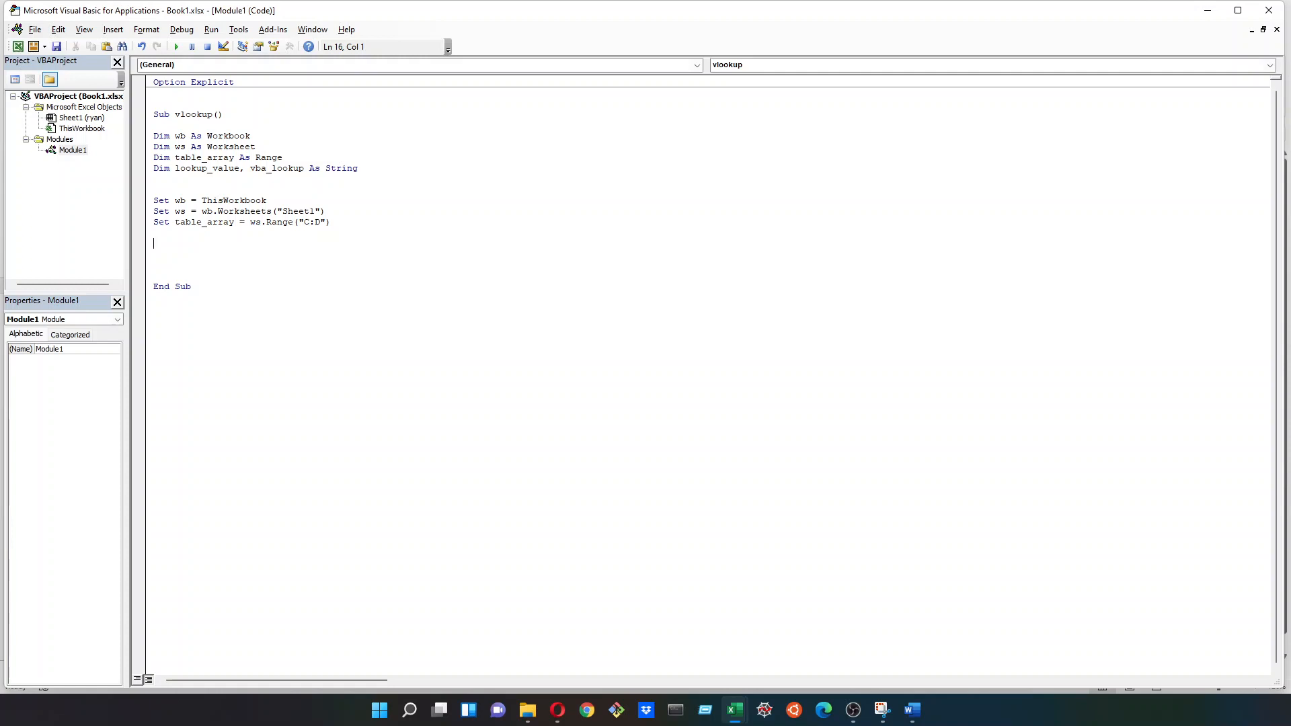
Step: Add 'MsgBox ws.Name' after the Set lines and switch back to the Excel workbook
type("msgo")
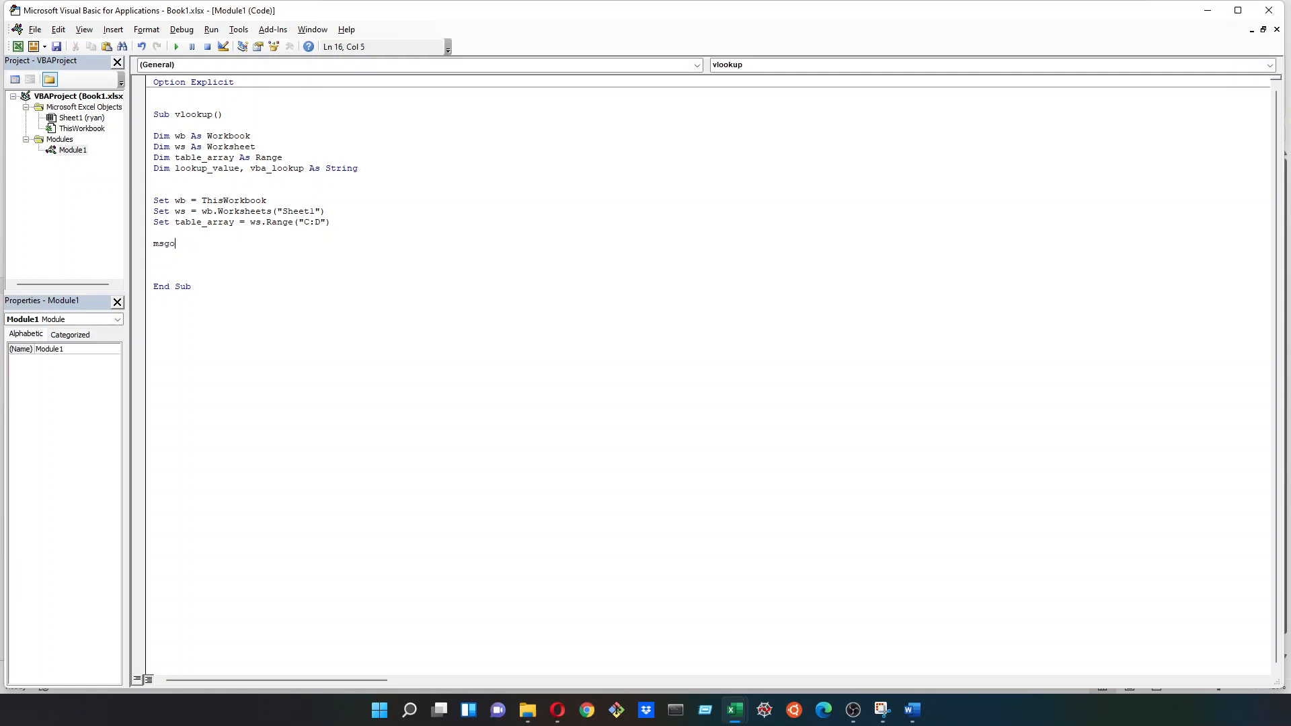
type("box")
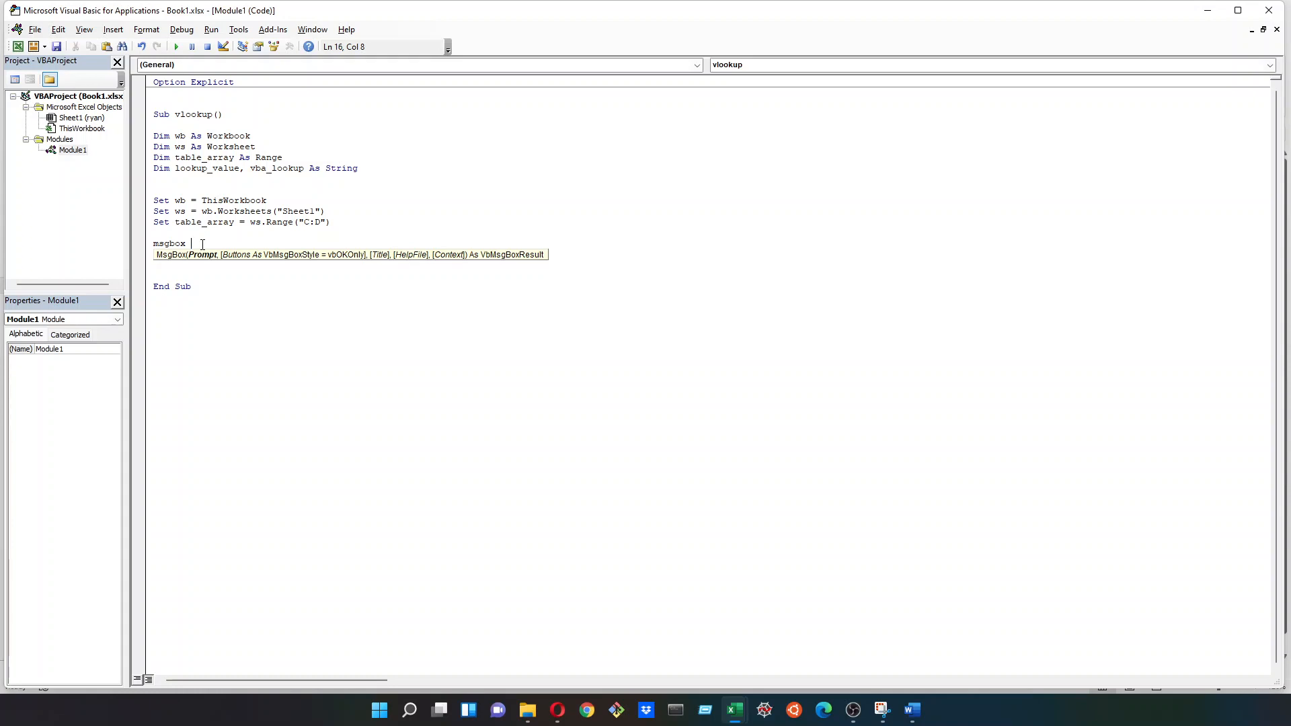
type("ws.Name")
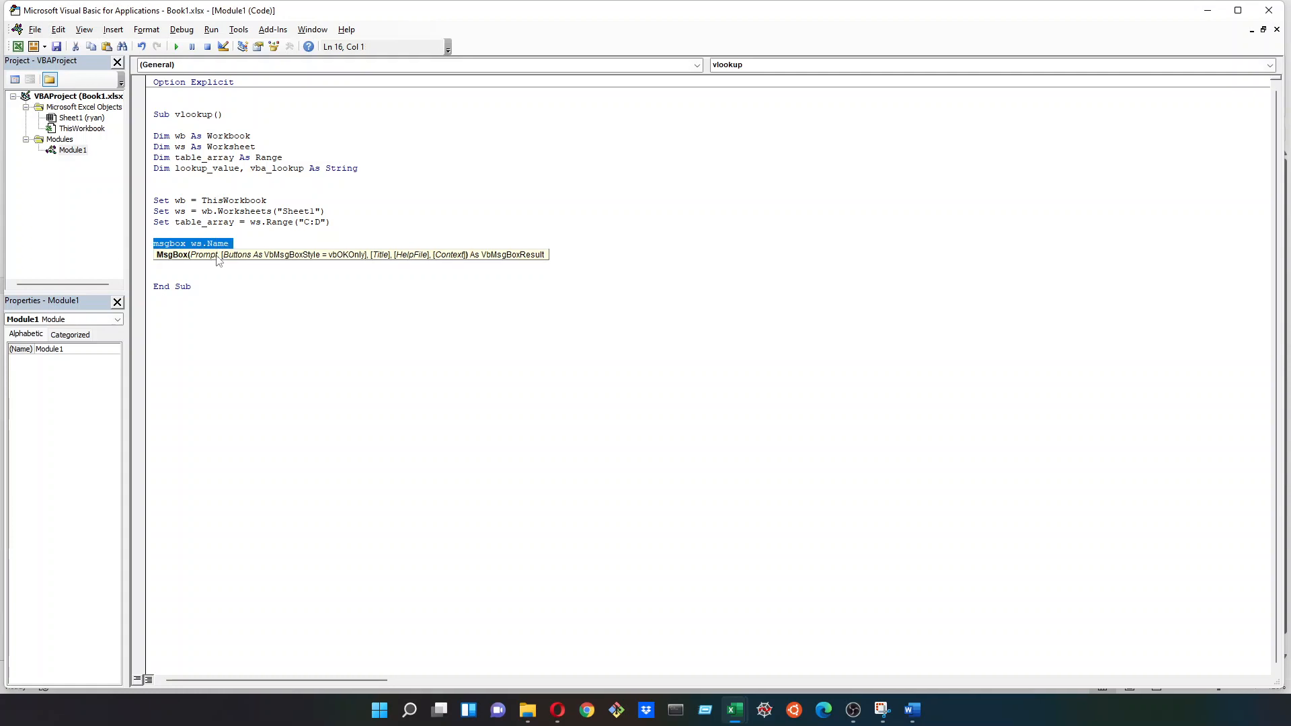
left_click(176, 47)
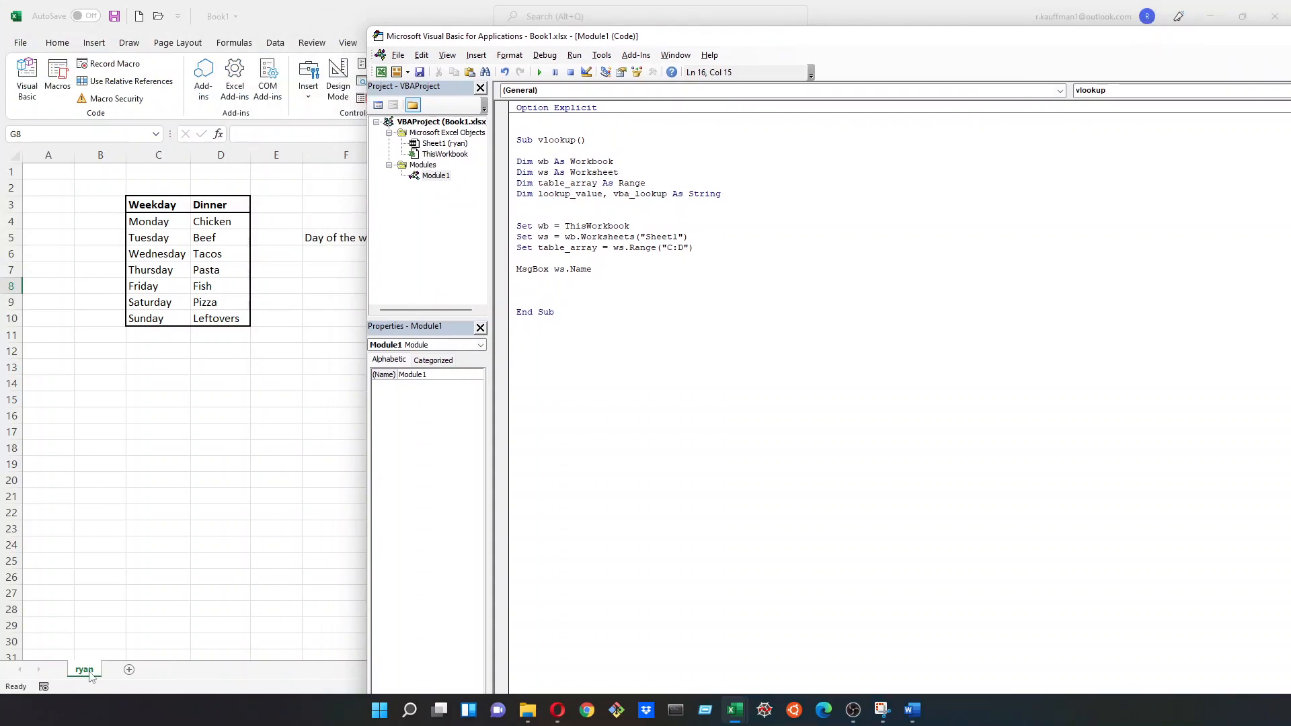
Step: Rename the sheet to Dinner, update Worksheets("Dinner") in the code, run the macro and dismiss its message
right_click(83, 670)
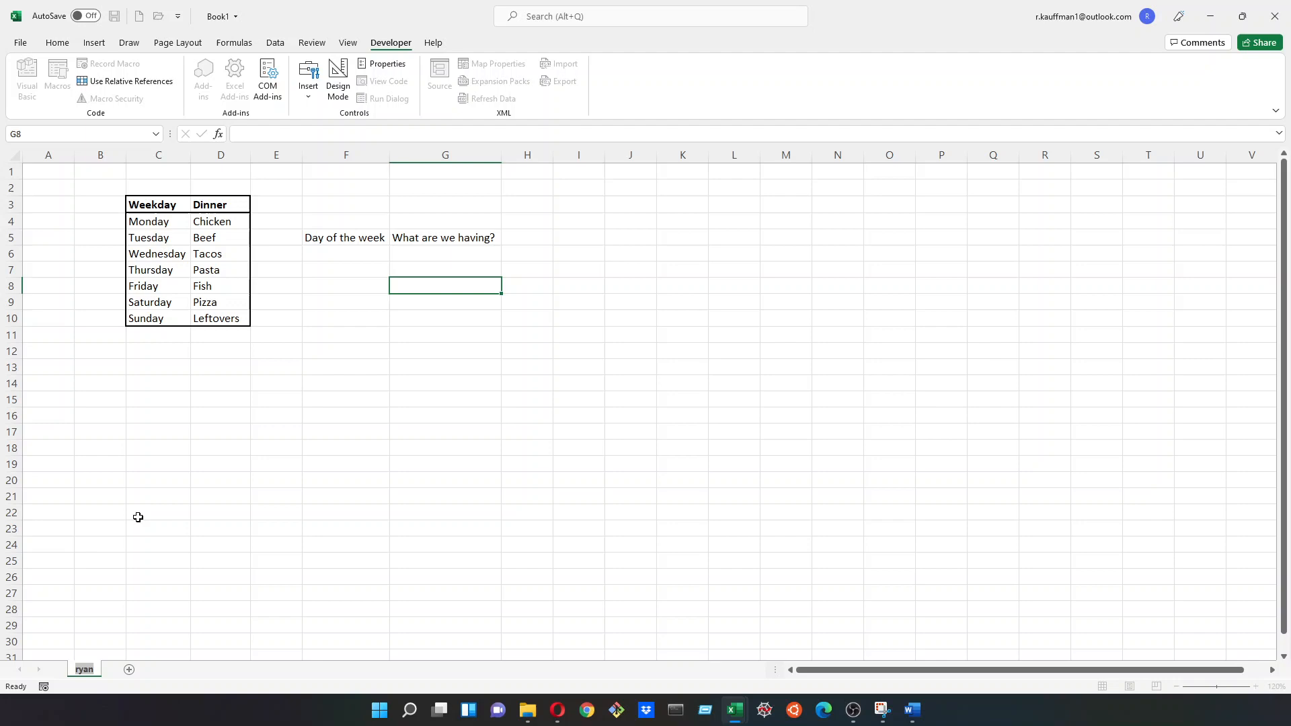
type("Dinner")
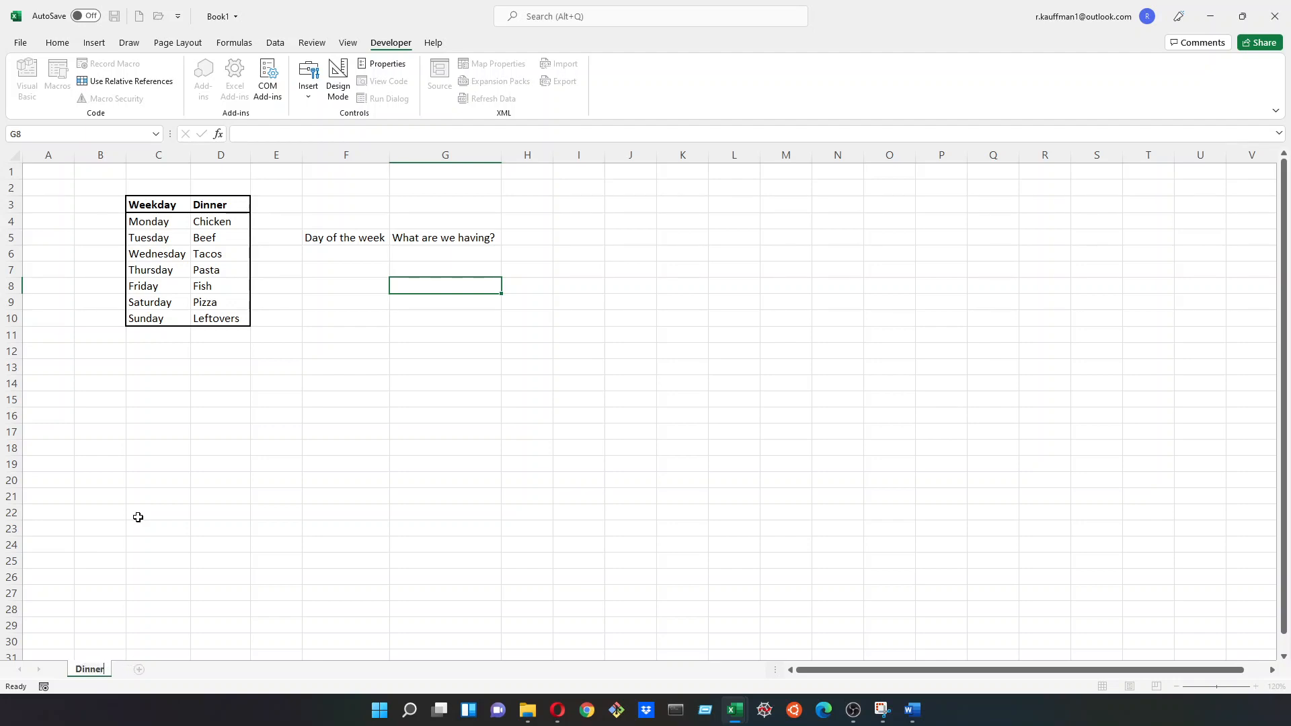
left_click(26, 74)
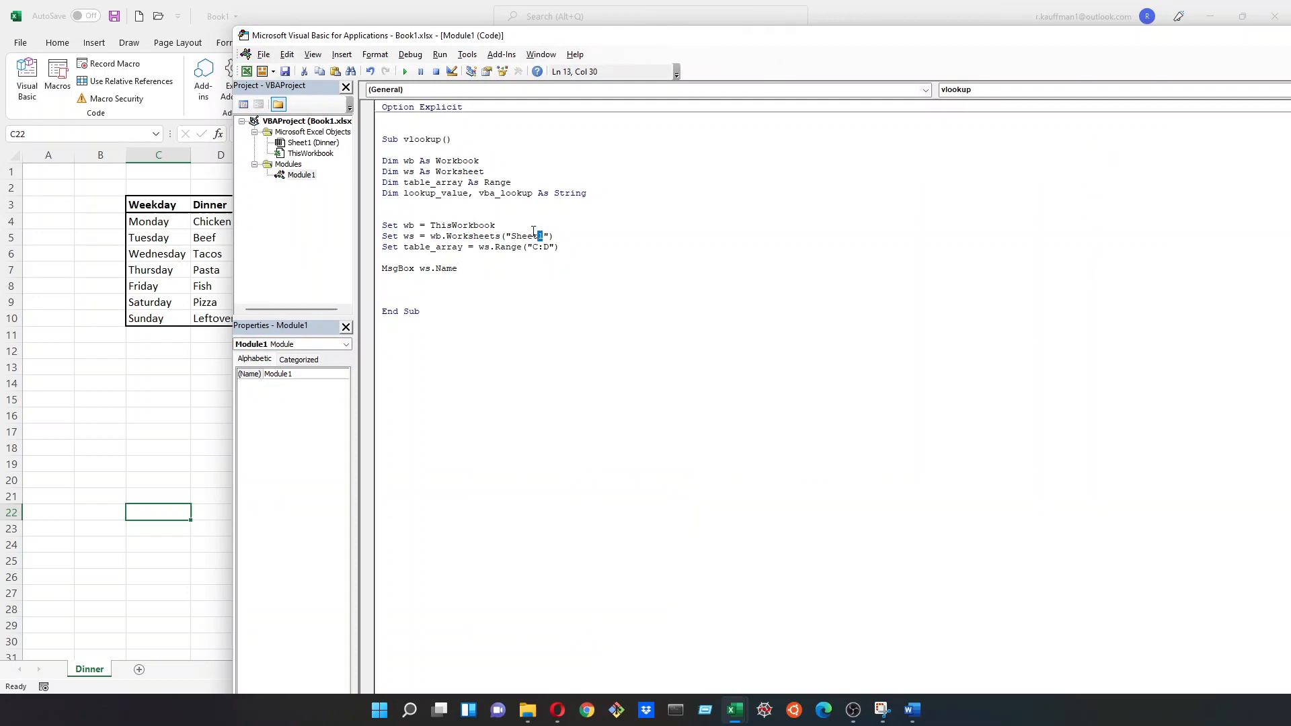
type("Di")
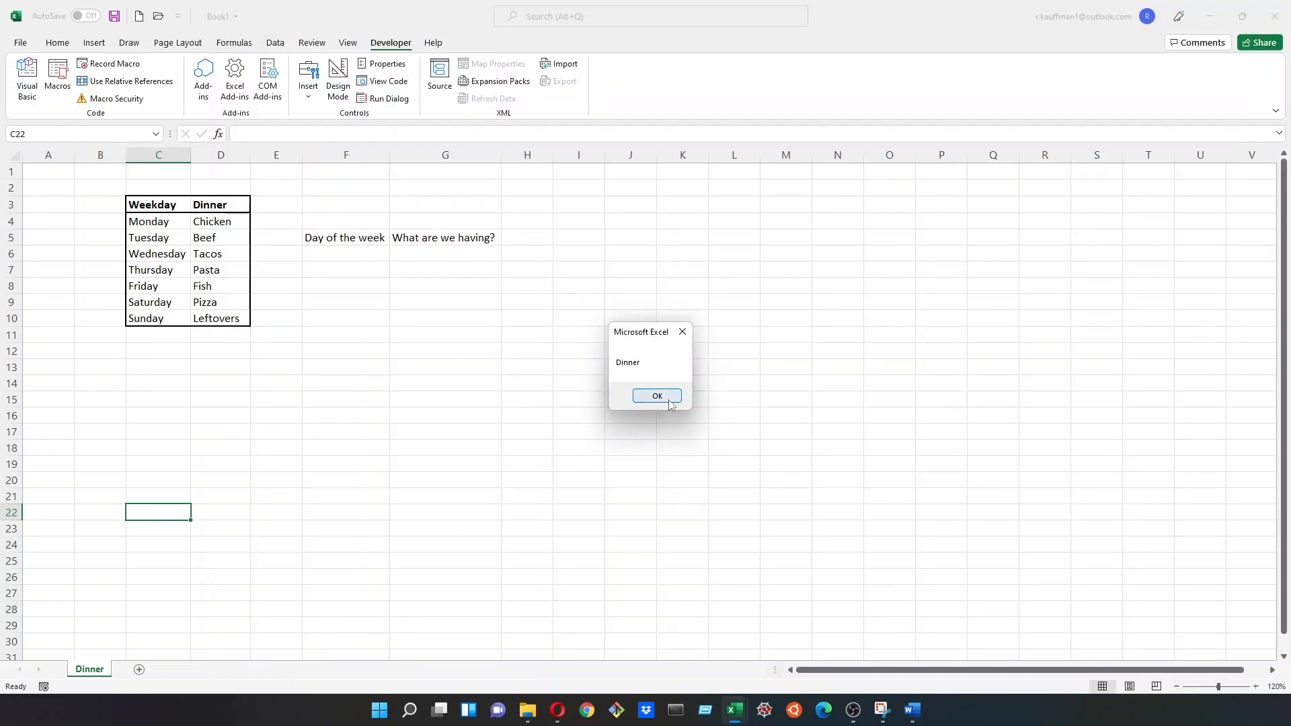
left_click(656, 396)
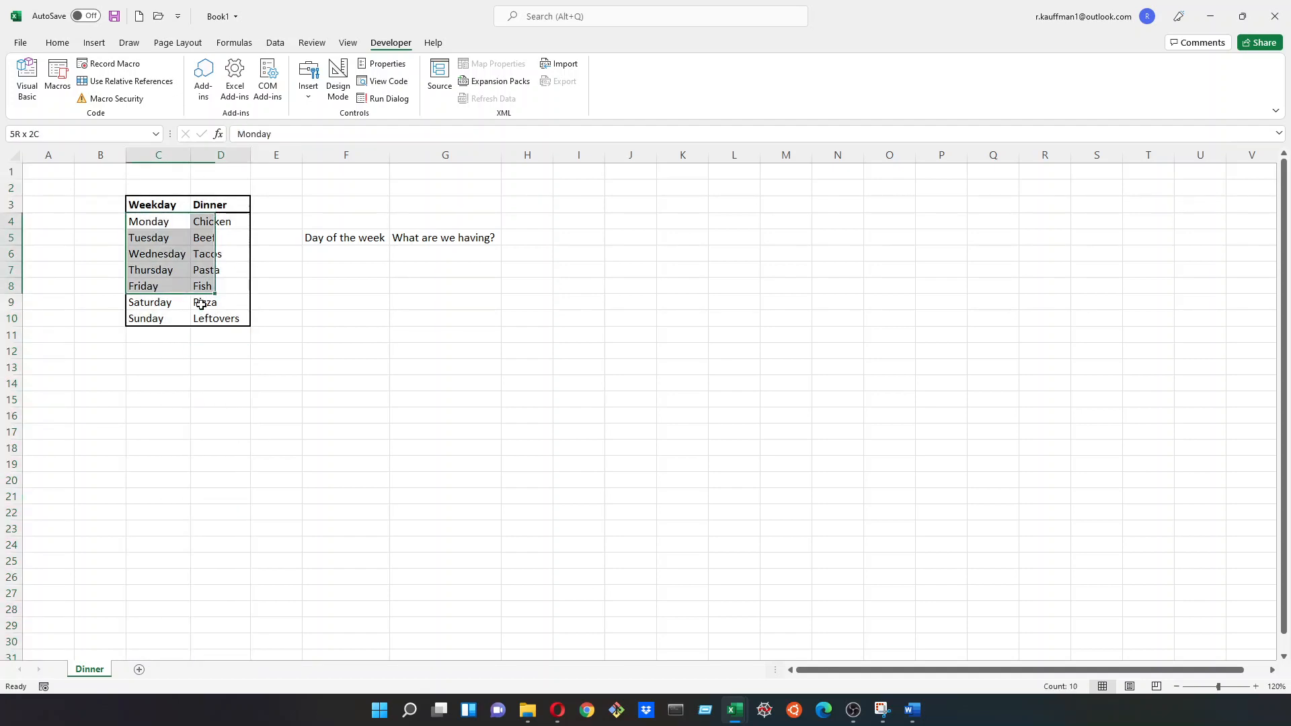
Step: Adjust the lookup range in the code and delete the blank row 9 from the Dinner table
left_click(26, 76)
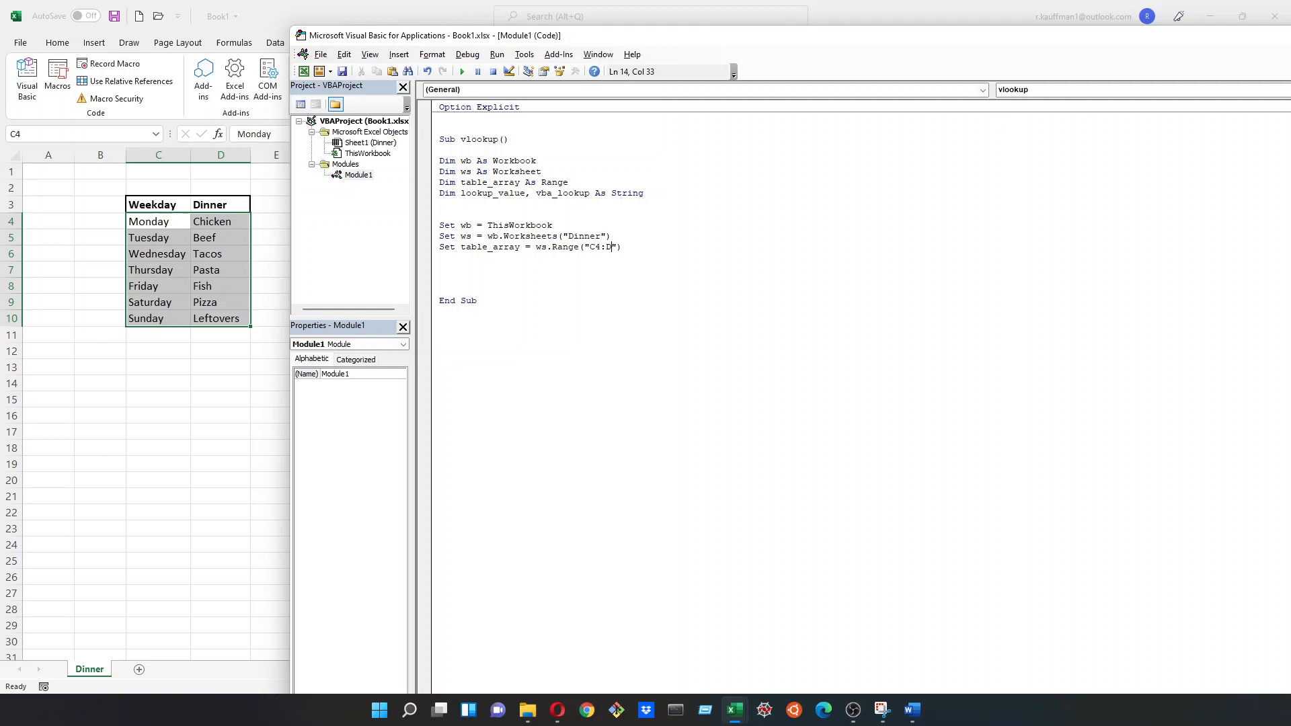
type("10")
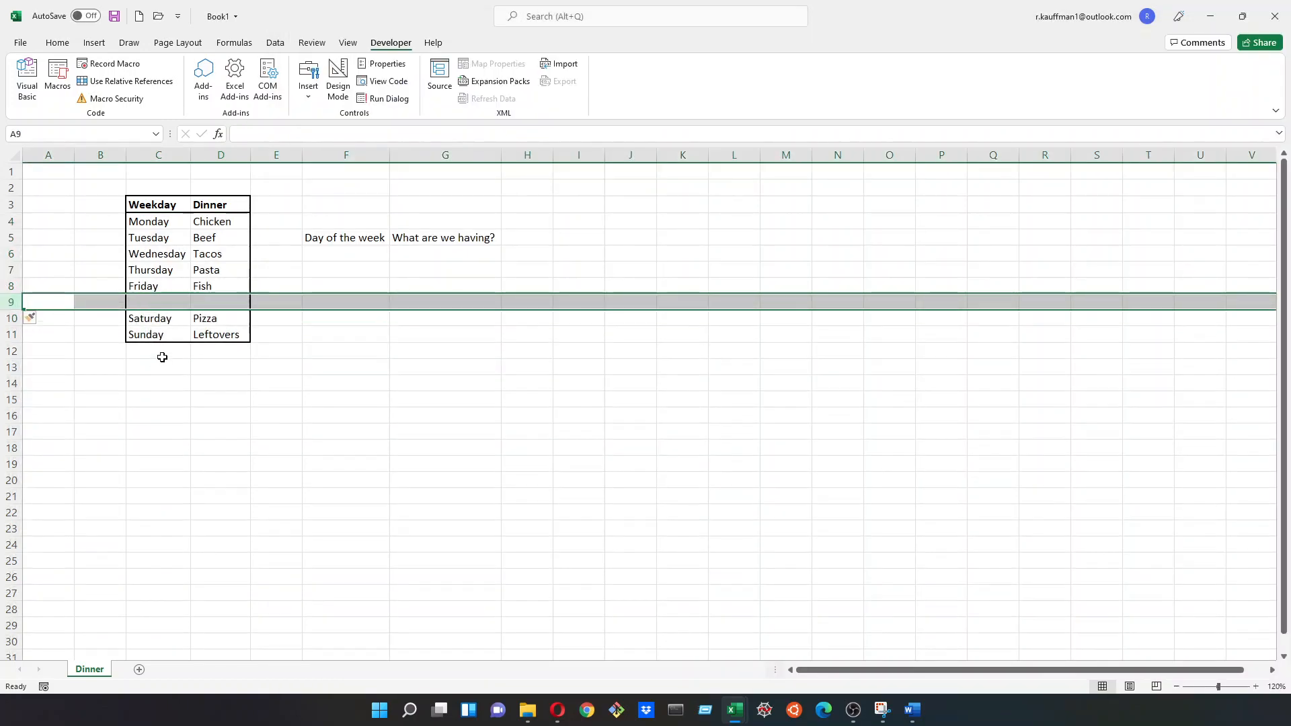
left_click(25, 78)
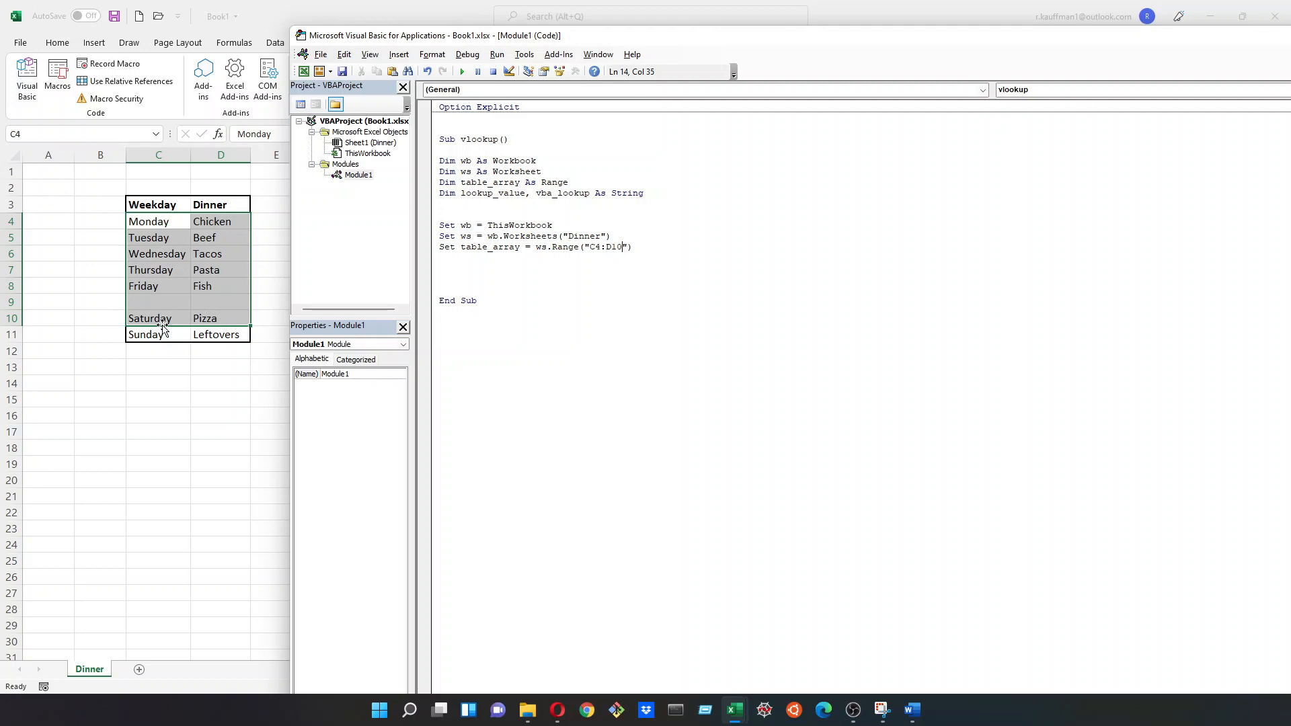
right_click(11, 302)
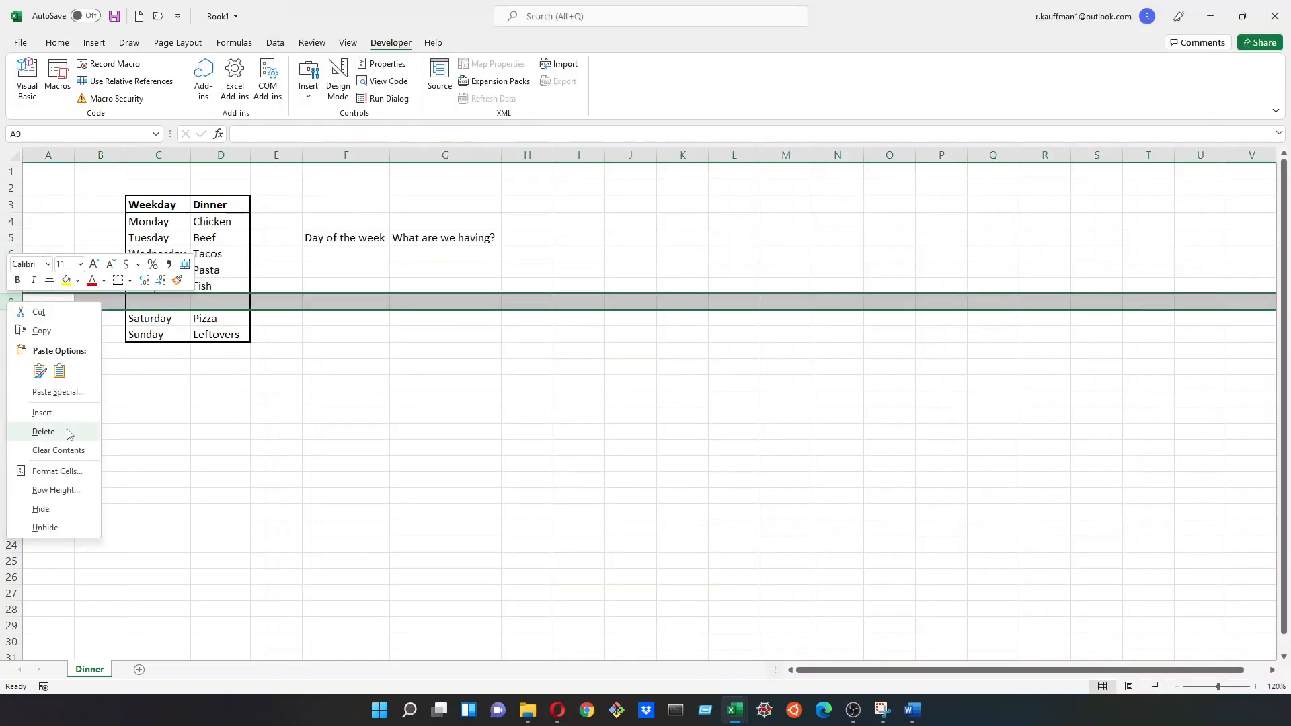
left_click(26, 77)
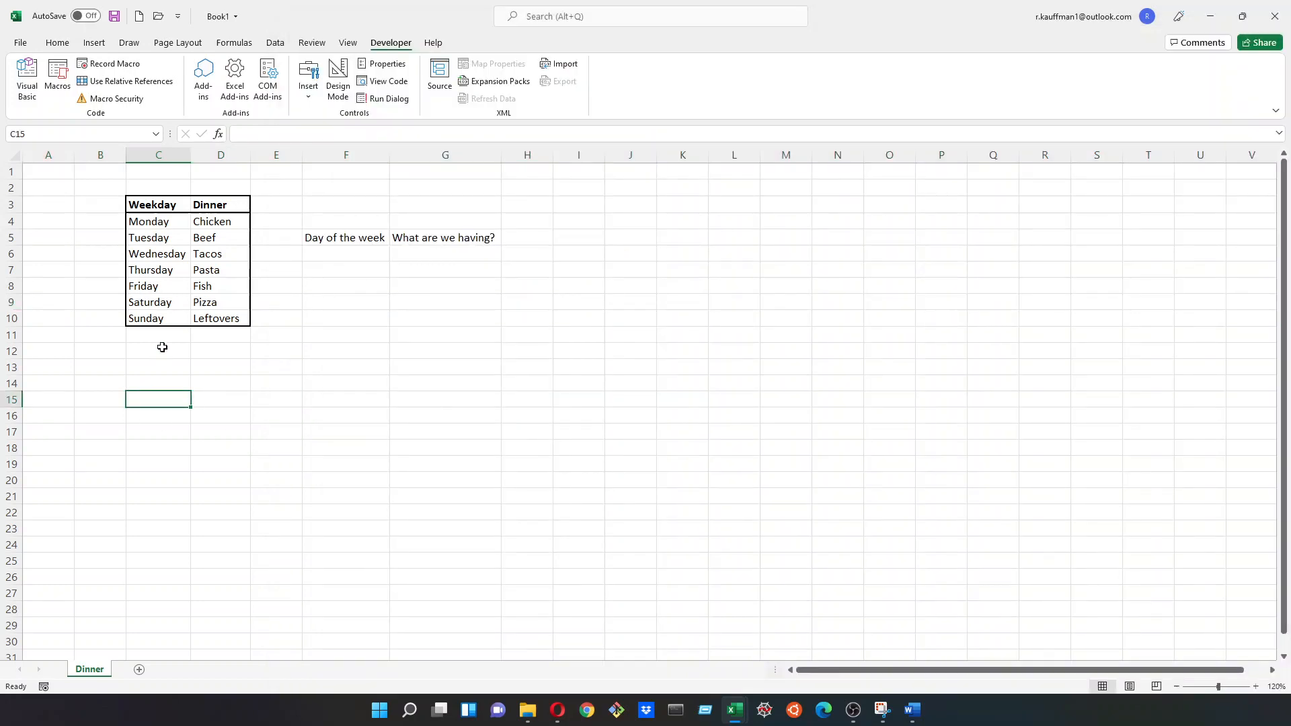
Step: Check the empty cells below the Weekday and Dinner columns, then clear the selection
left_click(158, 351)
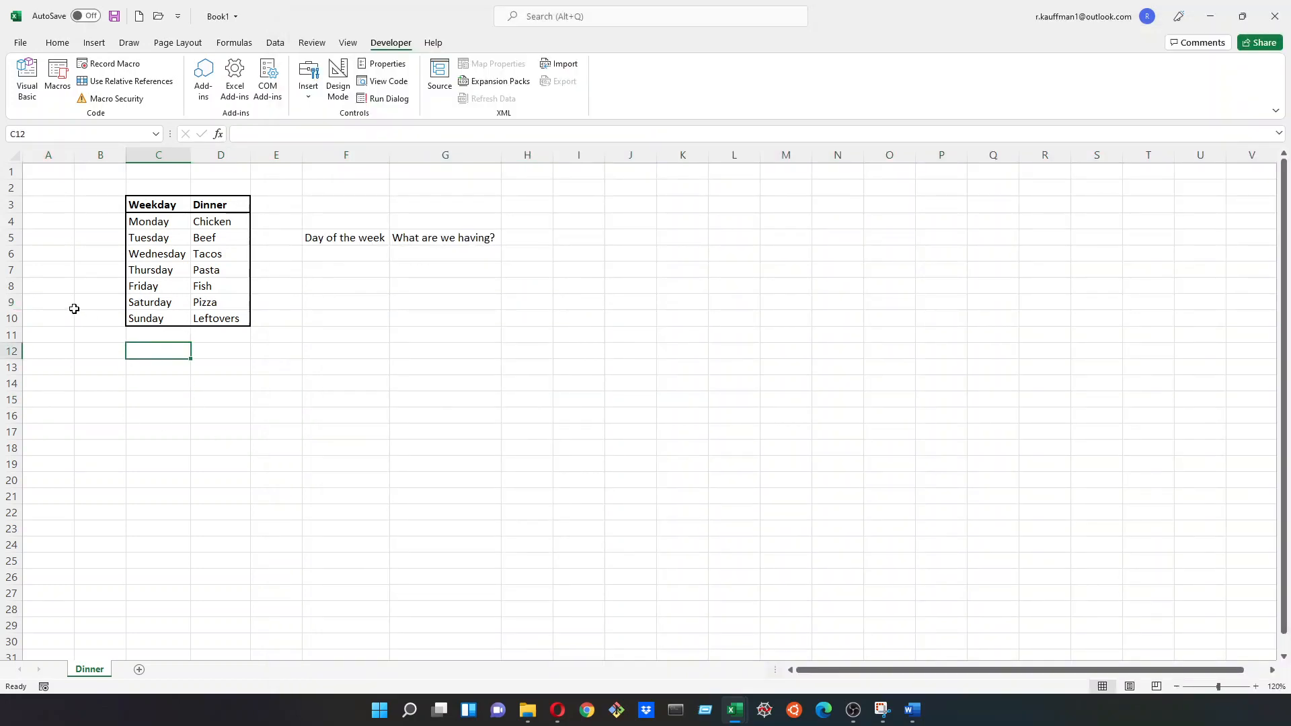
left_click_drag(158, 334, 158, 393)
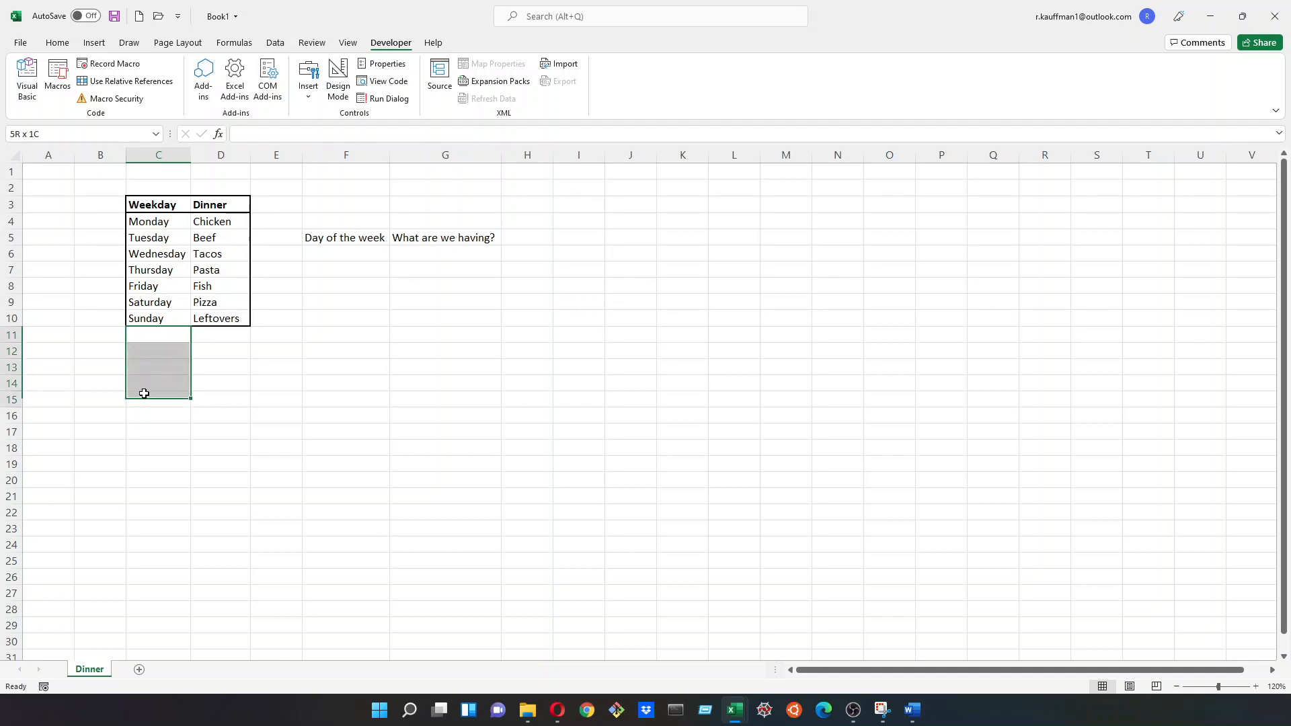
left_click_drag(144, 393, 220, 566)
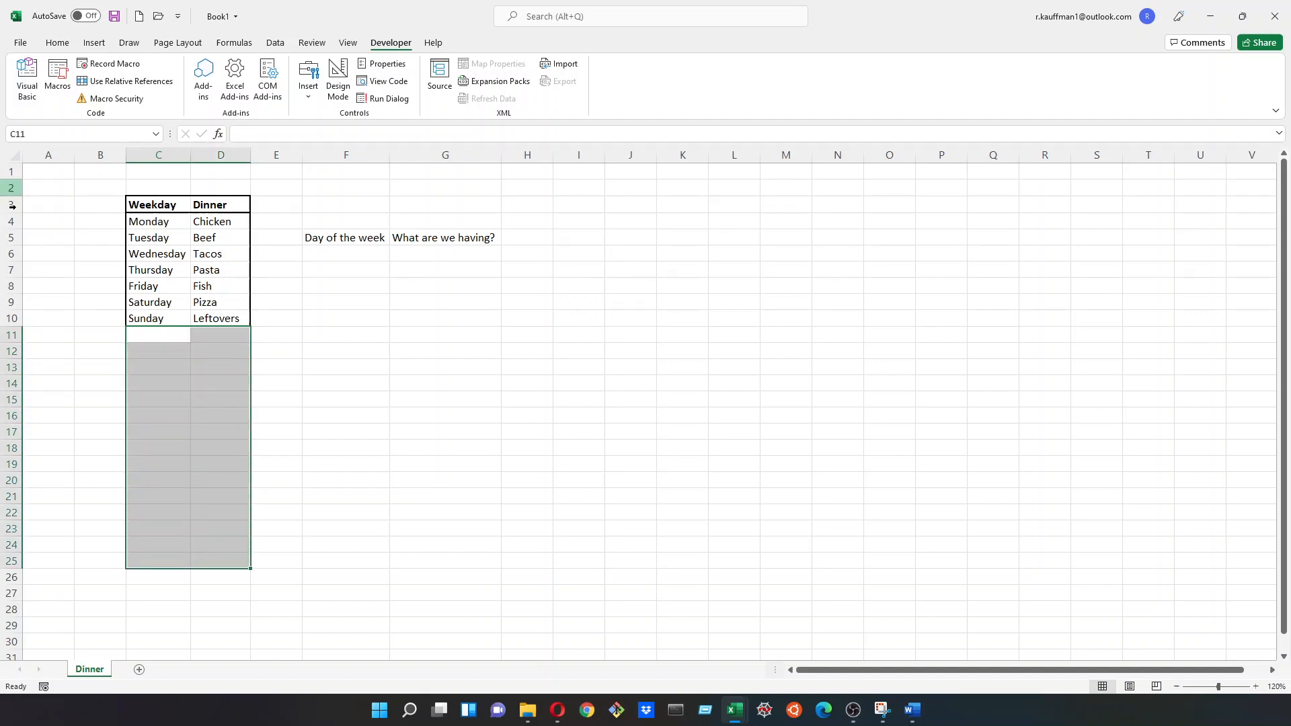
left_click(26, 78)
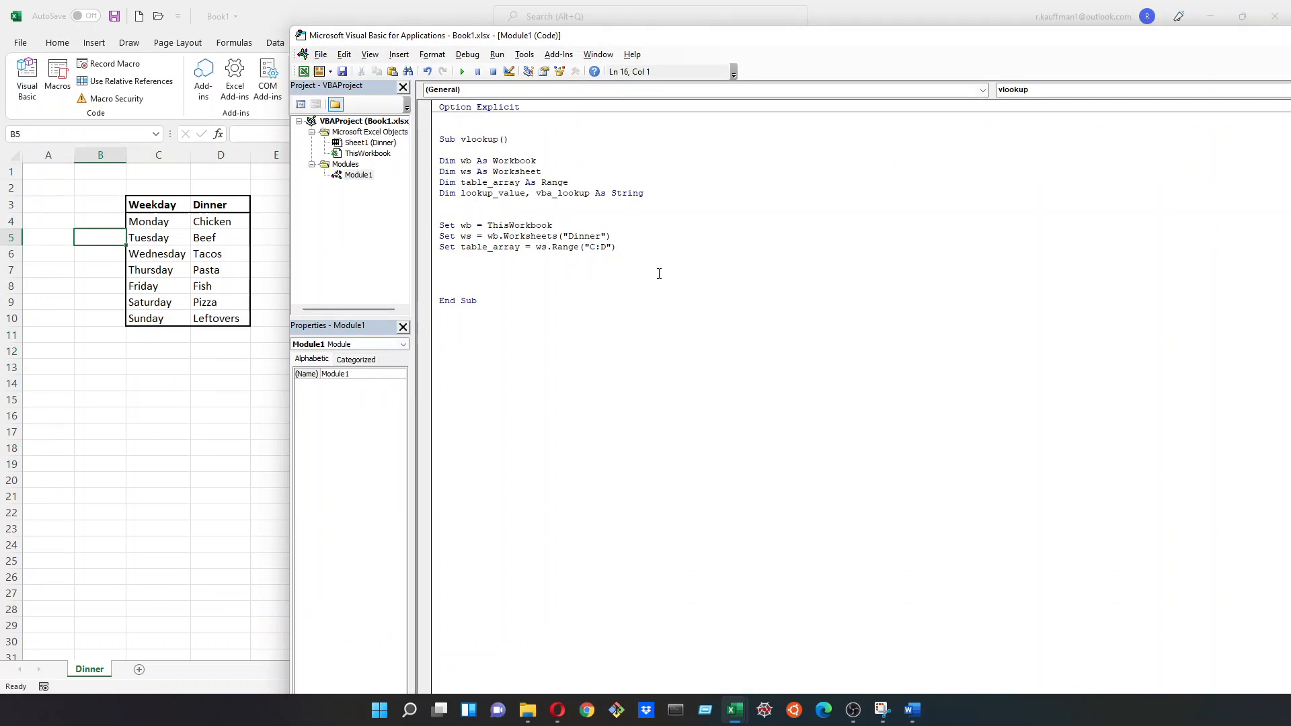
Step: Assign lookup_value from an InputBox asking which day you'd like dinner for
type("1")
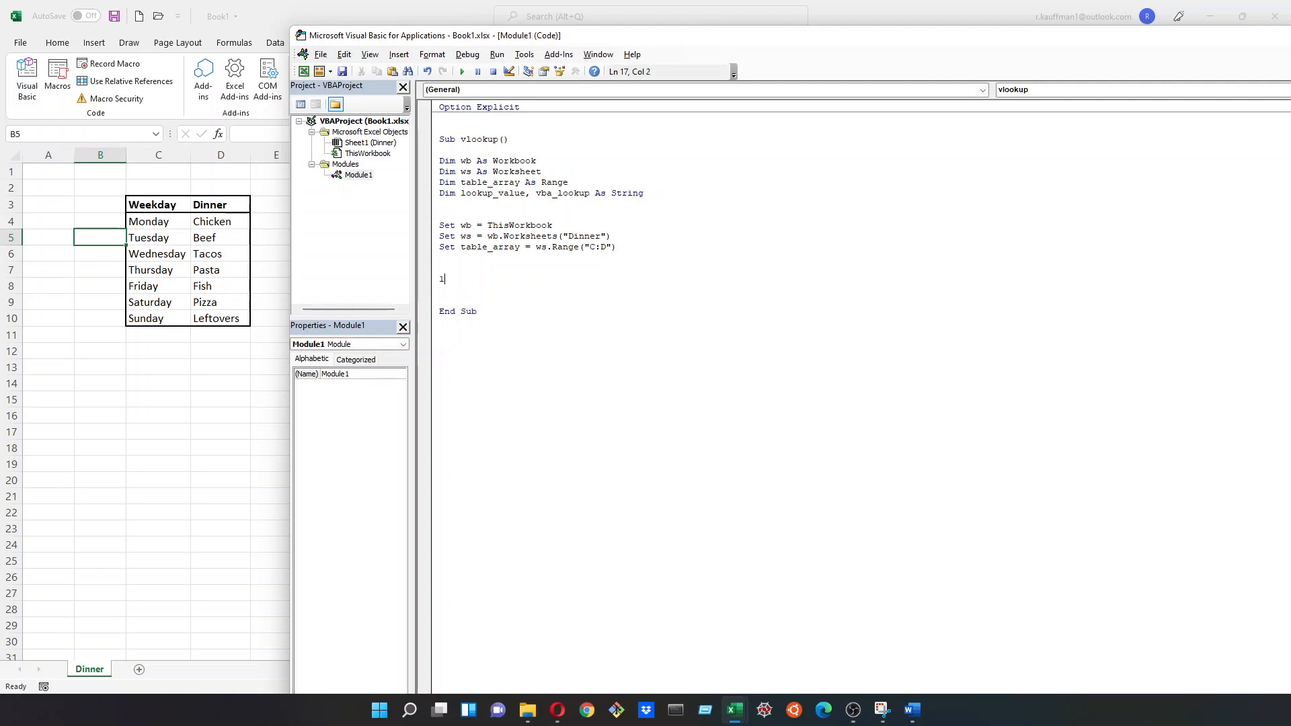
type("lookup_value")
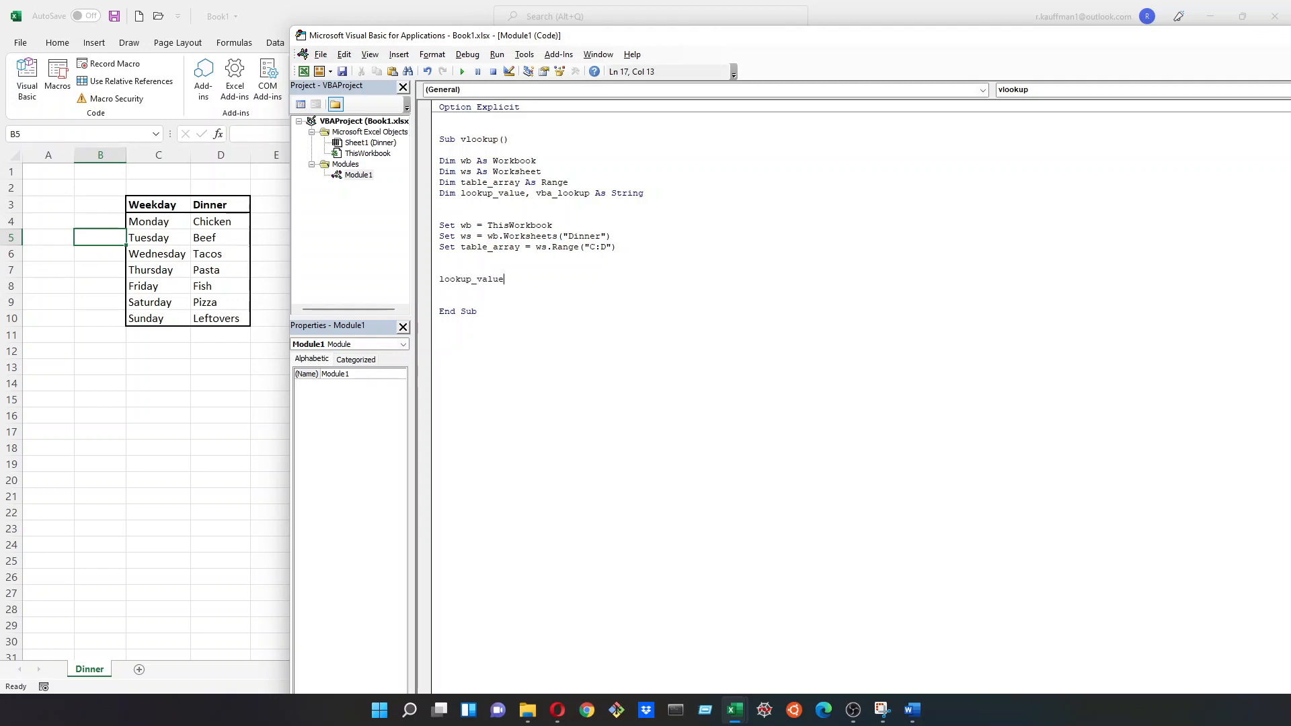
type("= inpu")
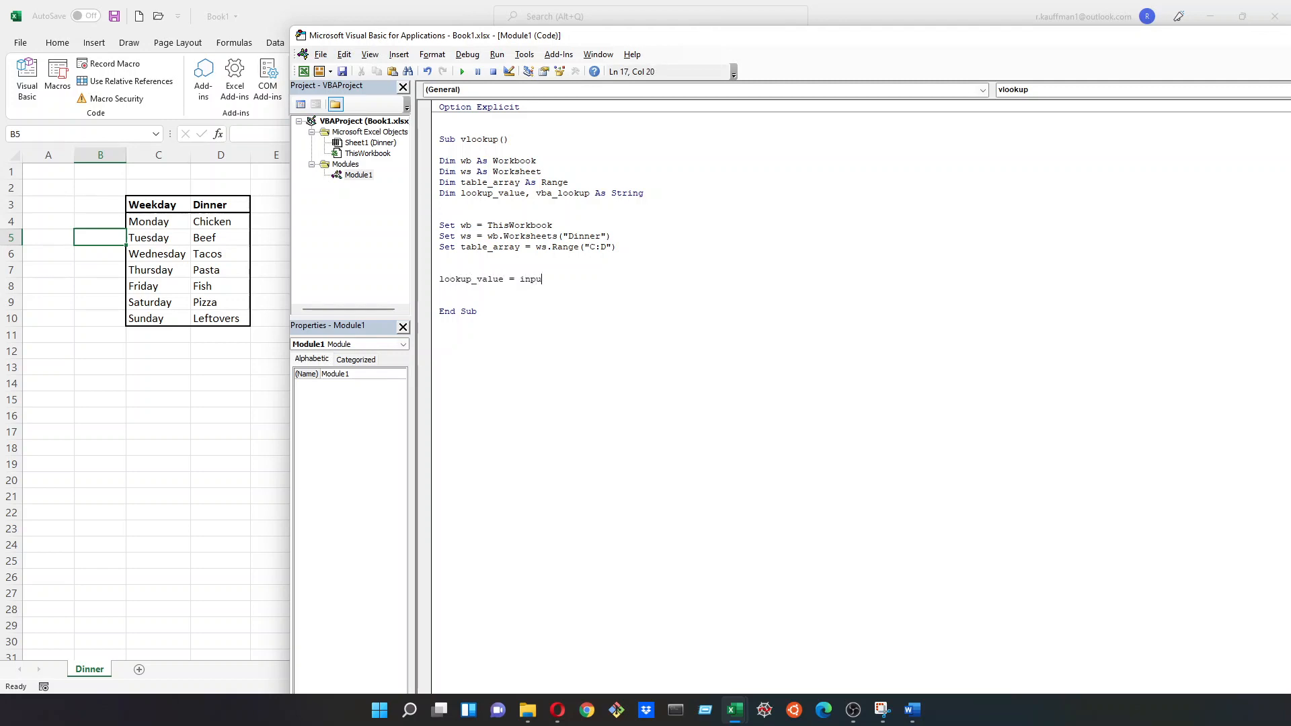
type("tbox")
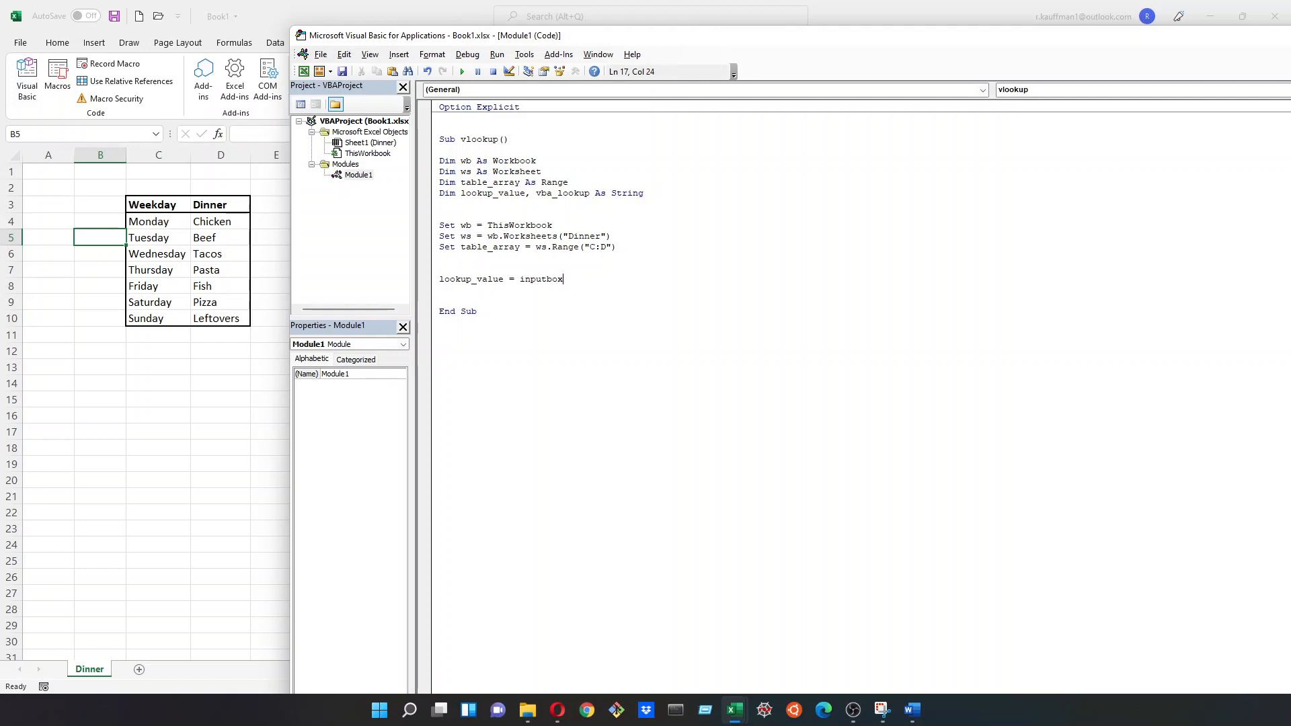
type("(\"P1")
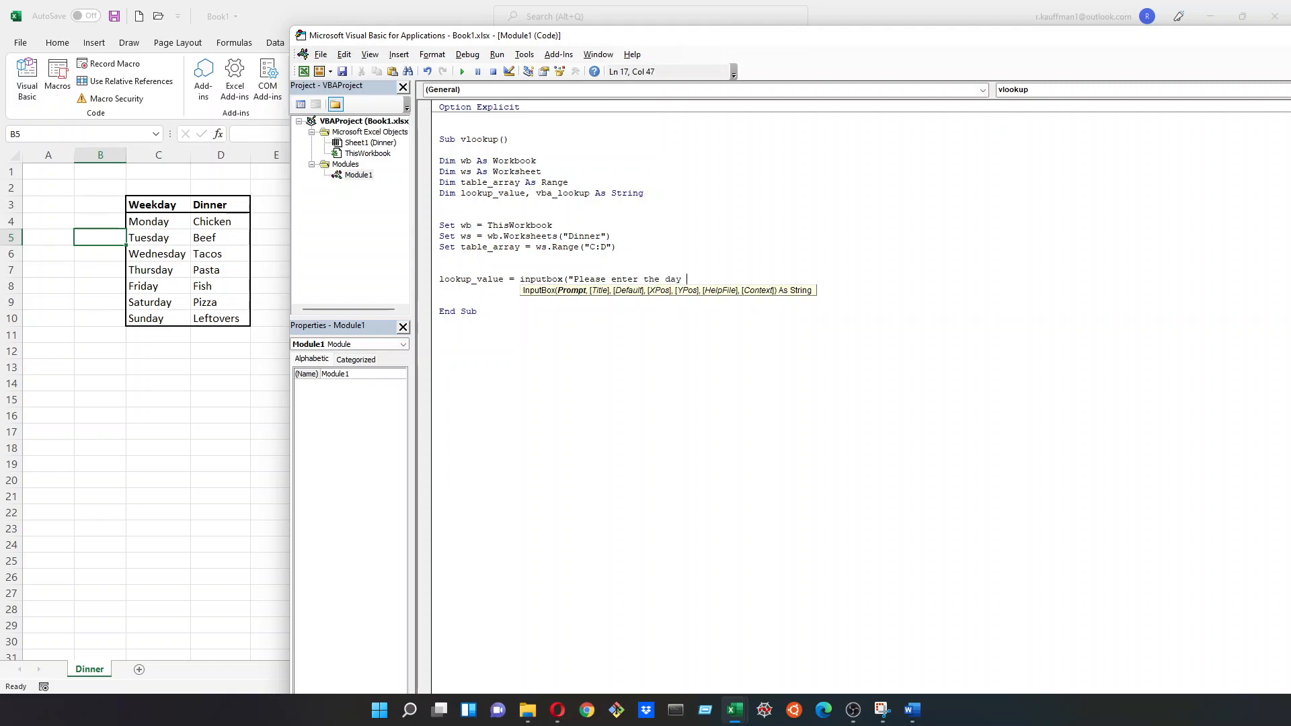
type("you'd lik")
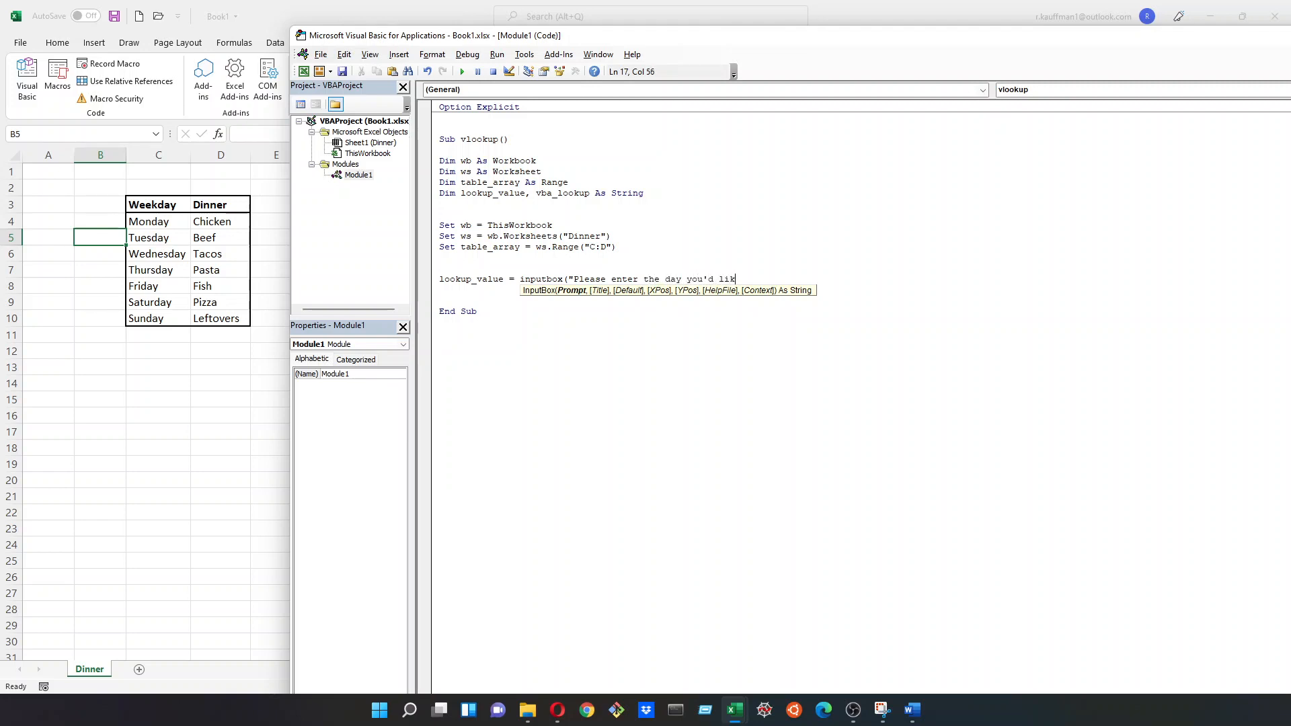
type("e to di")
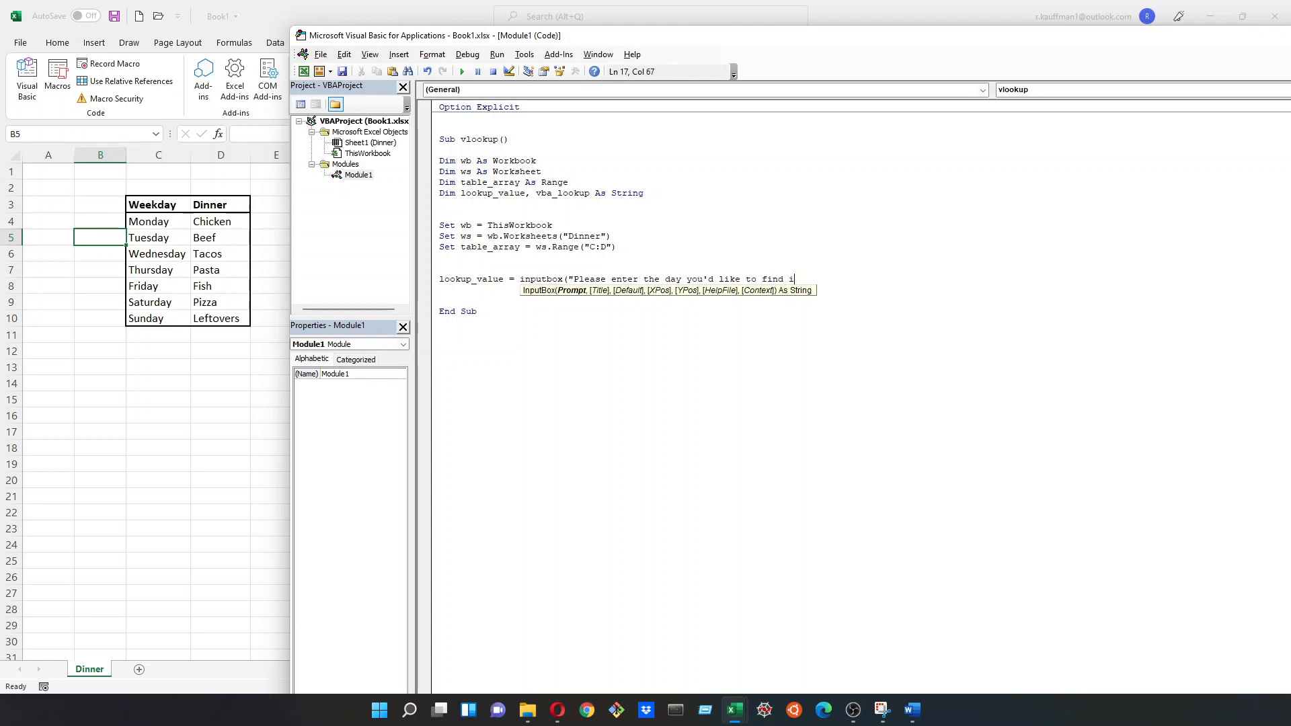
type("dinner")
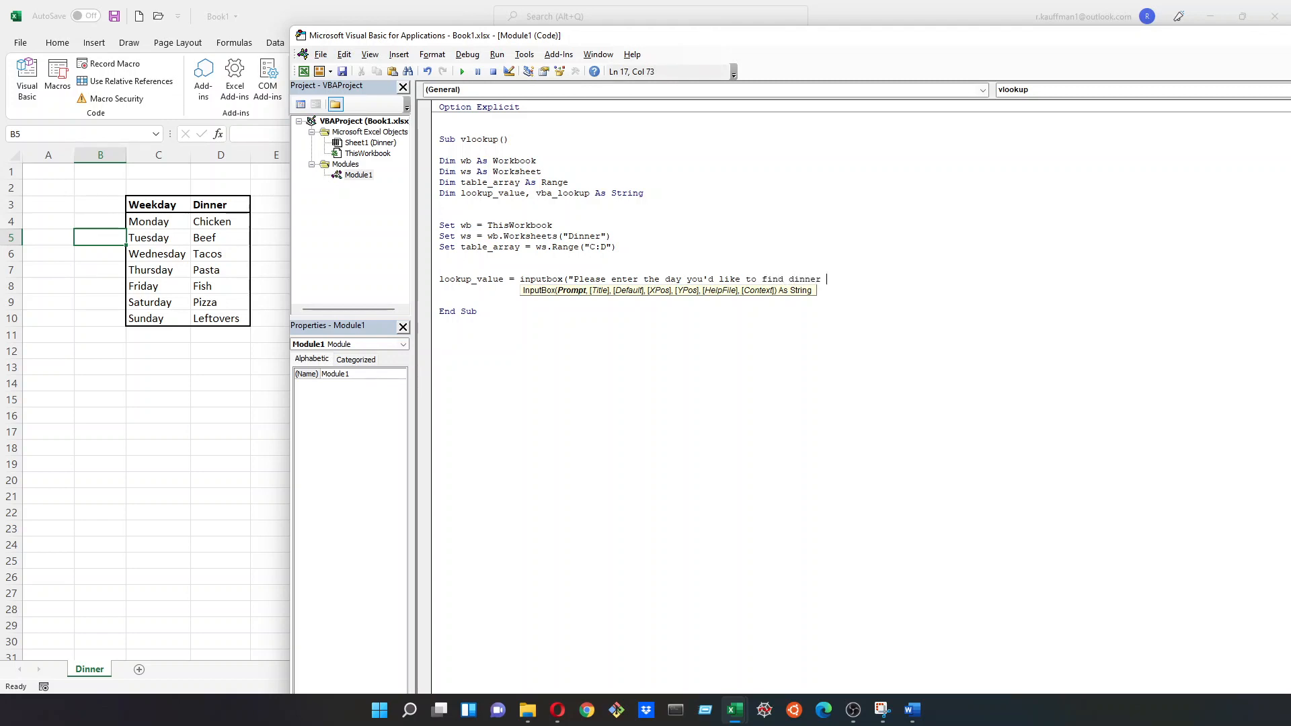
type("for.\")")
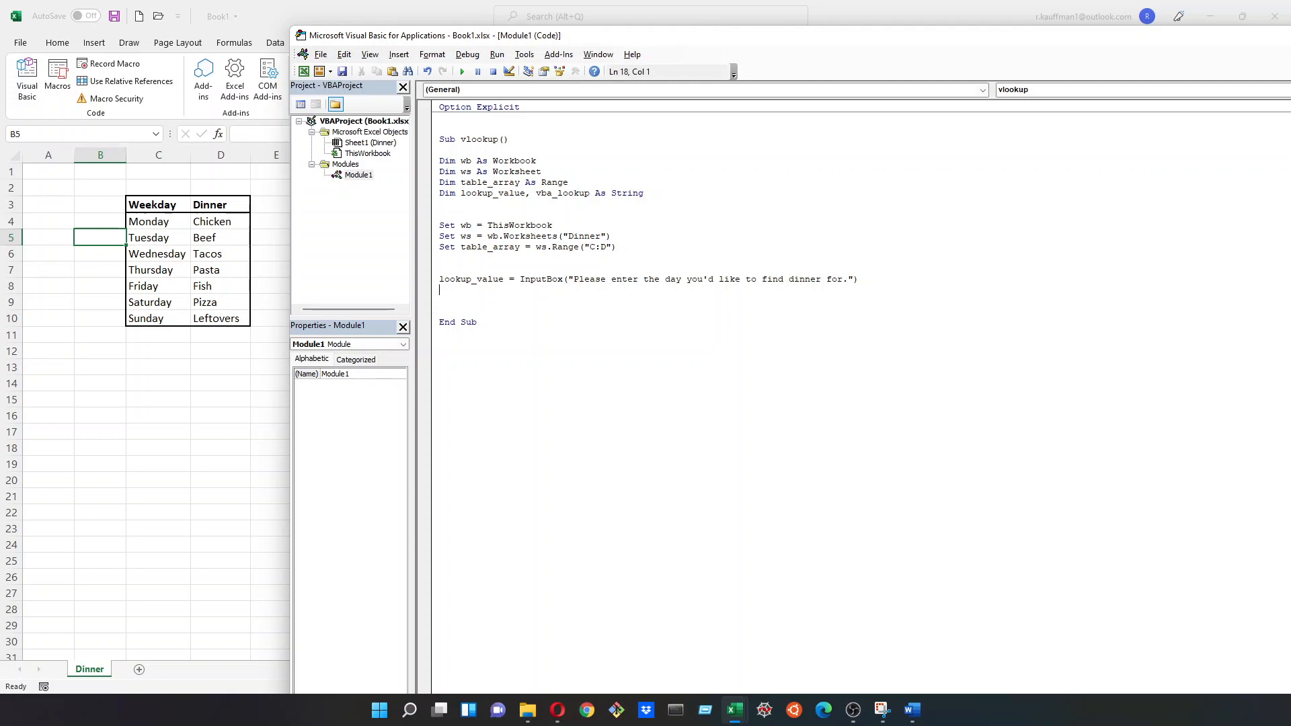
type("\\]")
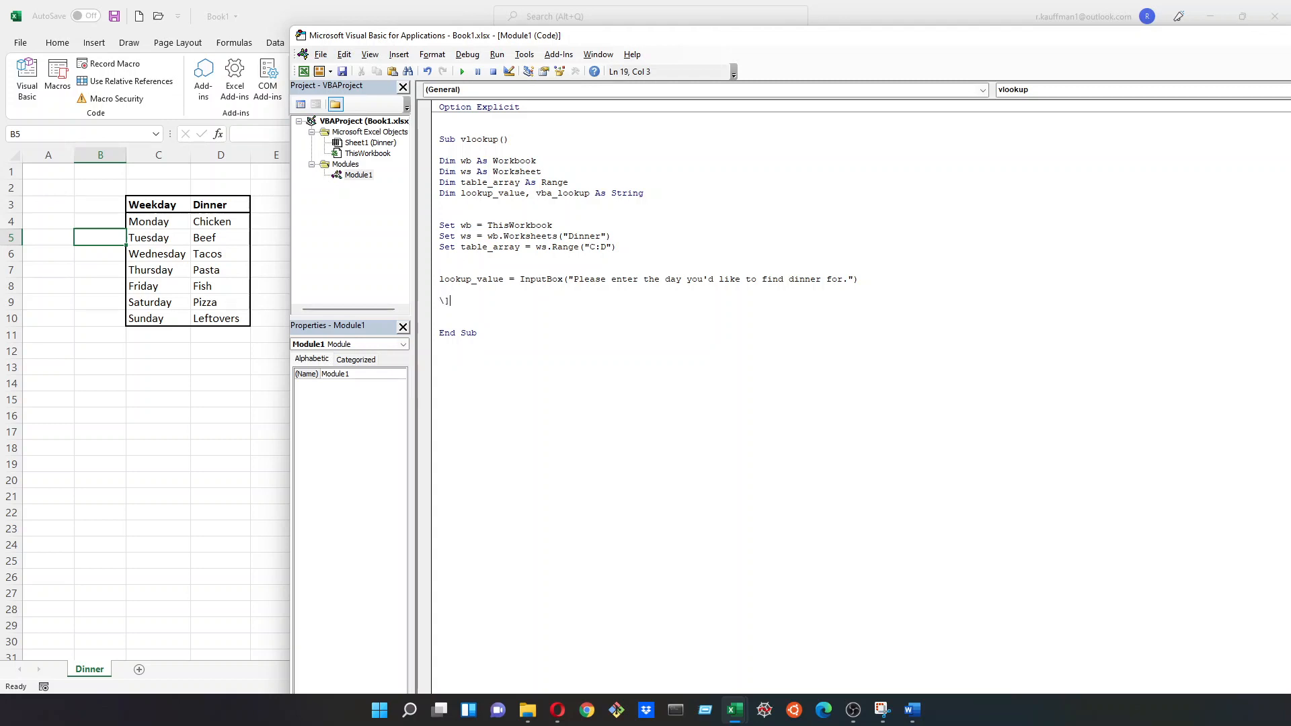
Step: Assign vba_lookup = Application.WorksheetFunction.VLookup(lookup_value, table_array, 2, False)
type("vb")
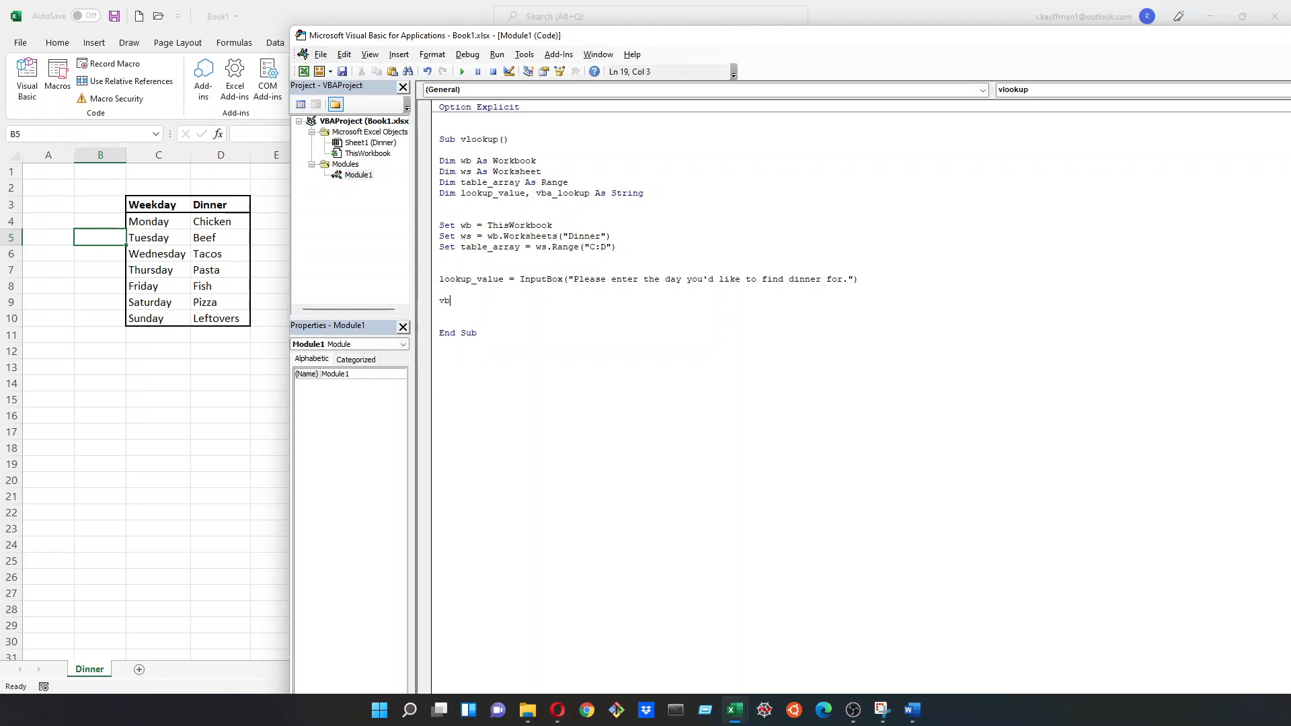
type("a")
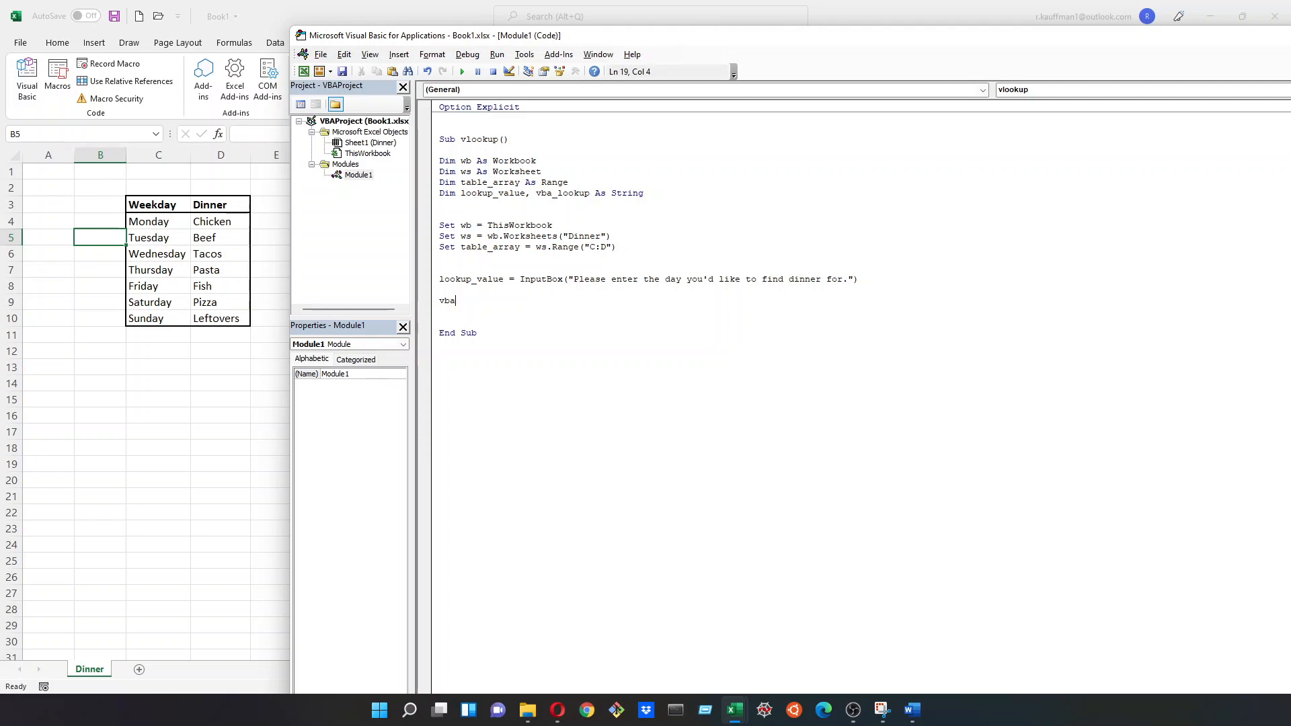
type("_lookup")
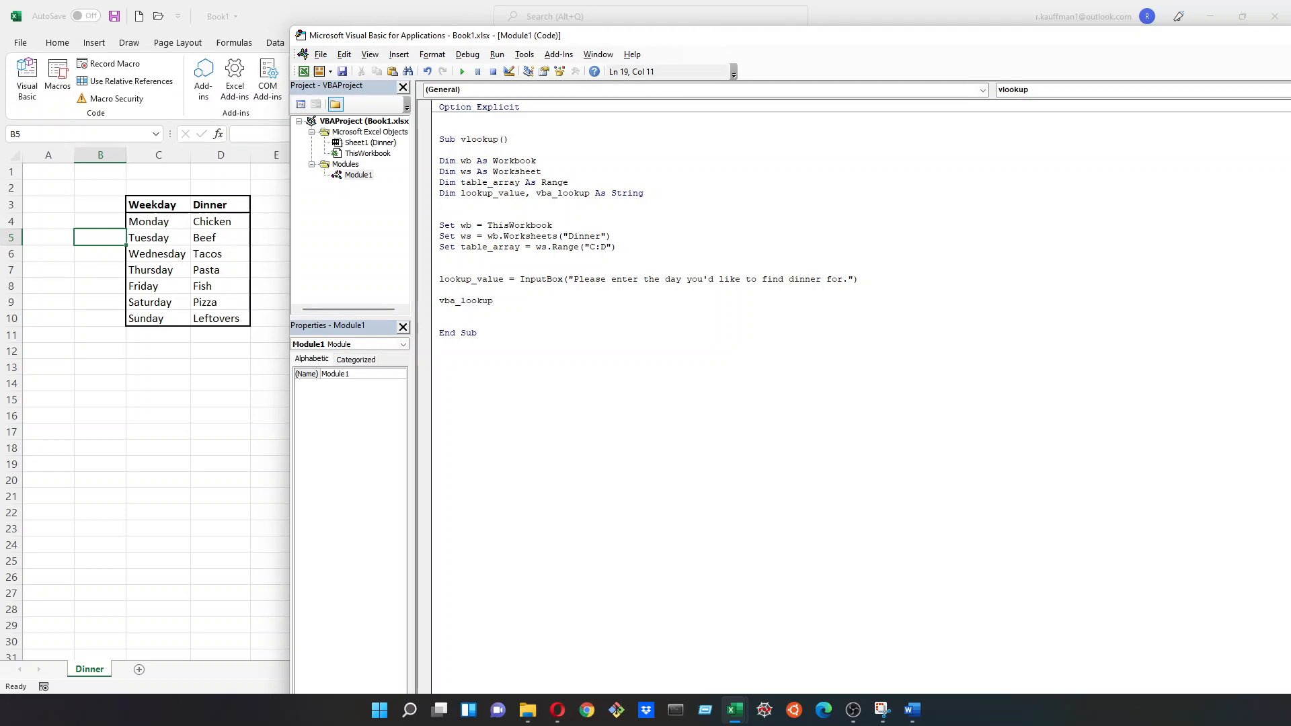
type("= application.wor")
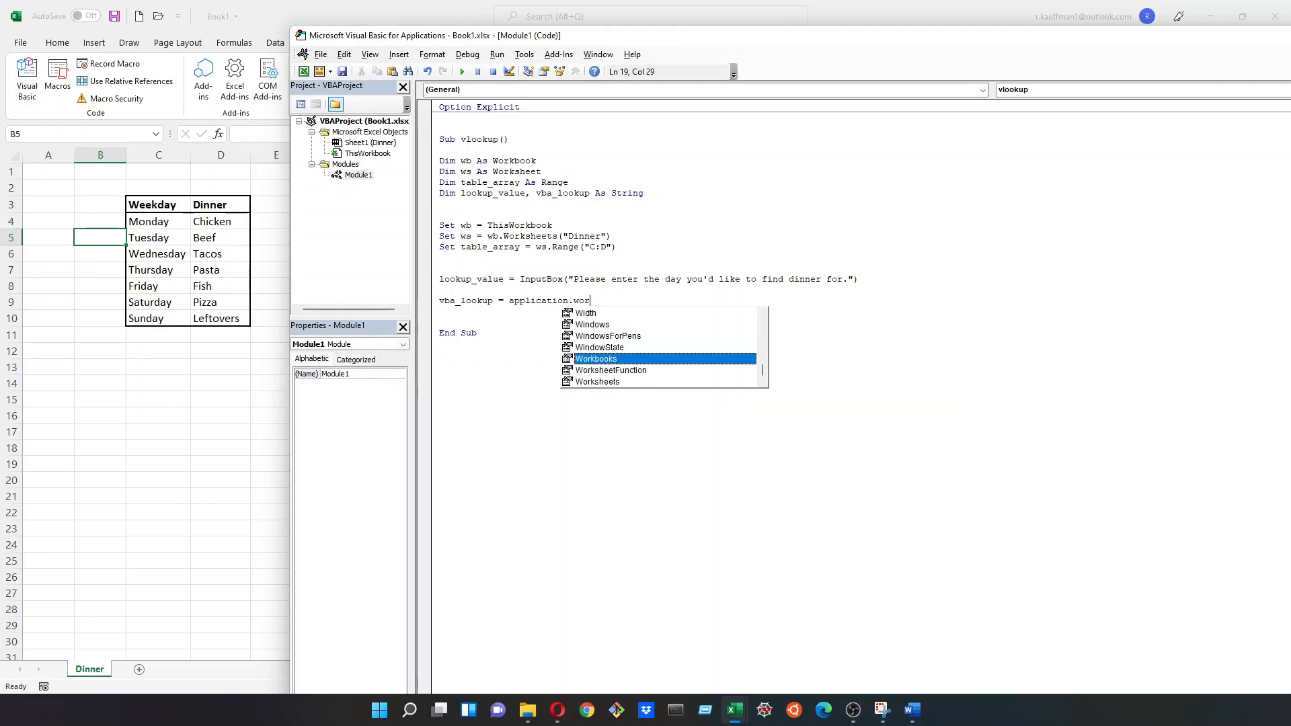
type("WorksheetFunction")
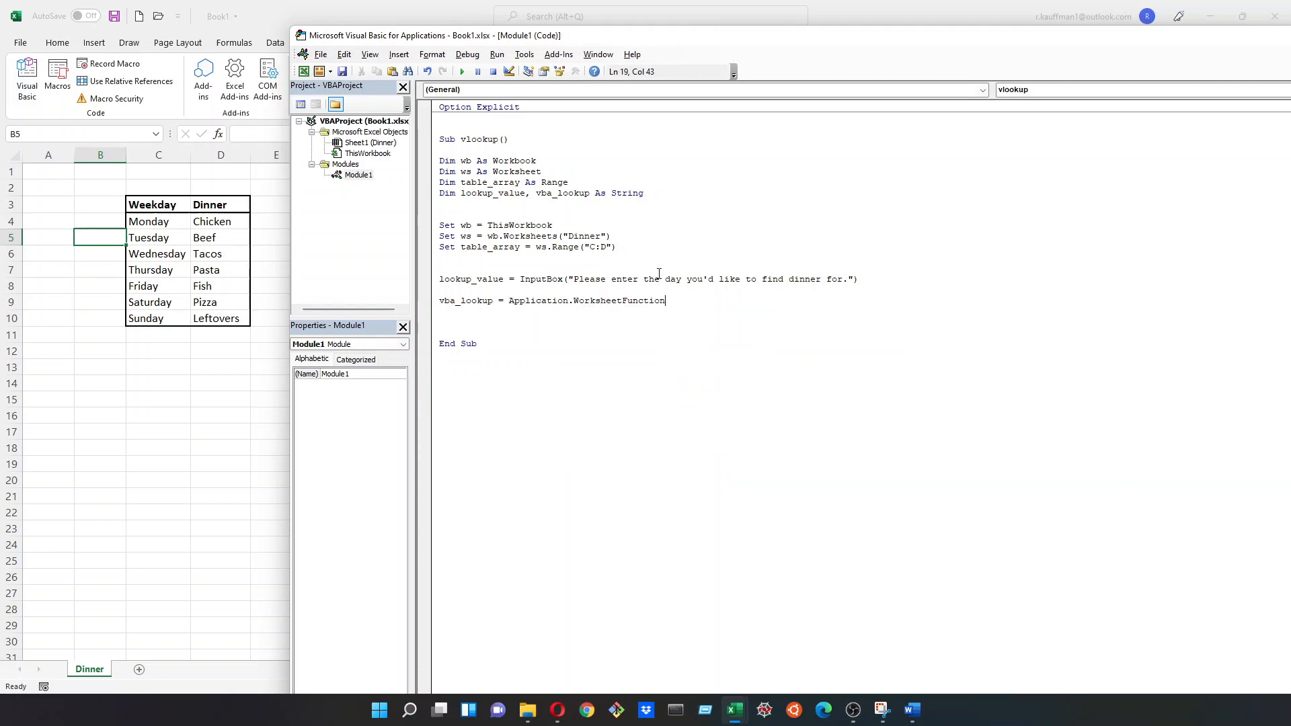
type(".vlo")
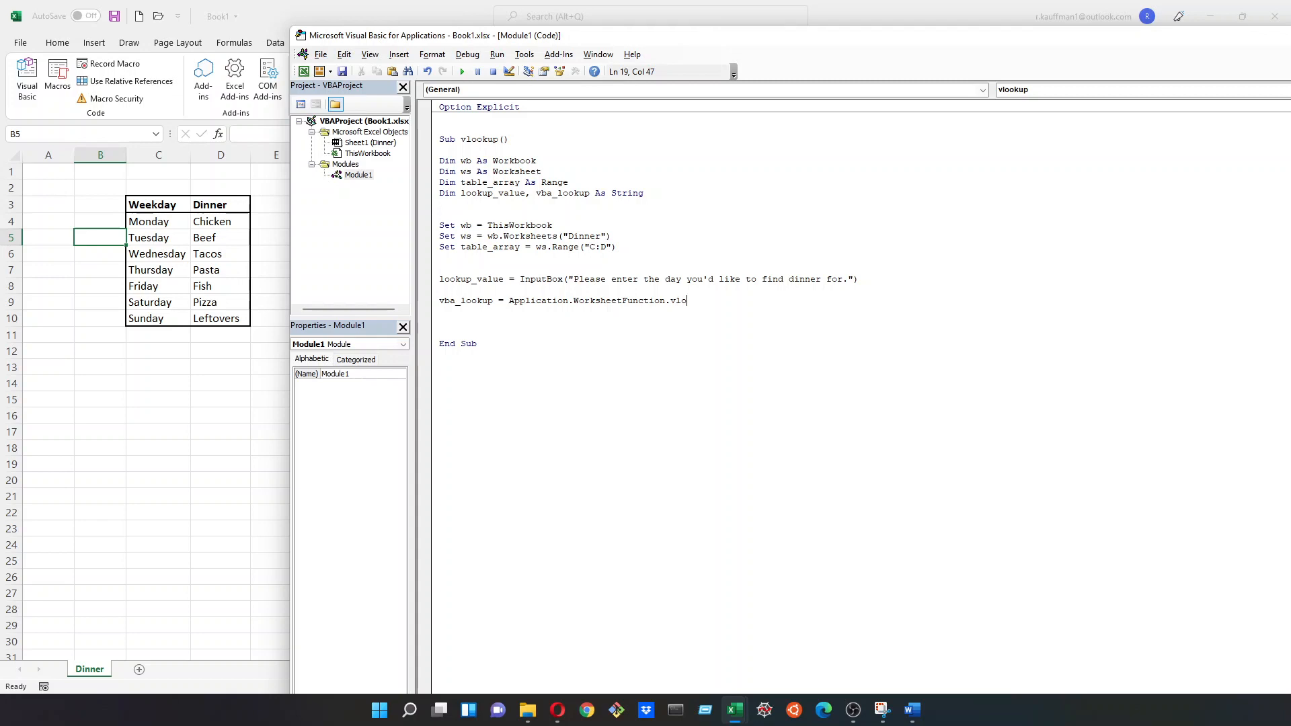
type("okup(")
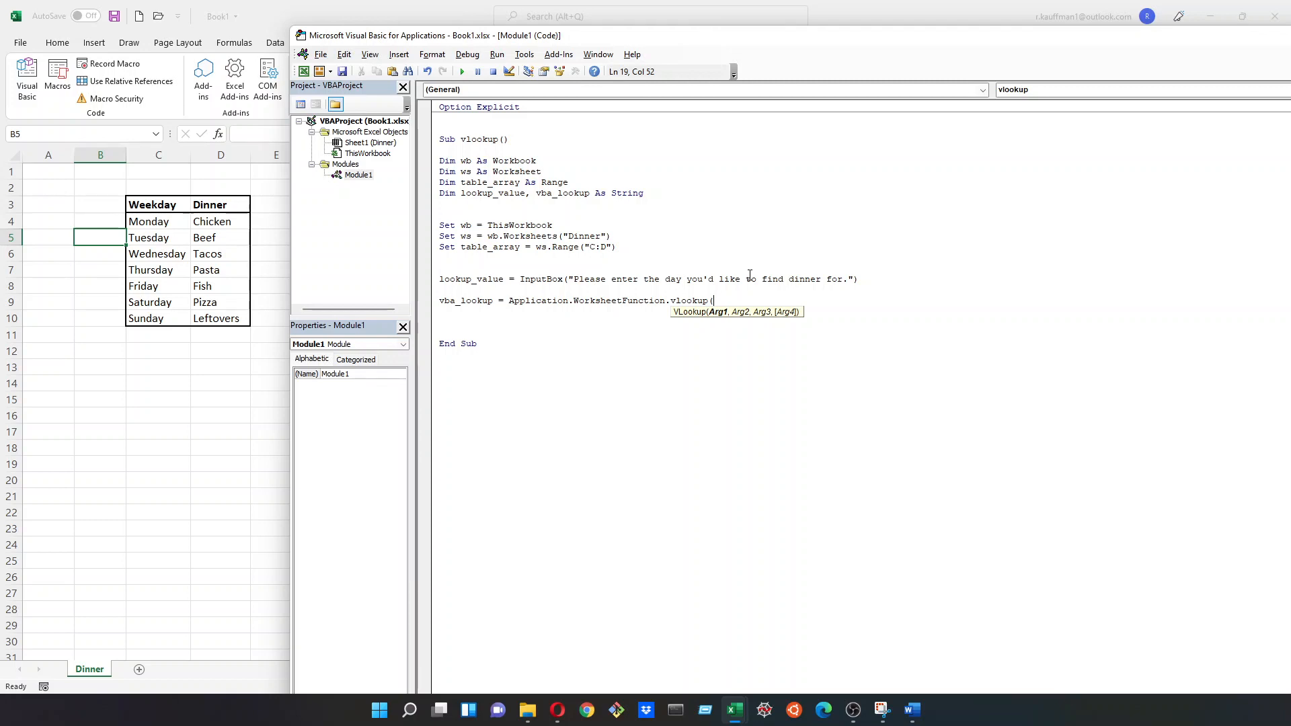
type("lookup_val")
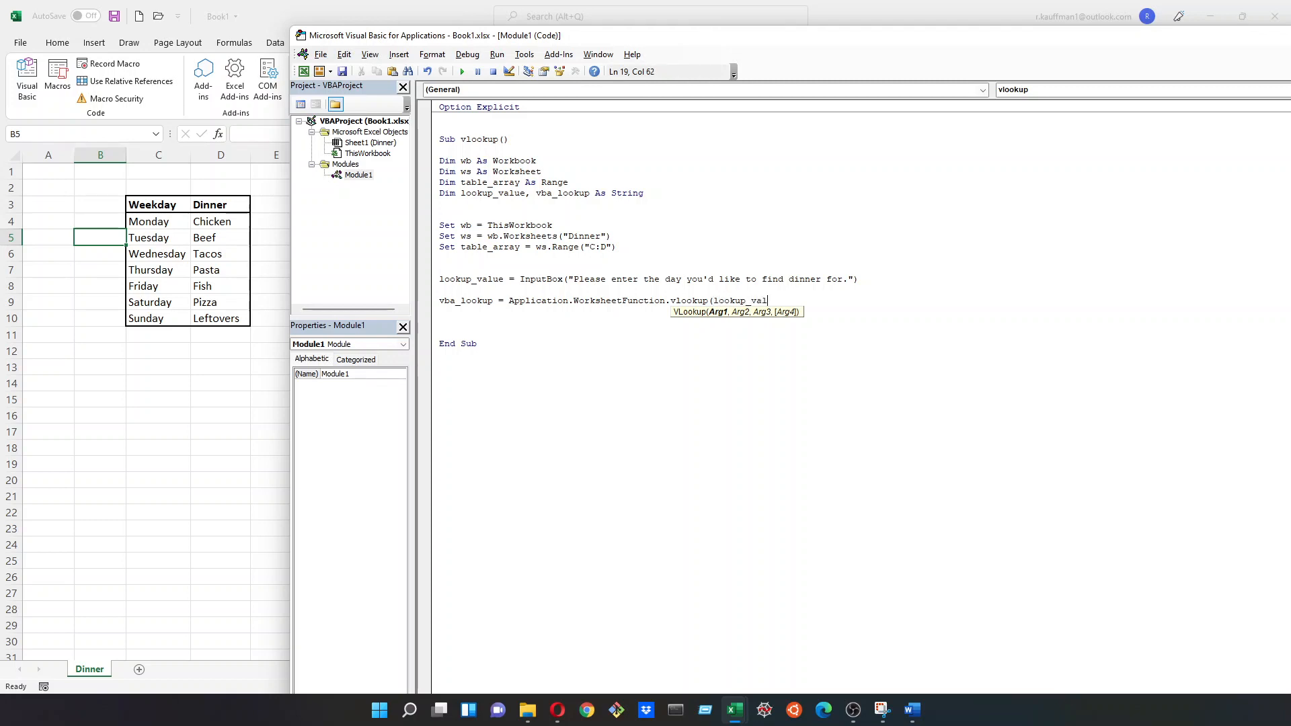
type("e,")
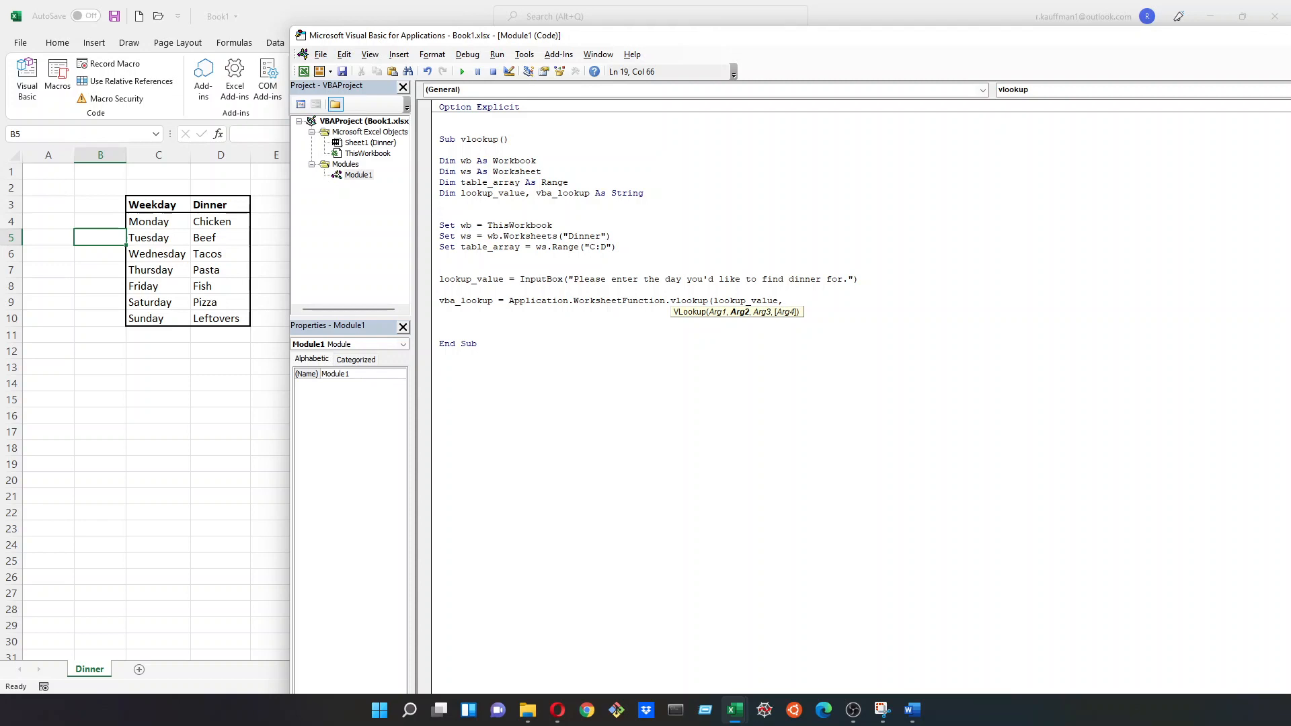
type("table_")
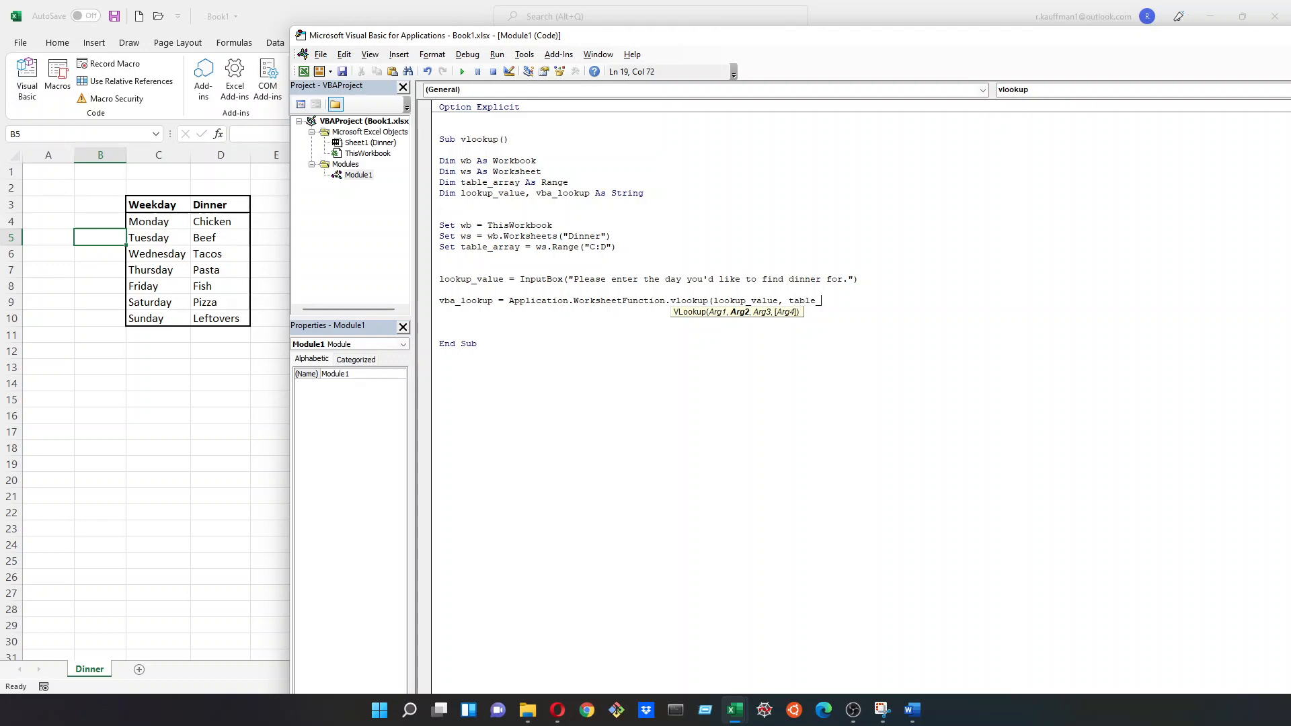
type("arra")
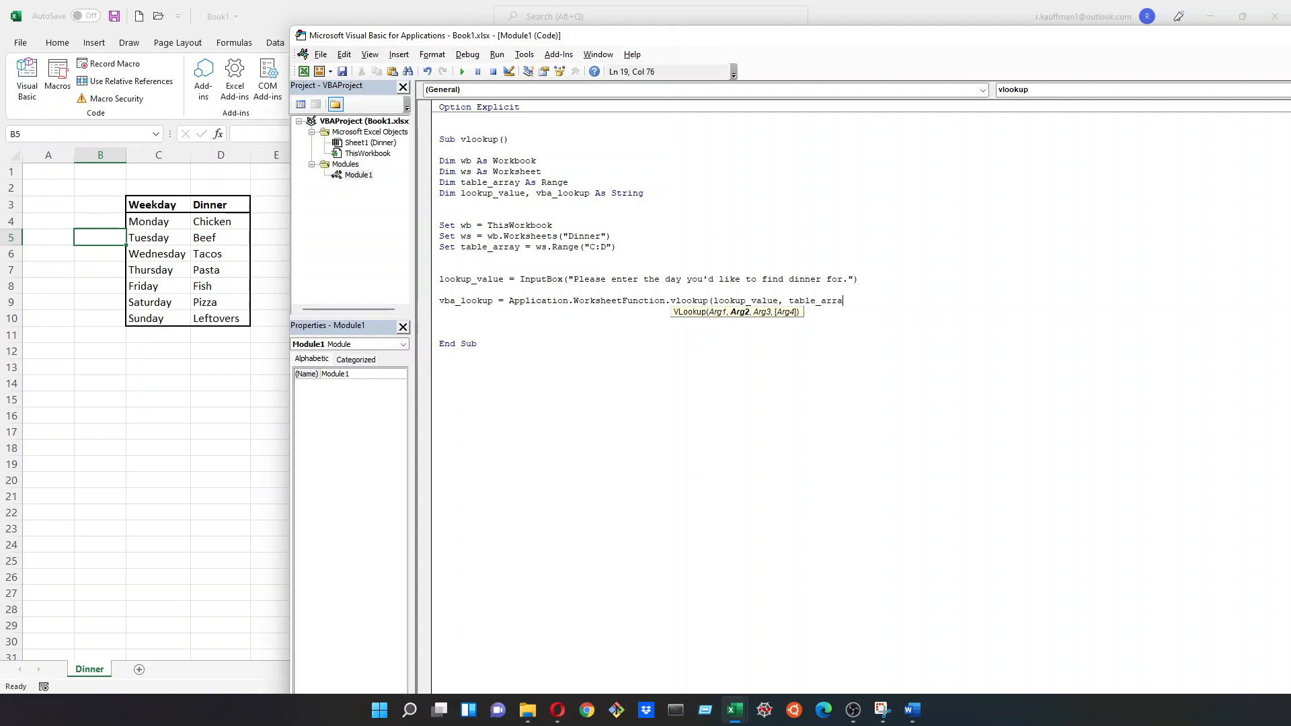
type("y, 2")
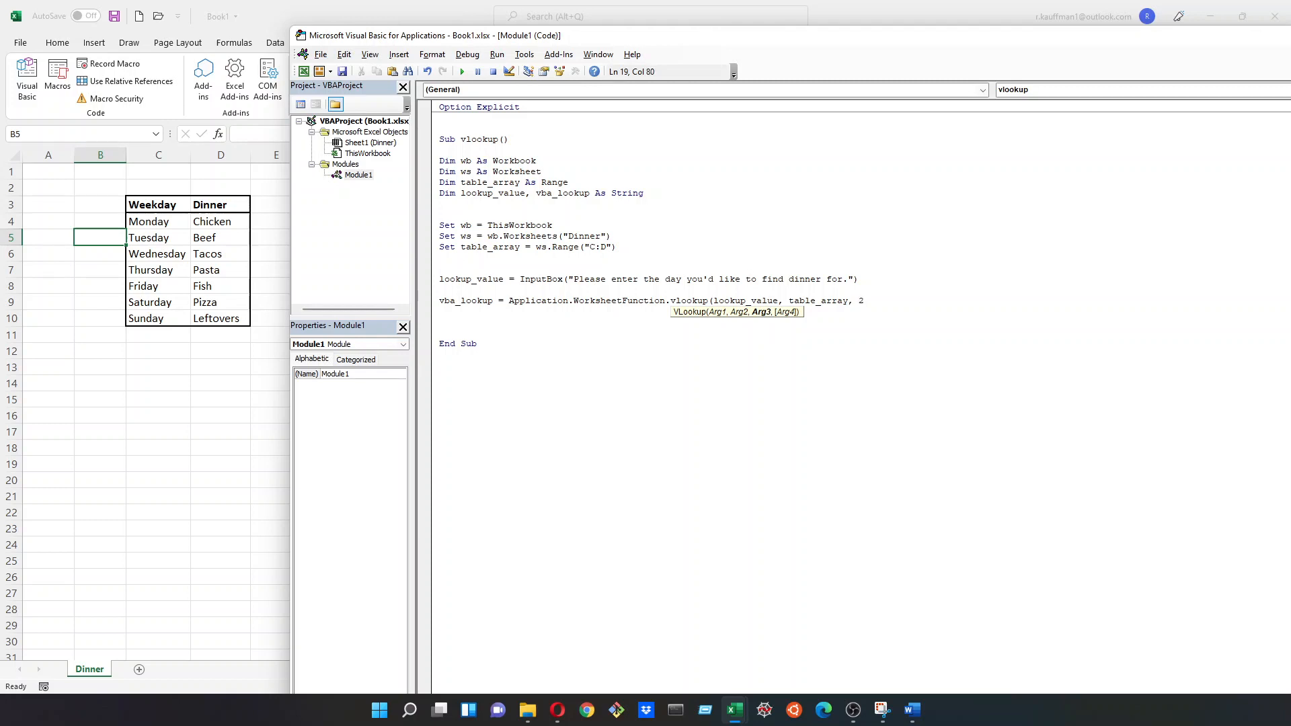
type(",")
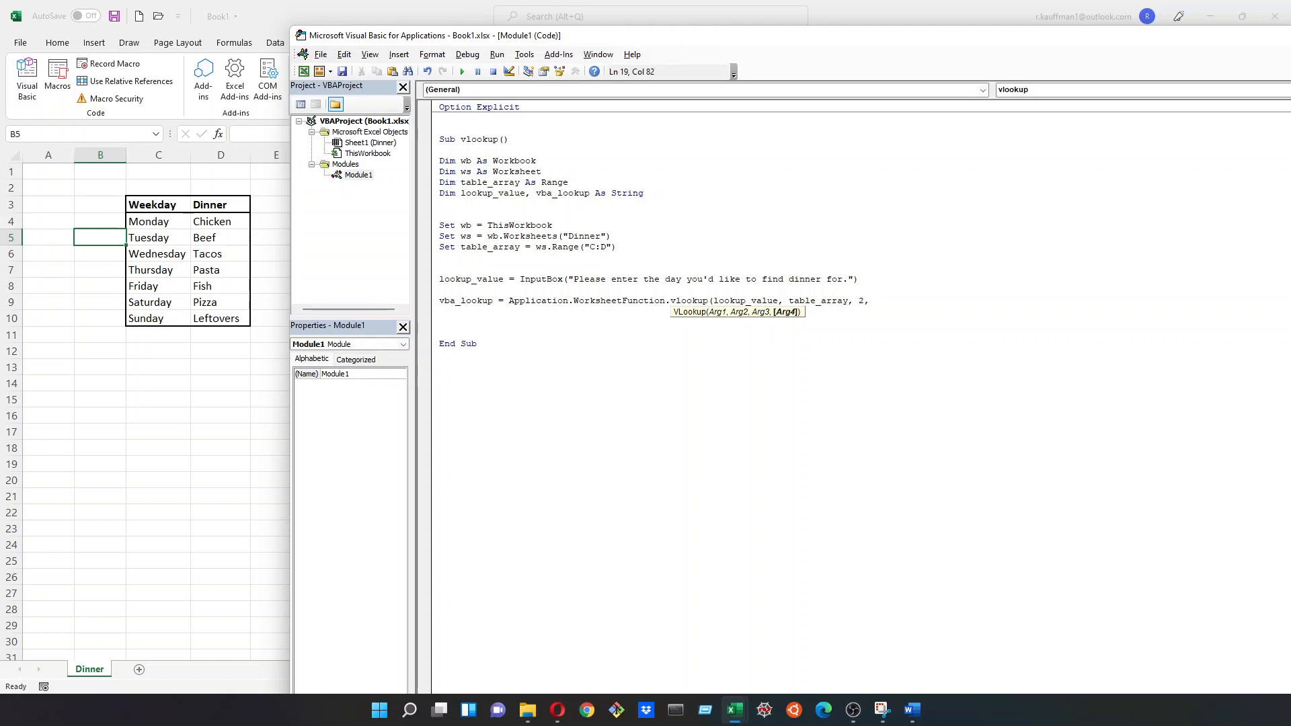
type("False)")
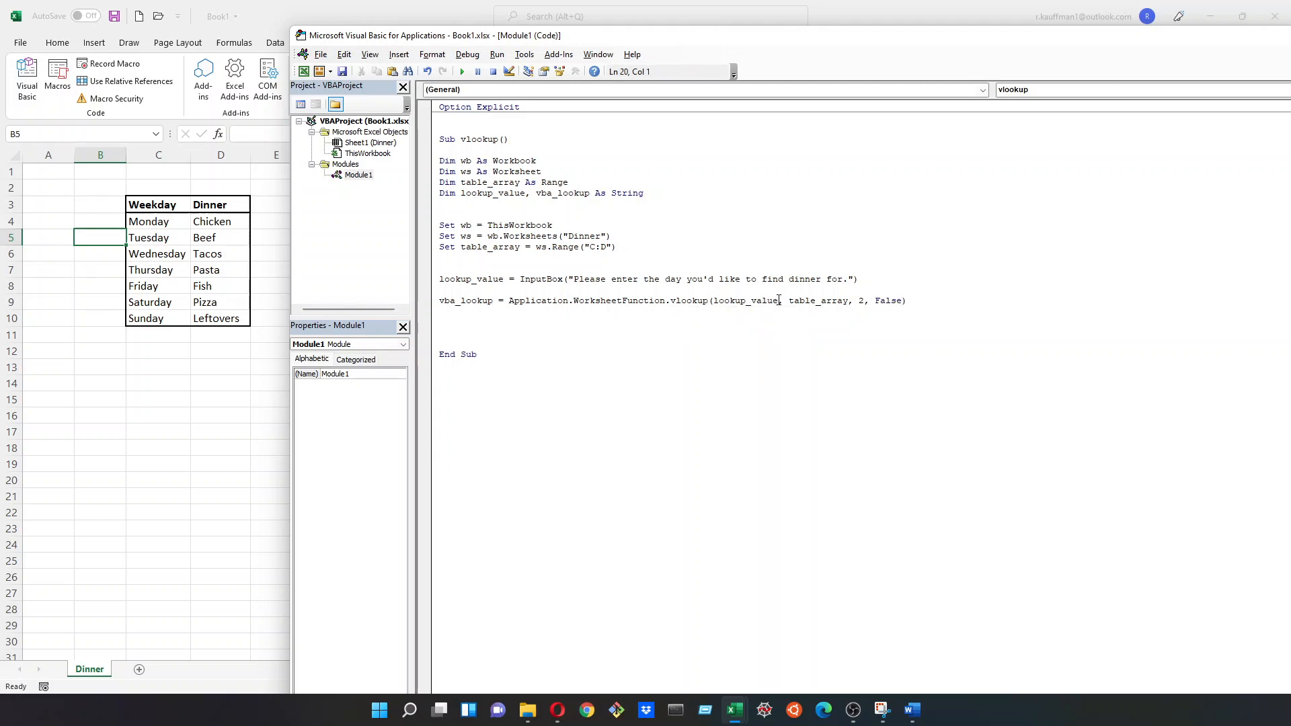
double_click(859, 301)
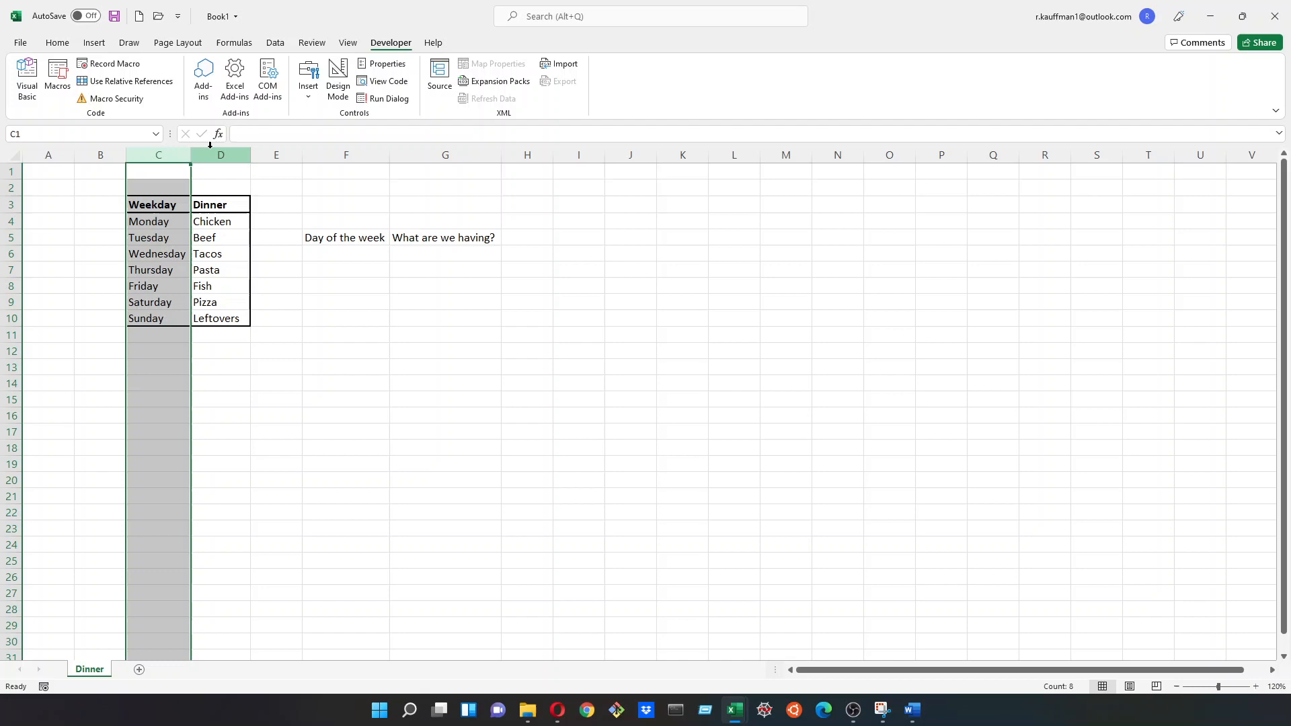
Step: Select columns C and D as the lookup table, then return to the VBA editor
left_click(220, 155)
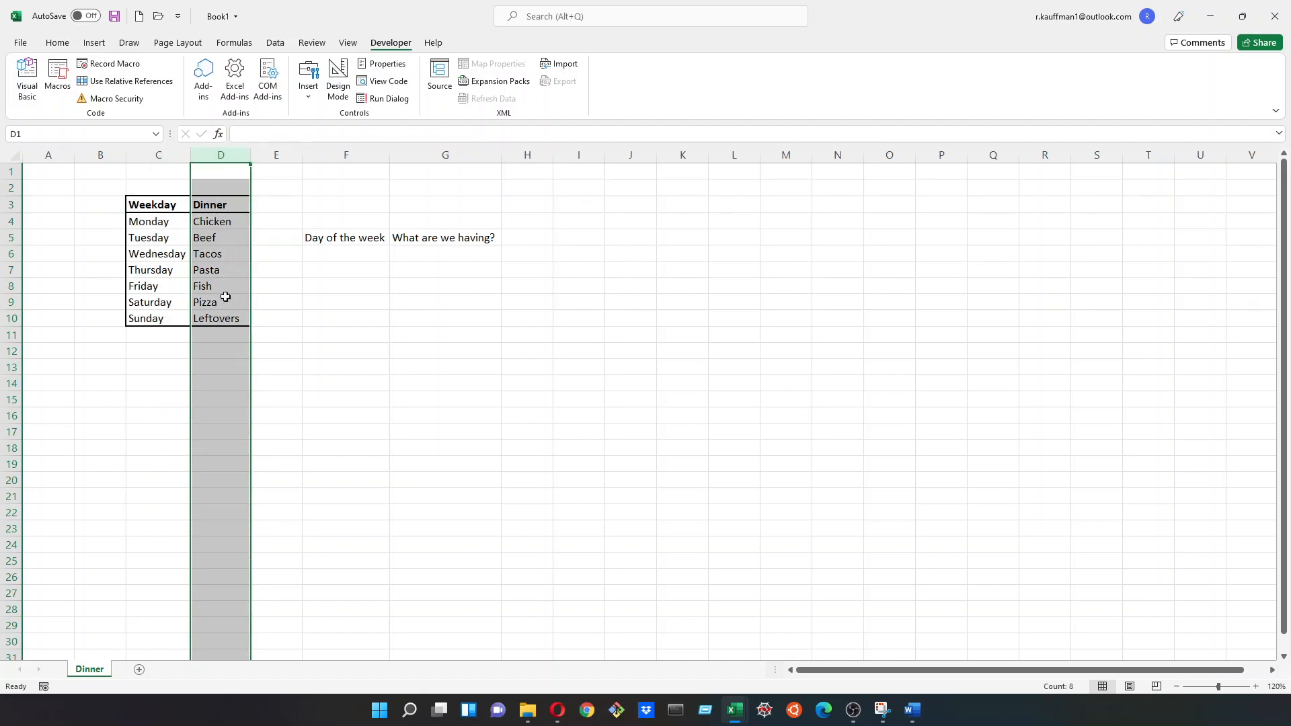
left_click(26, 80)
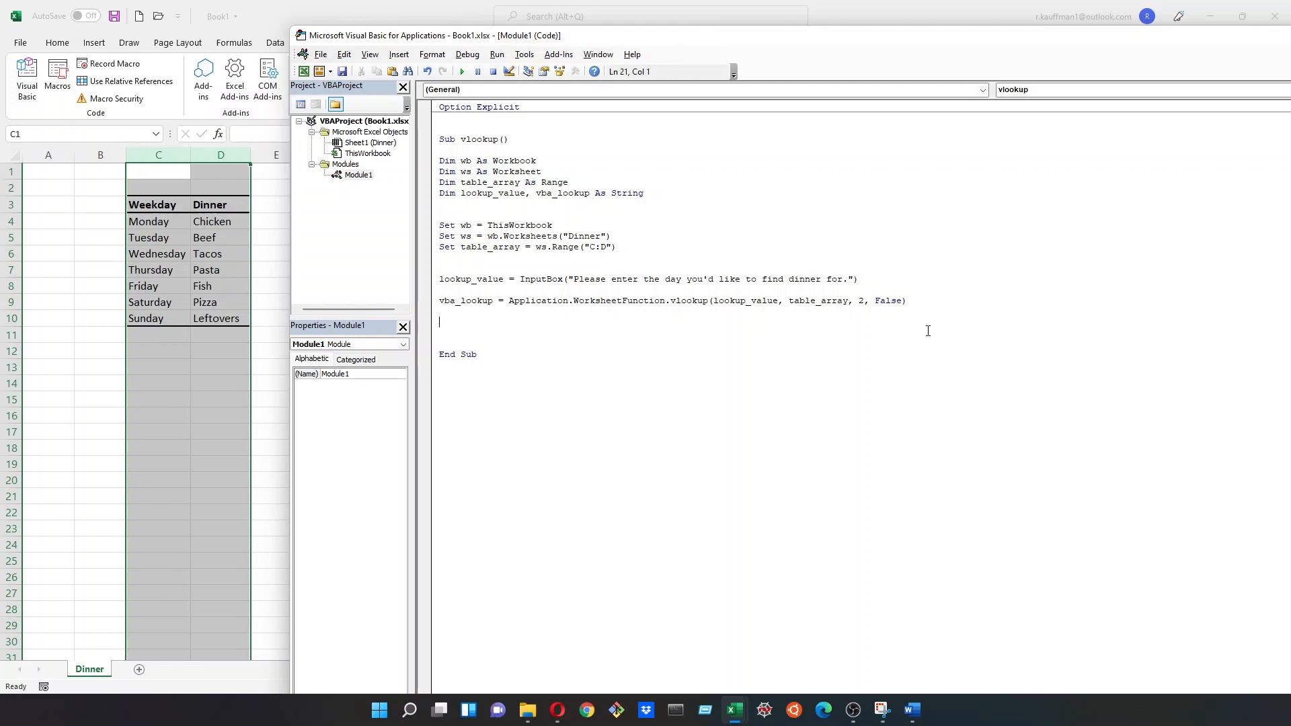
left_click(898, 300)
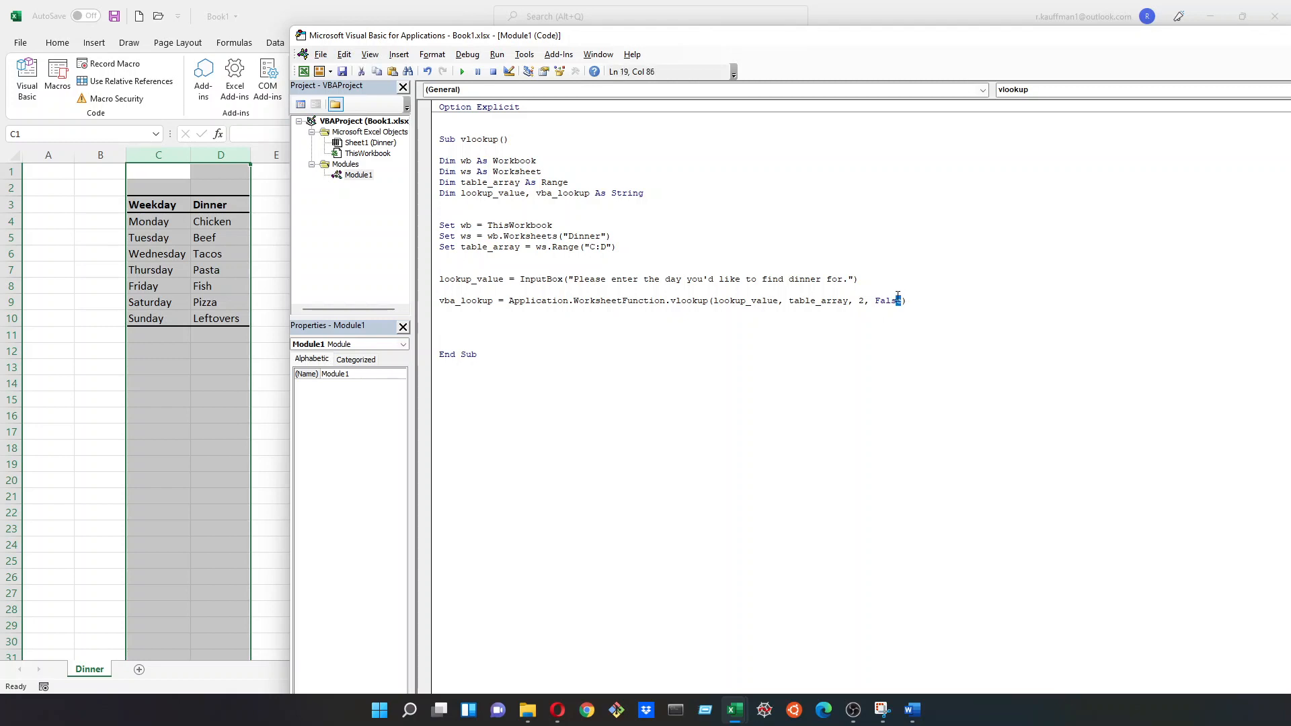
double_click(887, 300)
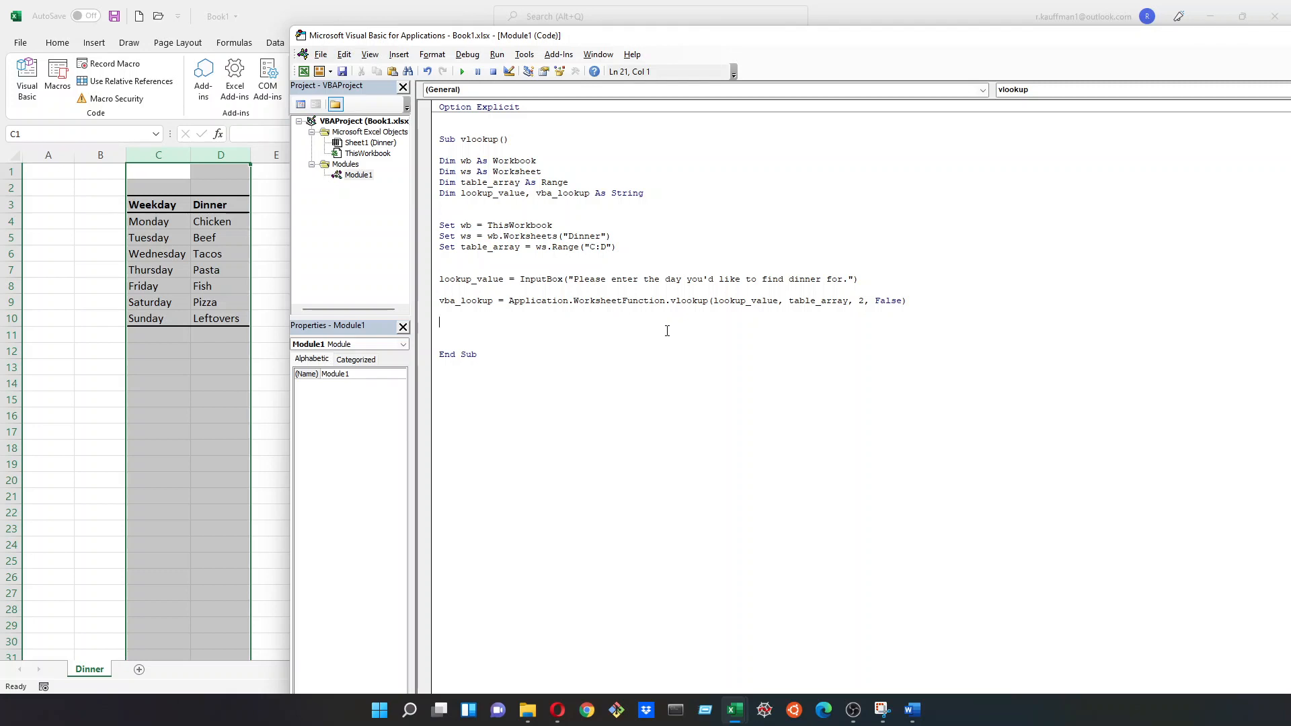
mouse_move(550, 330)
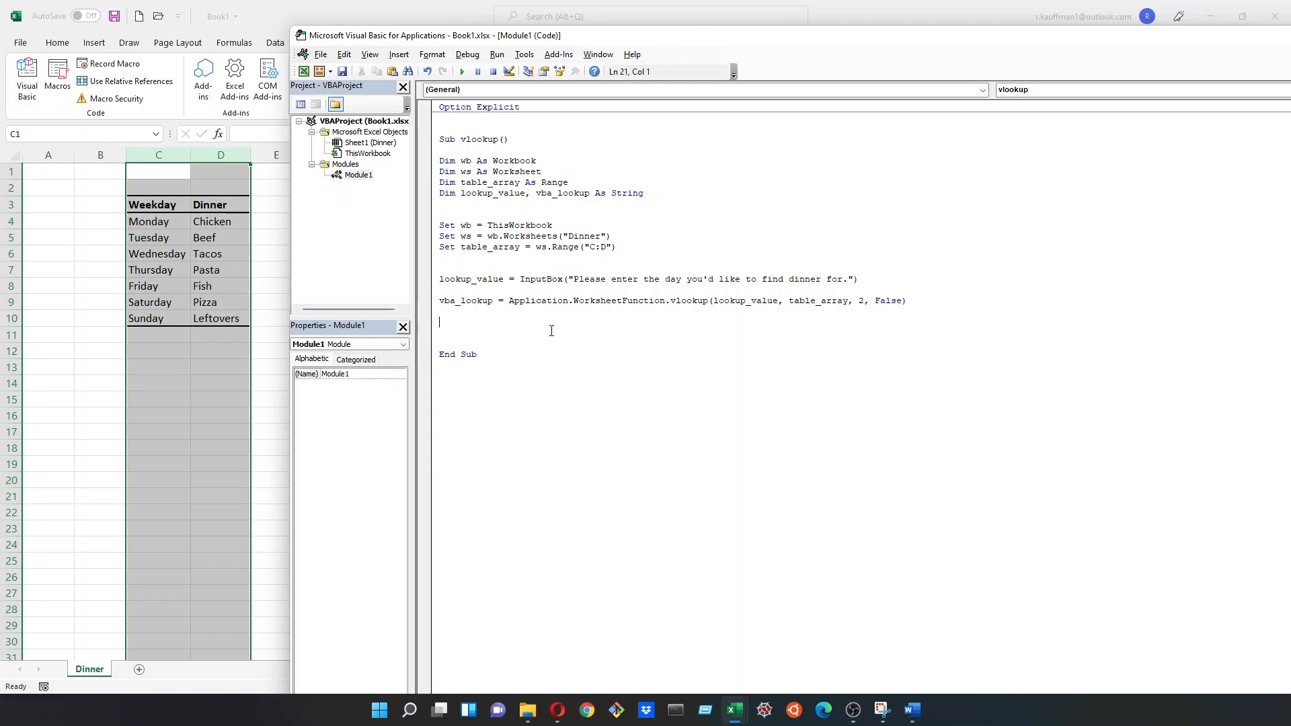
Step: Write MsgBox ("On " & lookup_value & " you will be having " & vba_lookup & "") and commit the line
type("m")
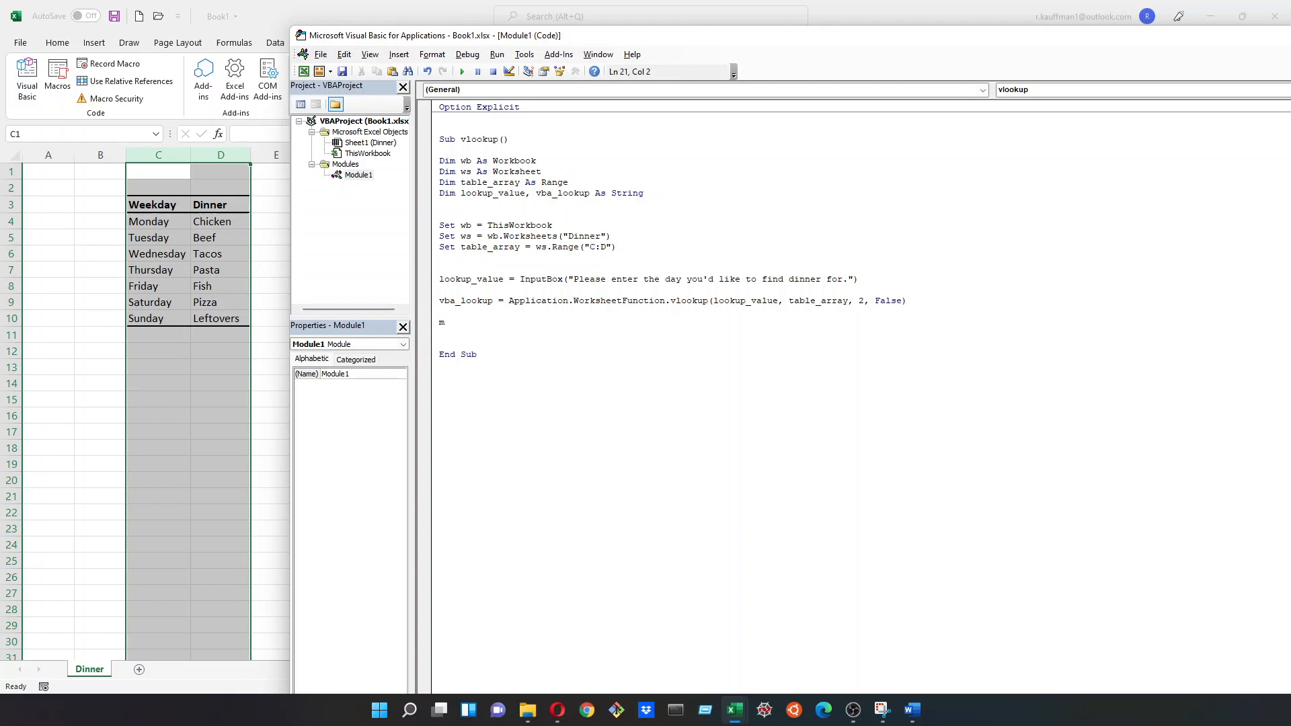
type("sgbox")
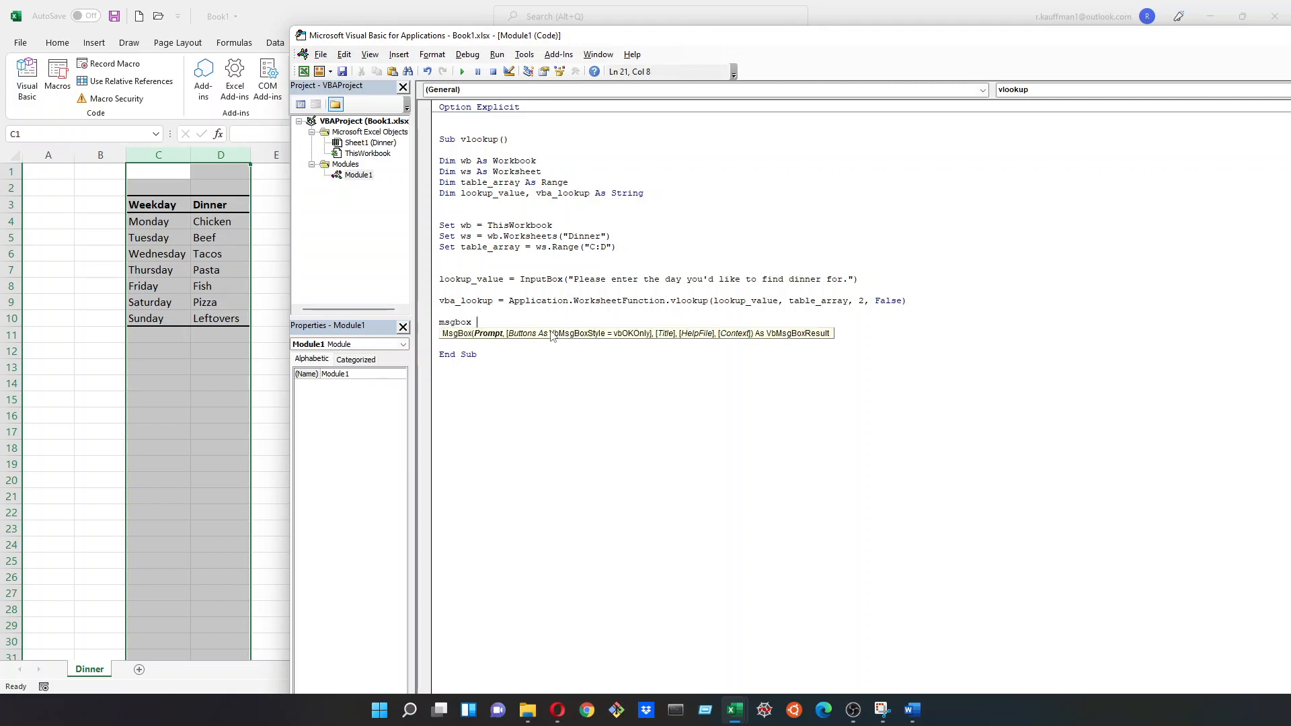
type("(\"")
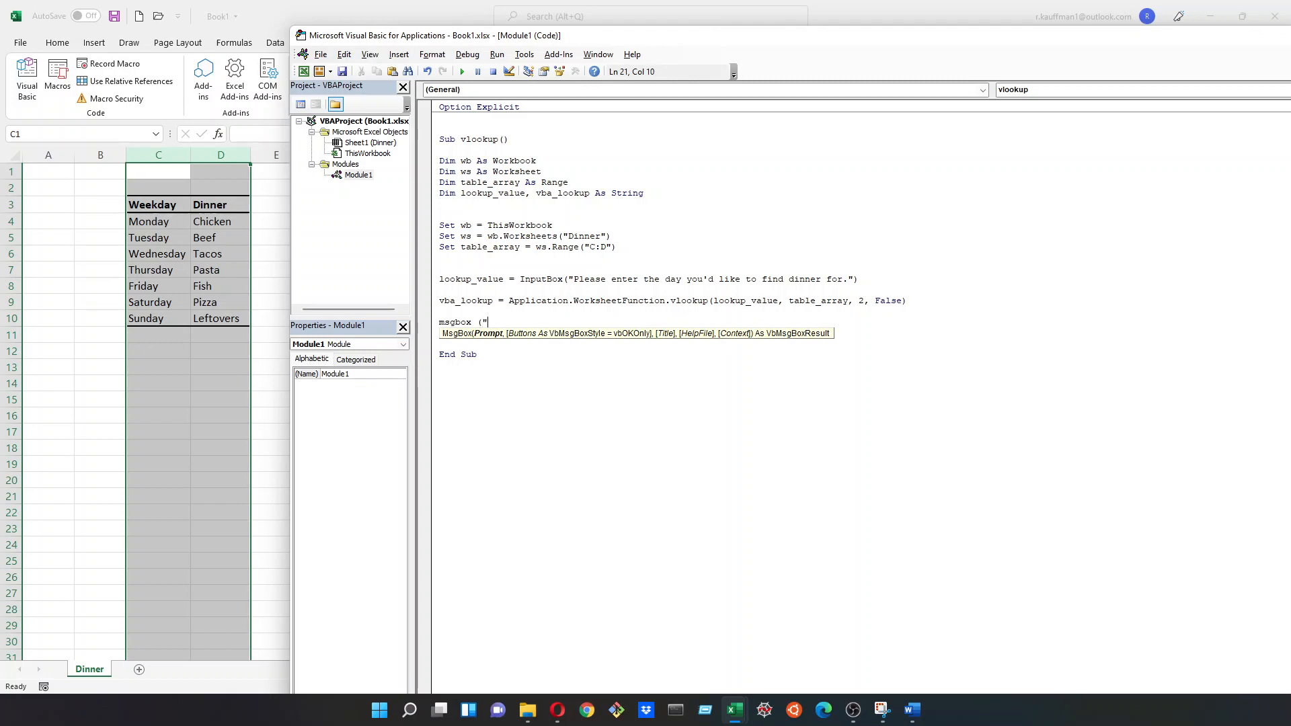
type("On")
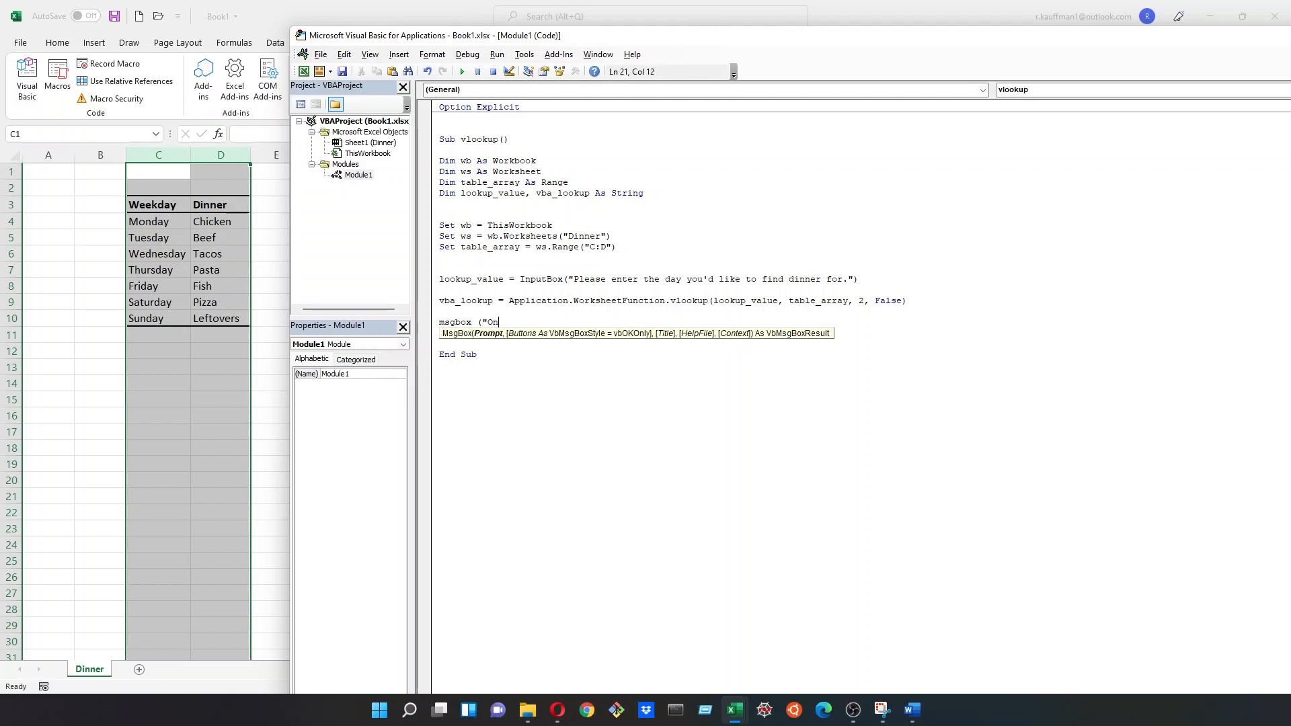
type("\")")
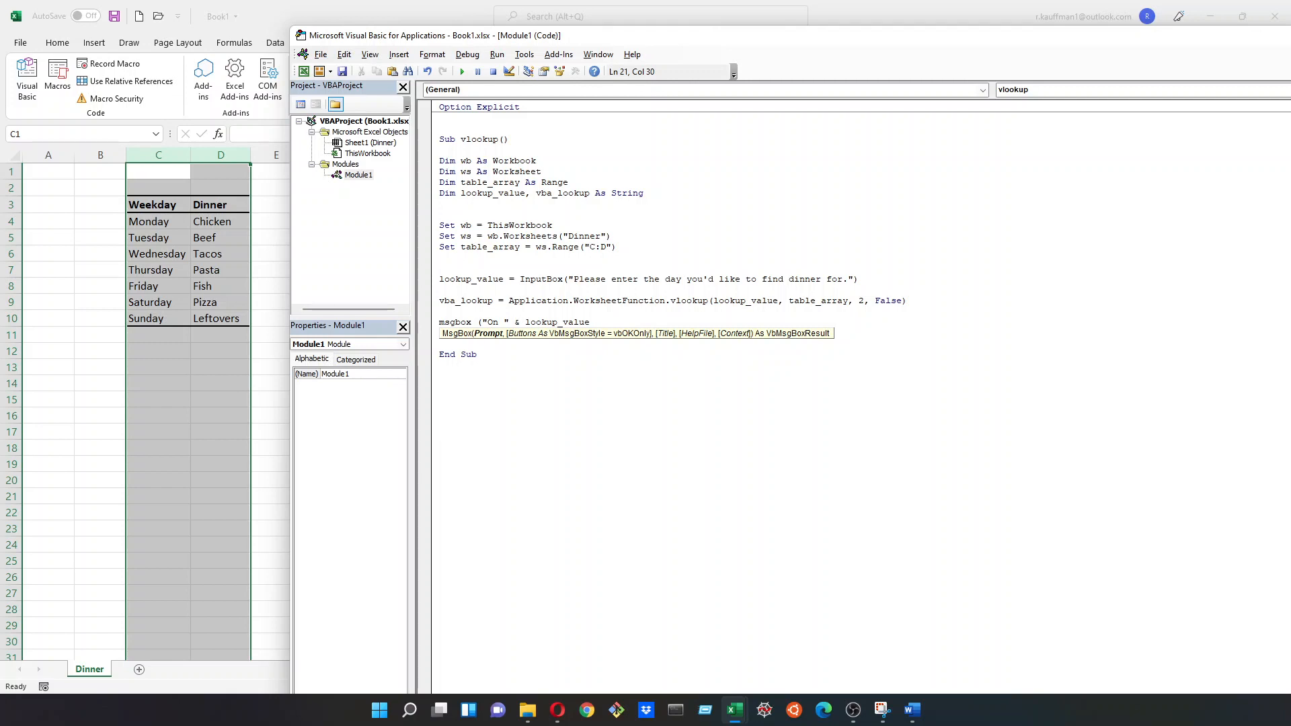
type("&")
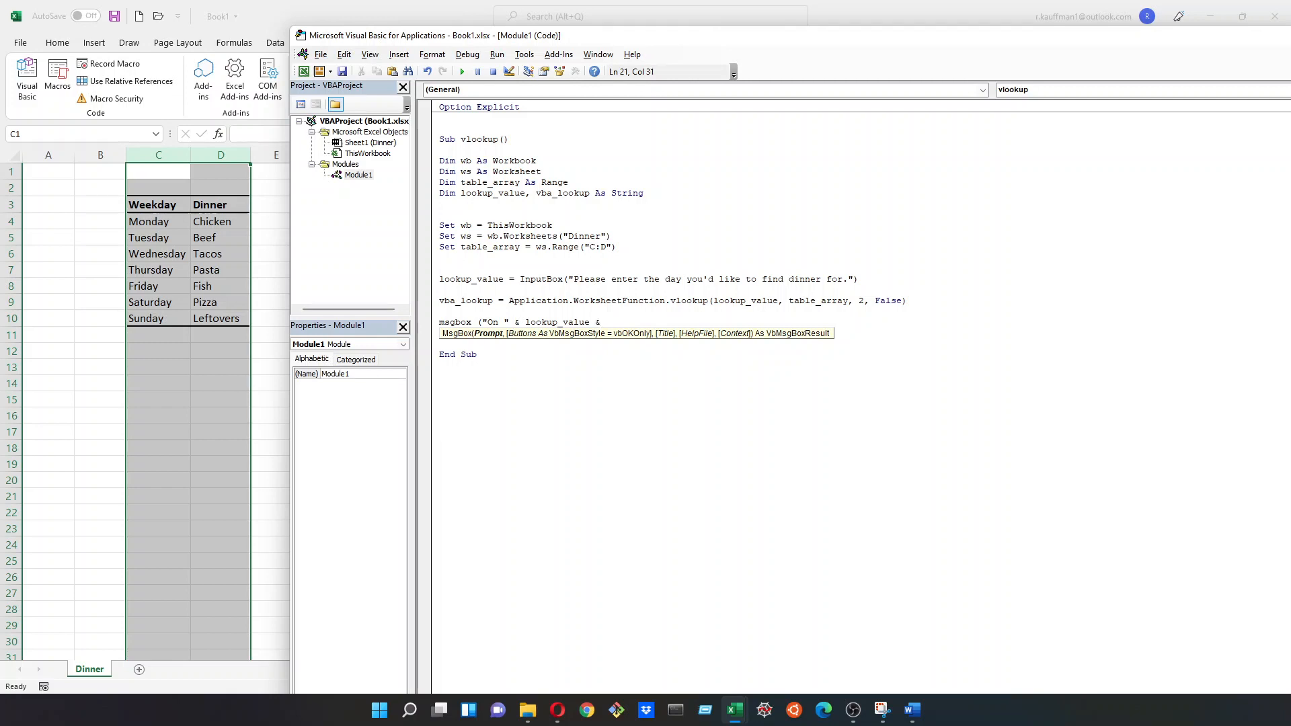
type("\"")
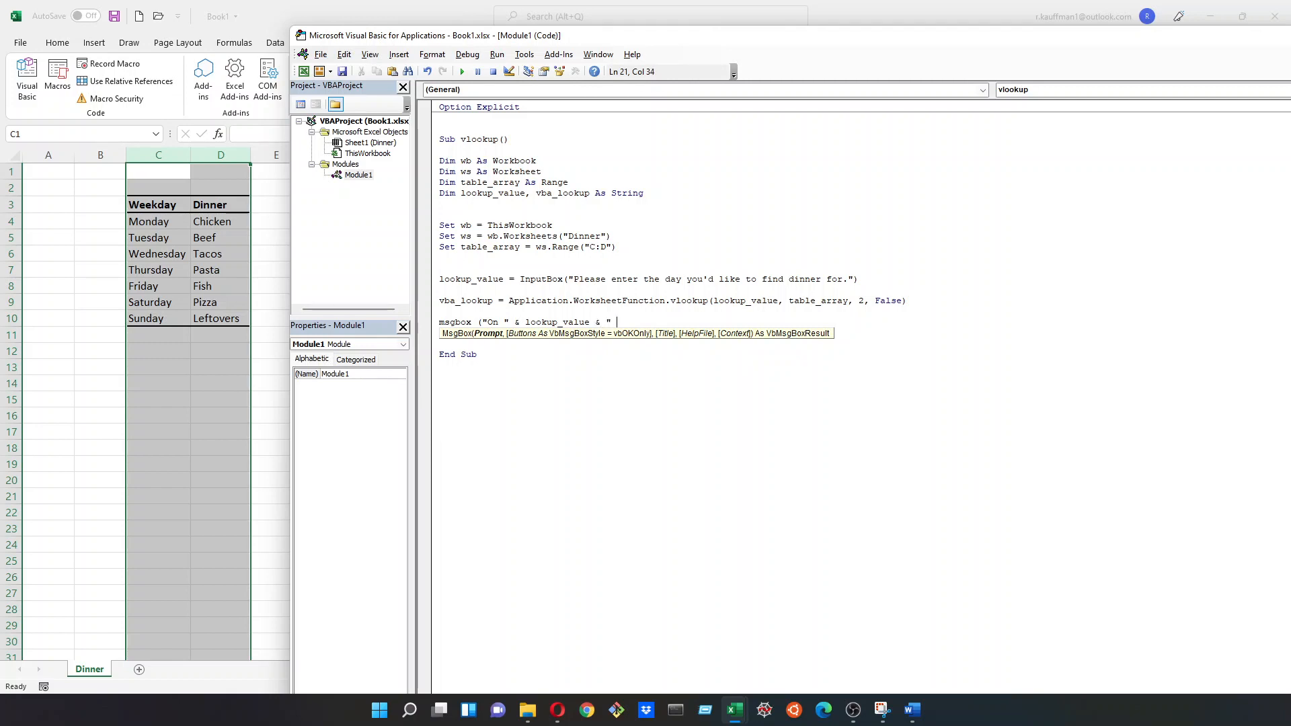
type("you")
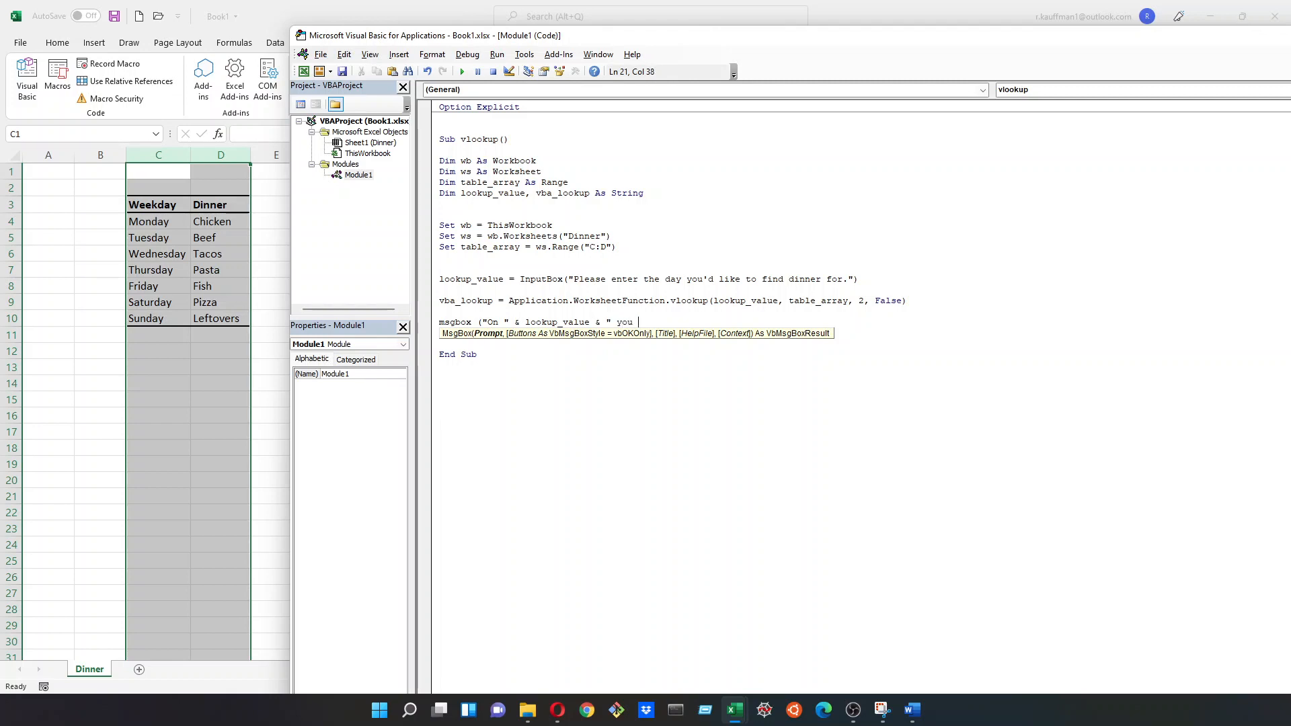
type("will be having \" & vba_lookup")
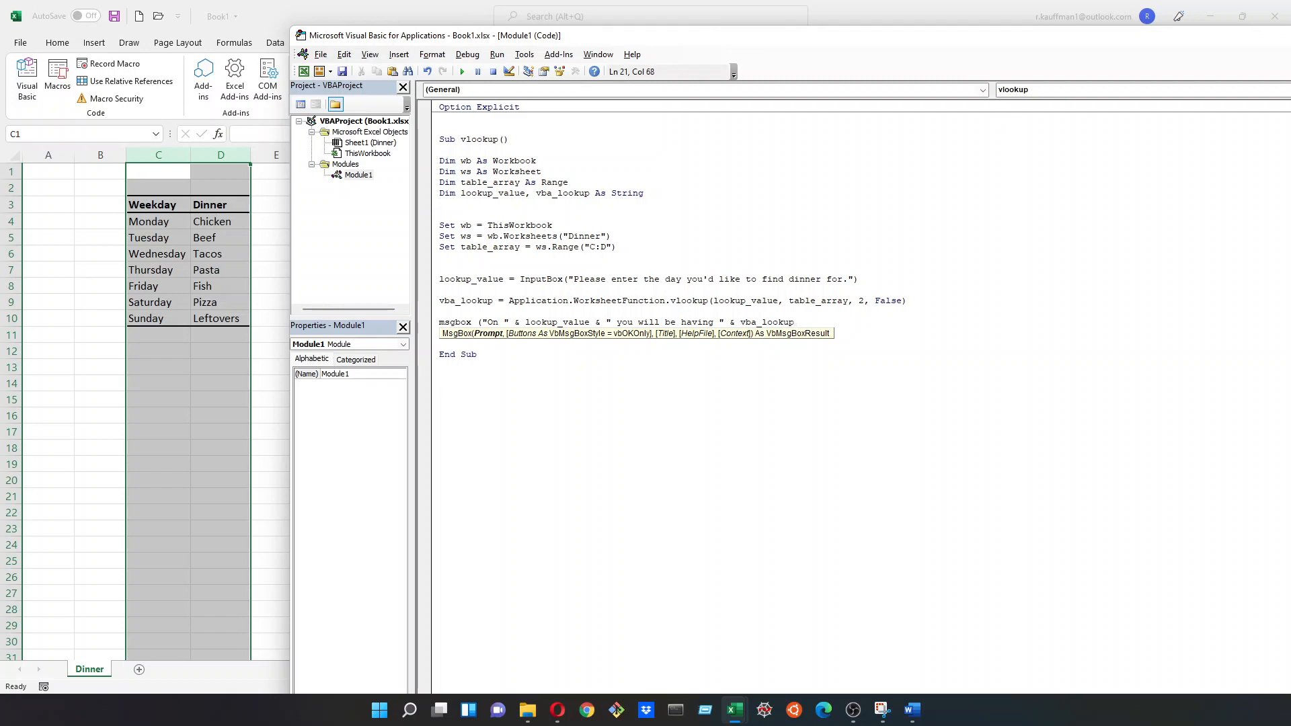
type("& \"\")")
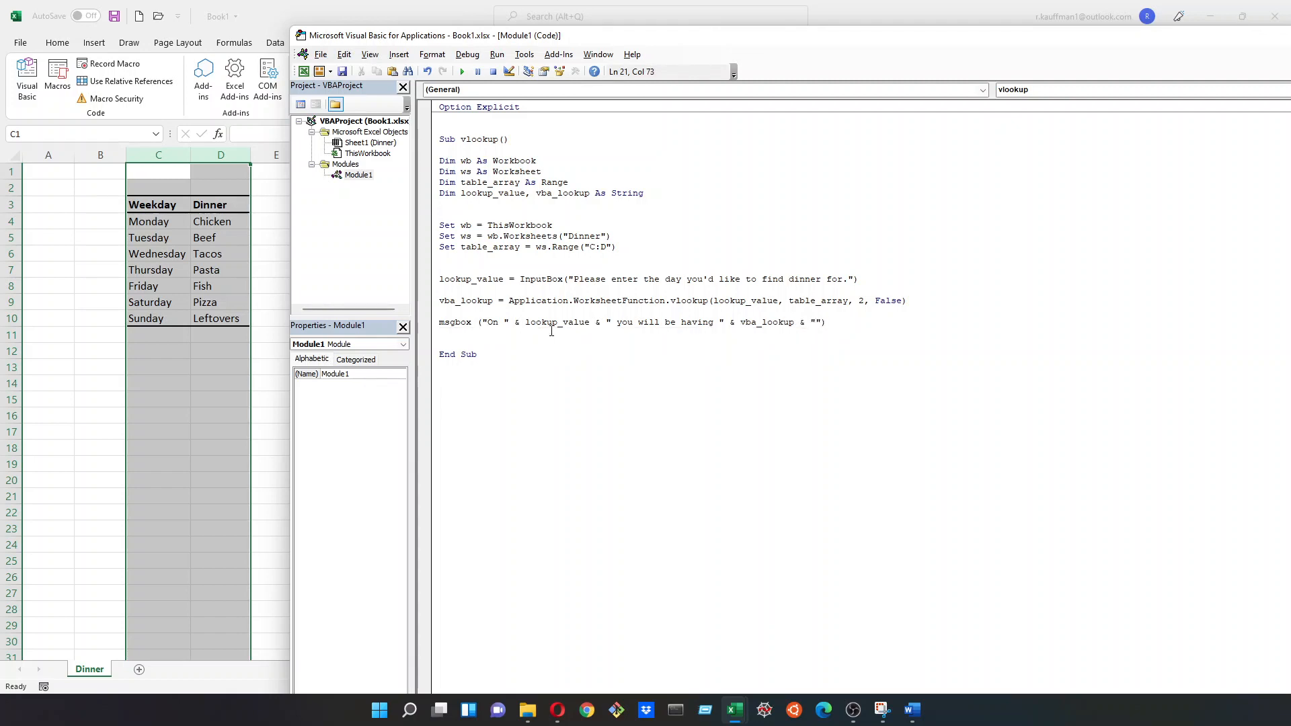
left_click(1255, 41)
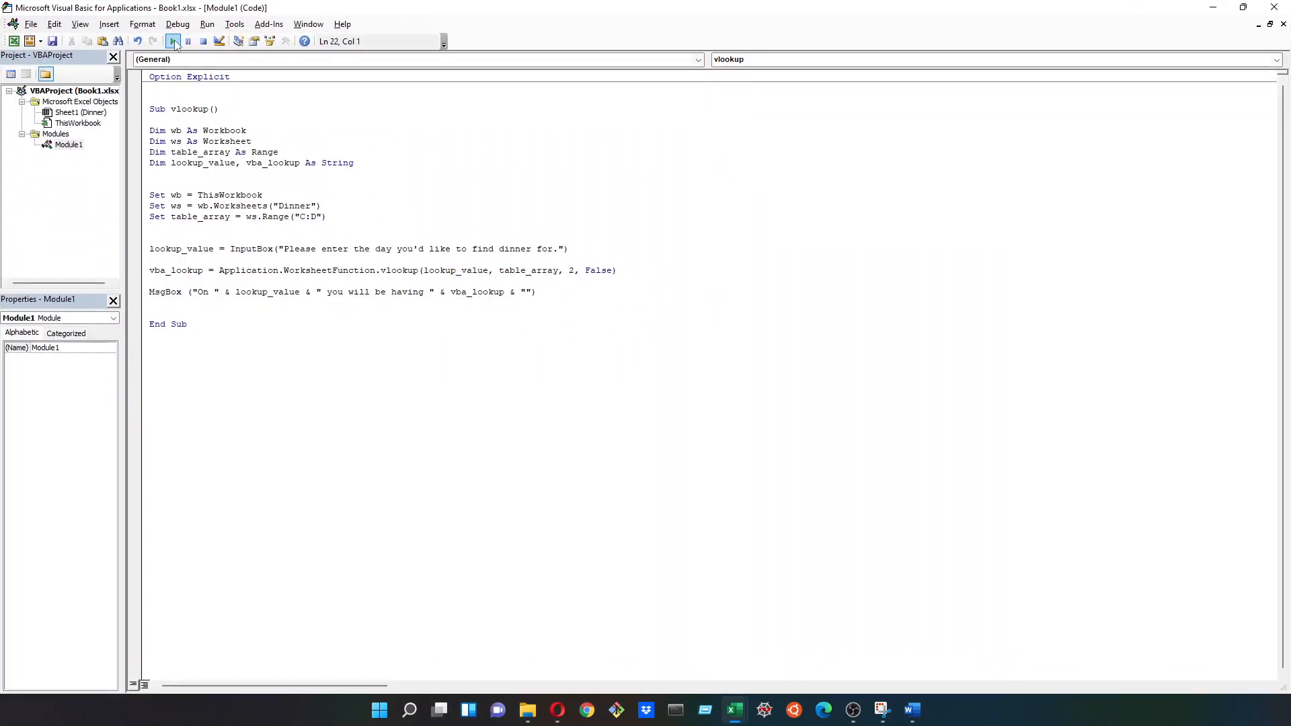
mouse_move(170, 41)
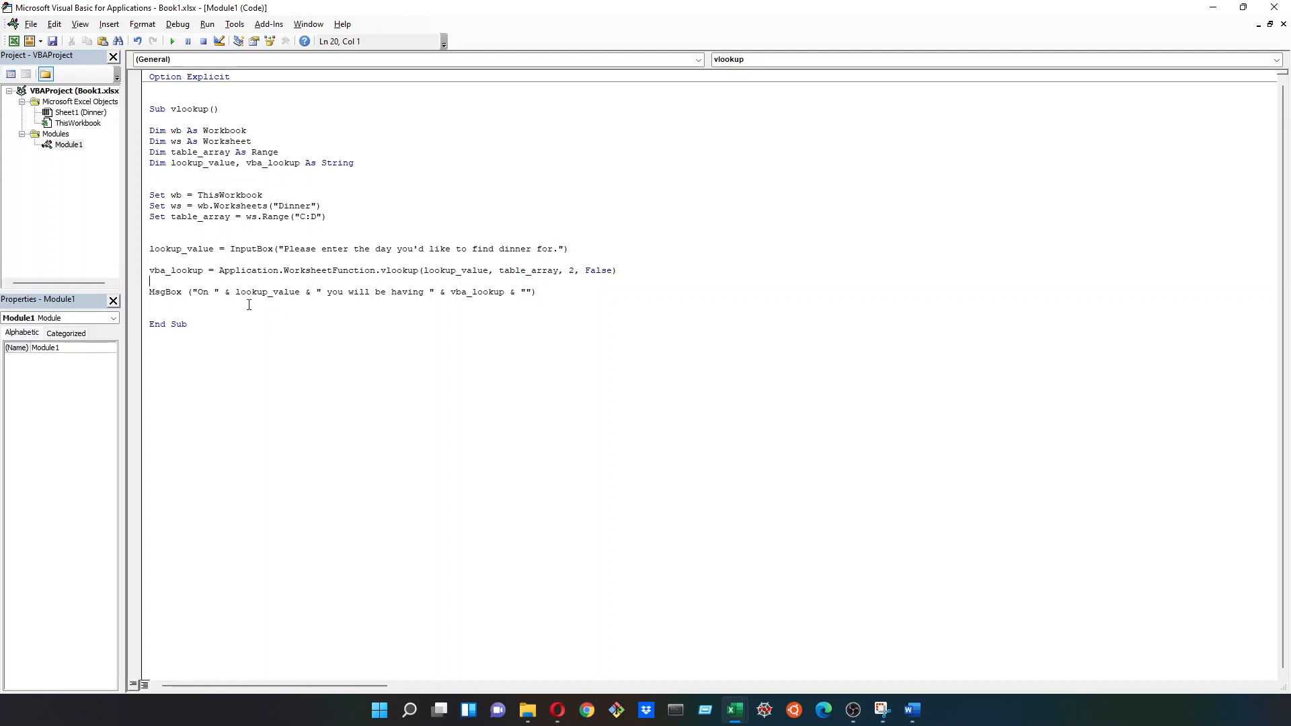
Step: Select across the macro code in the VBA editor before running the vlookup sub
left_click_drag(167, 141, 535, 291)
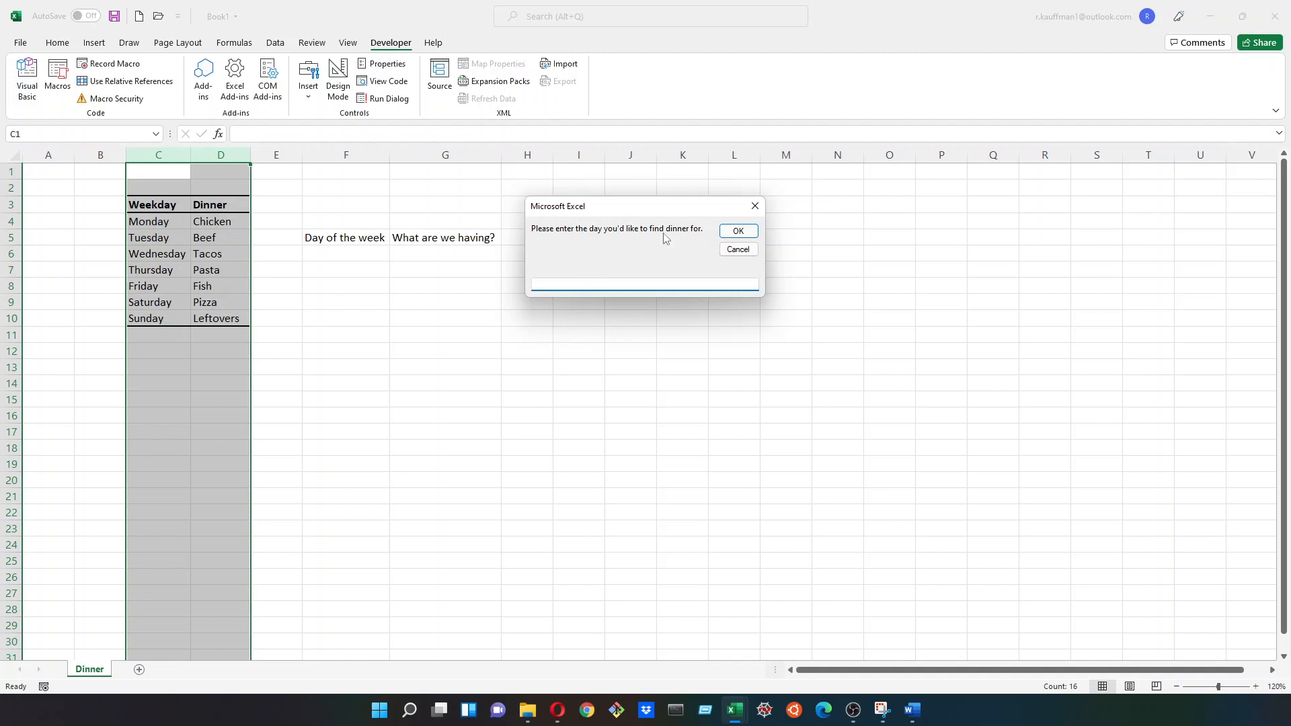
Step: Answer the InputBox with Saturday and submit it as the day to look up
left_click(644, 284)
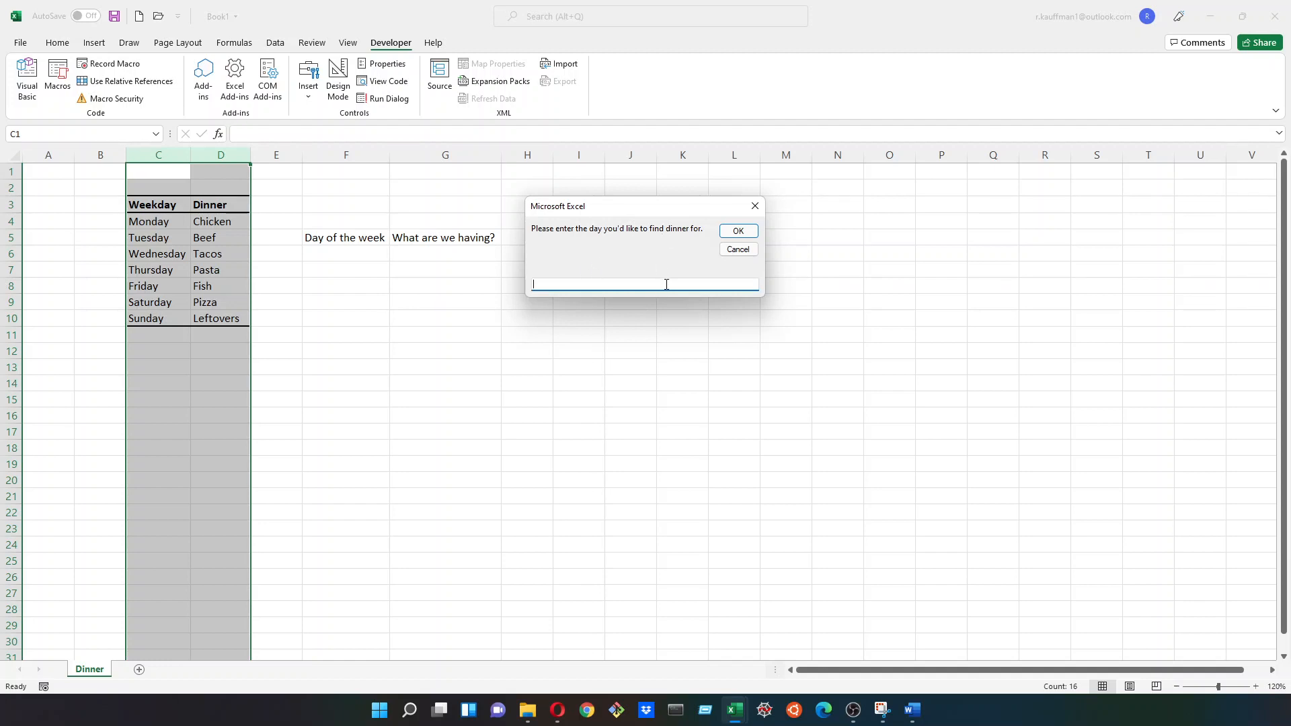
type("Saturday")
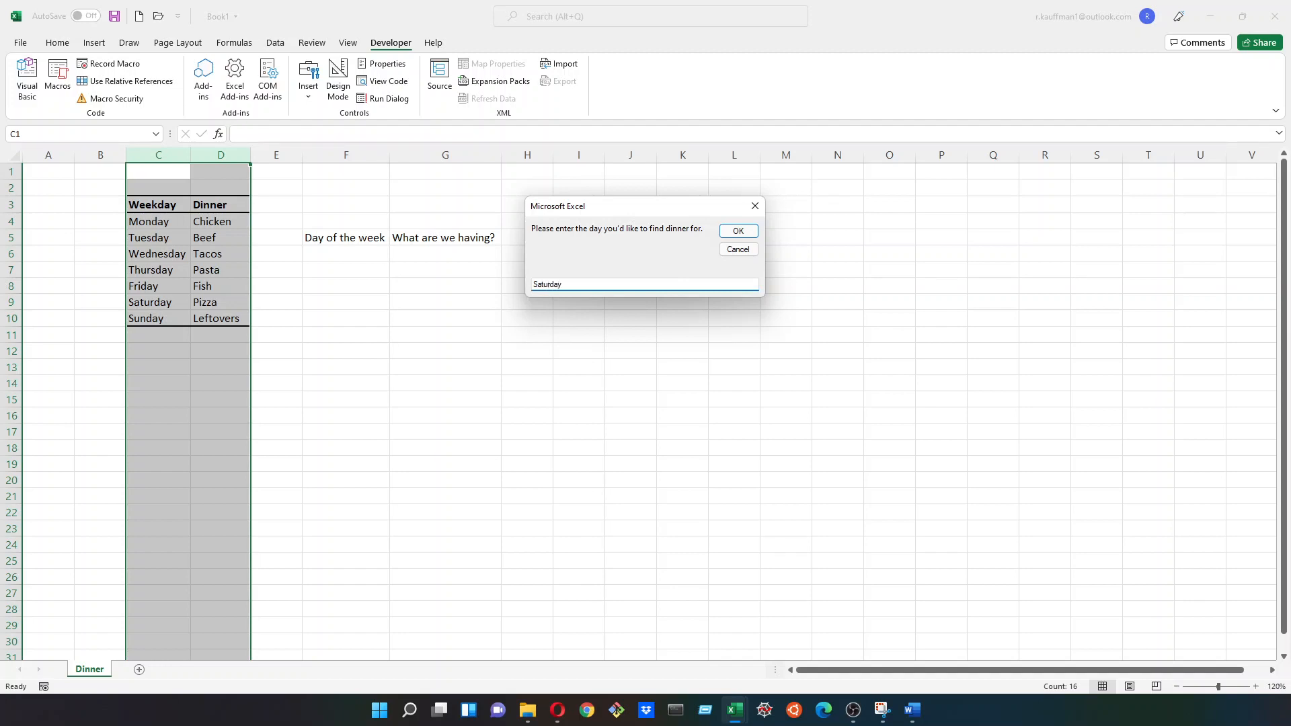
left_click(737, 230)
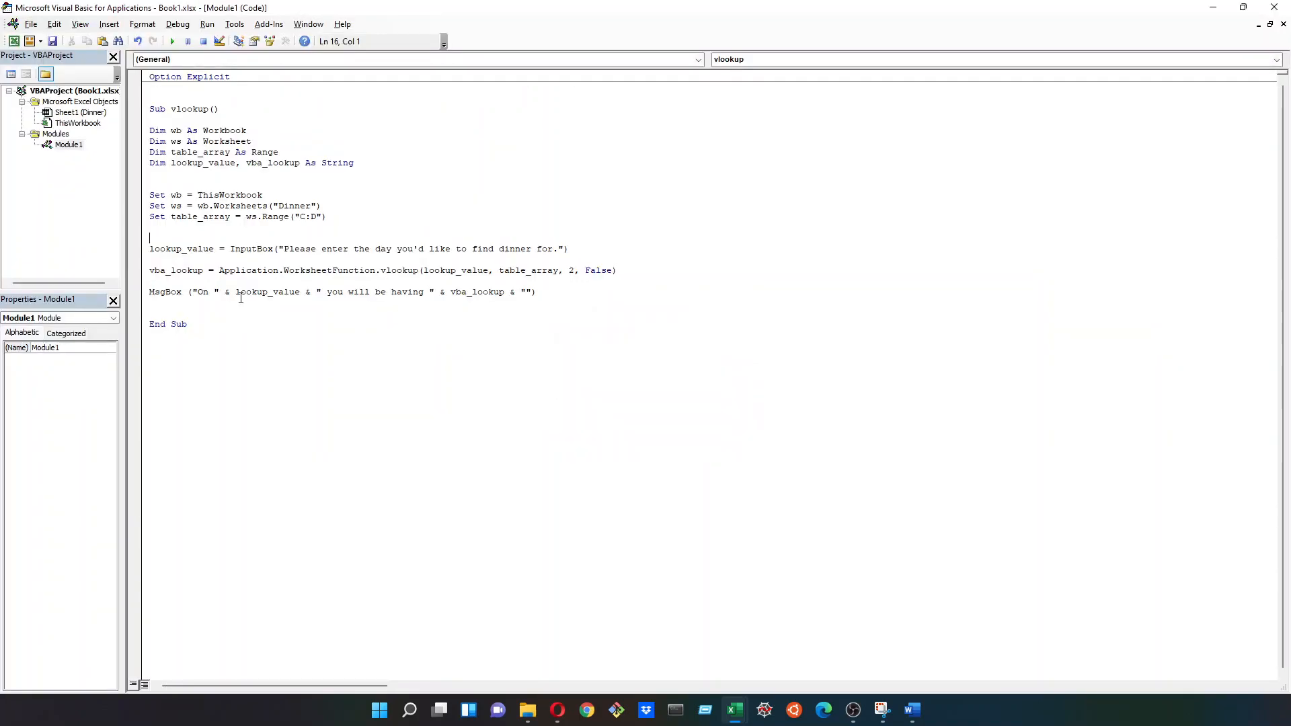
Step: Rerun the macro with Monday, read "On Monday you will be having Chicken", and dismiss the message
left_click(171, 41)
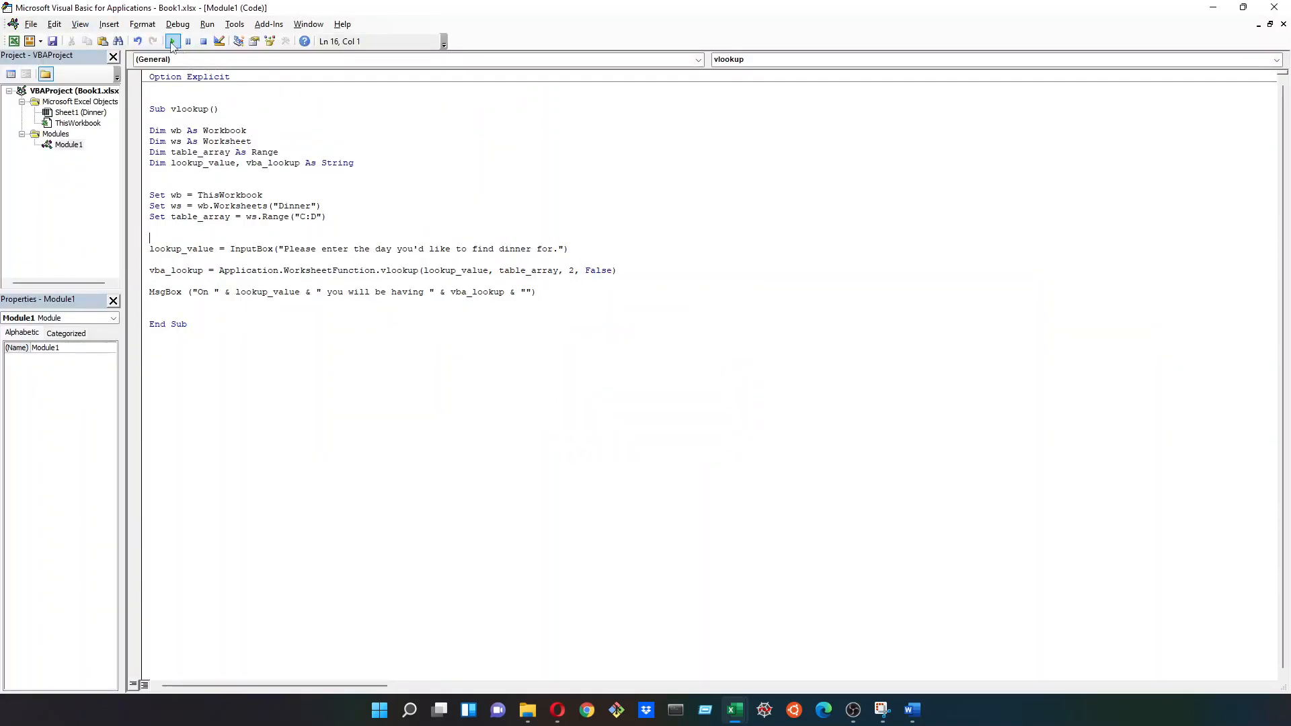
left_click(172, 41)
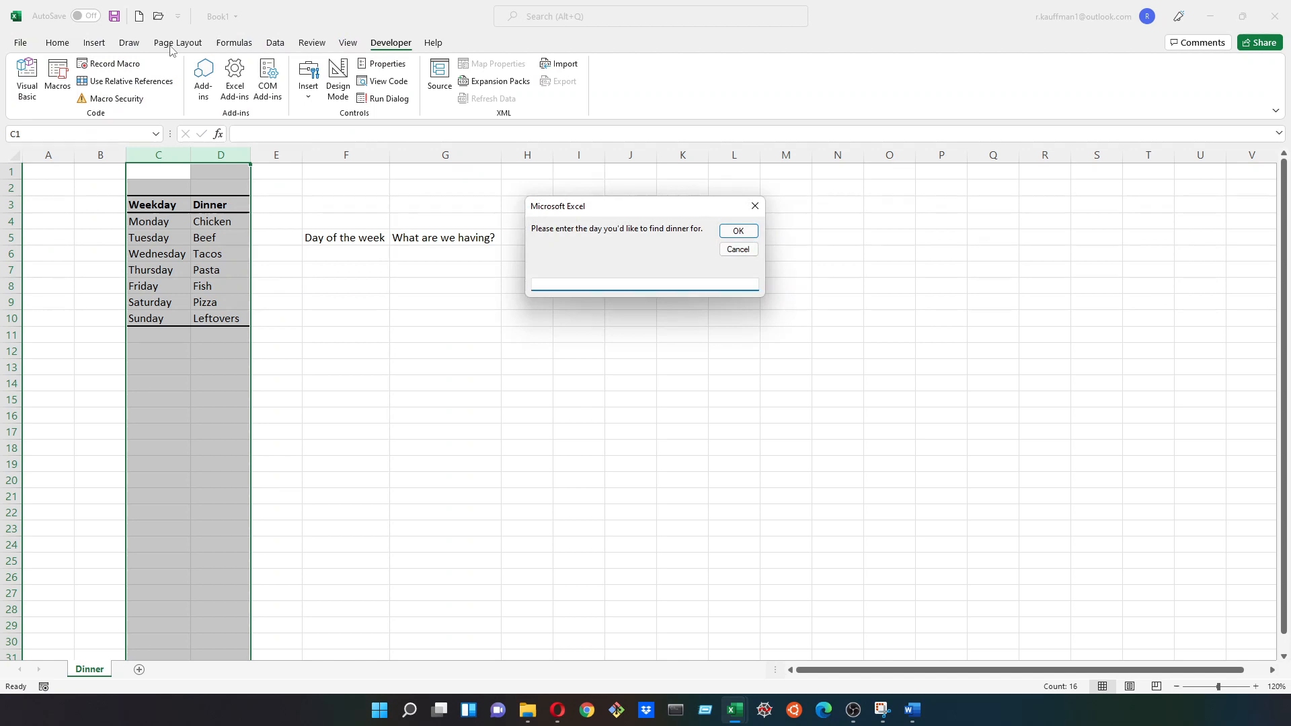
type("Monday")
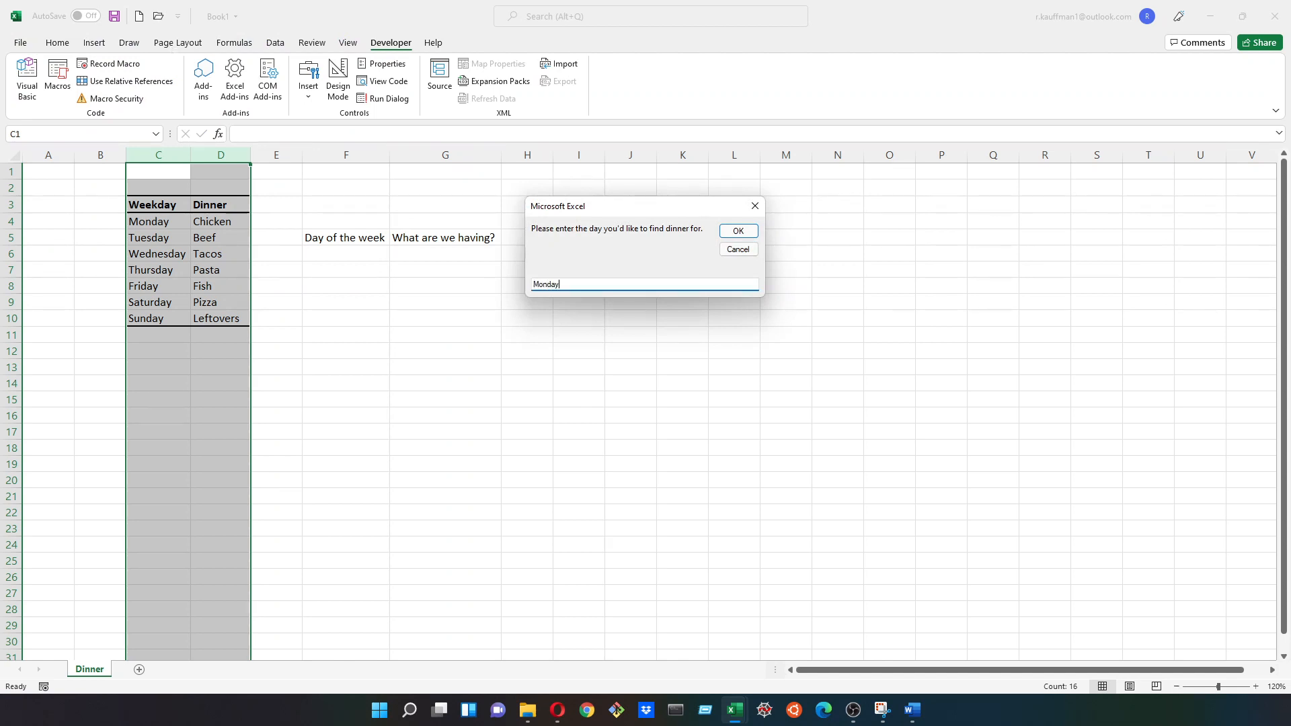
left_click(736, 230)
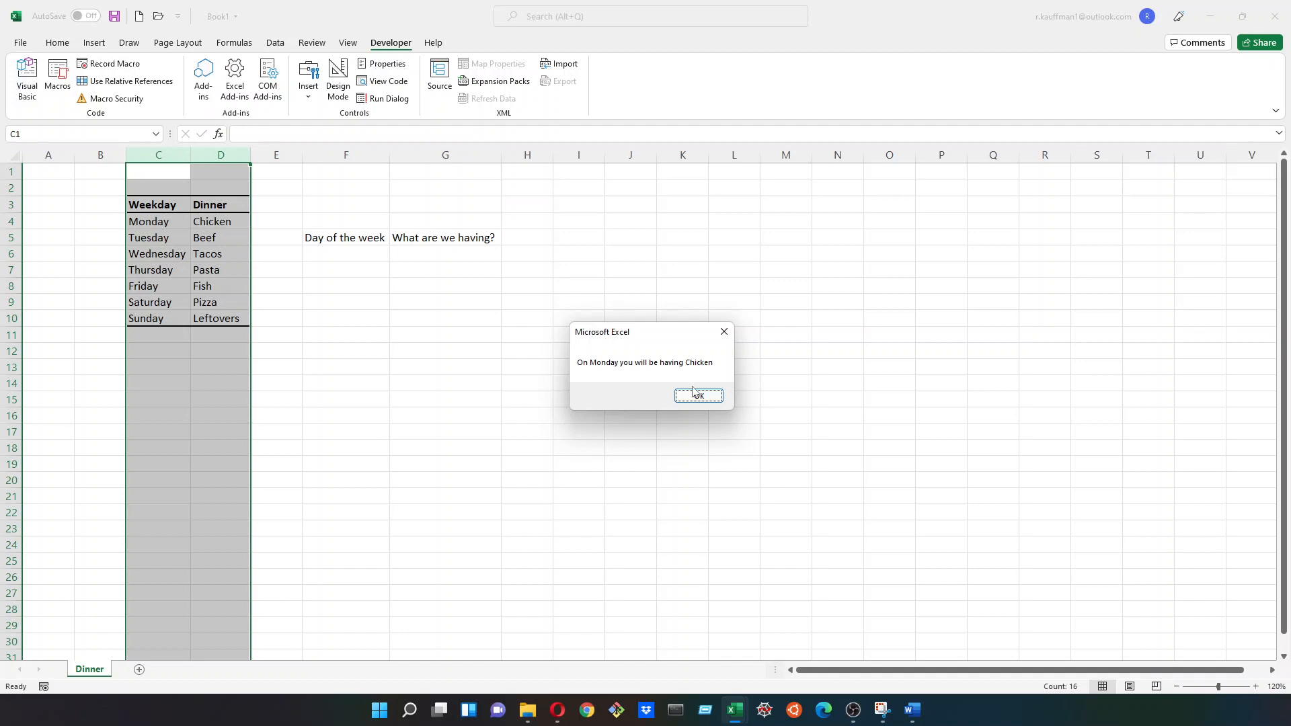
left_click(698, 396)
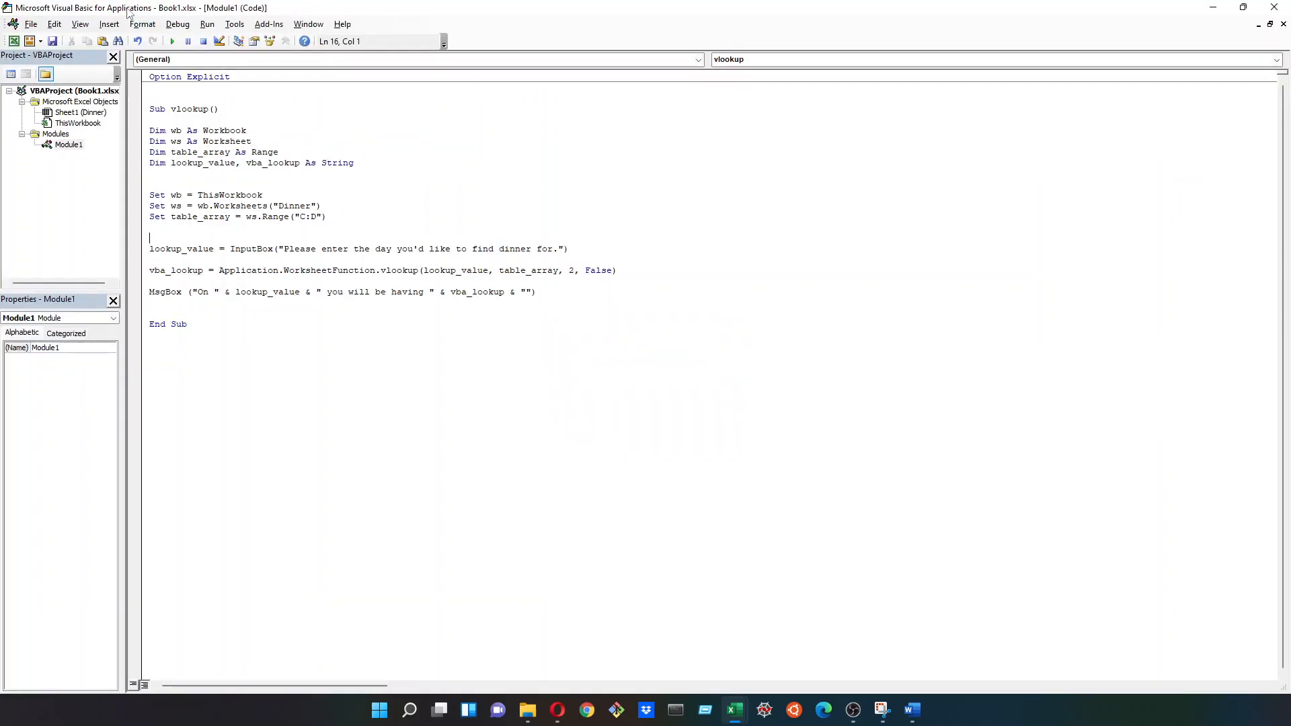